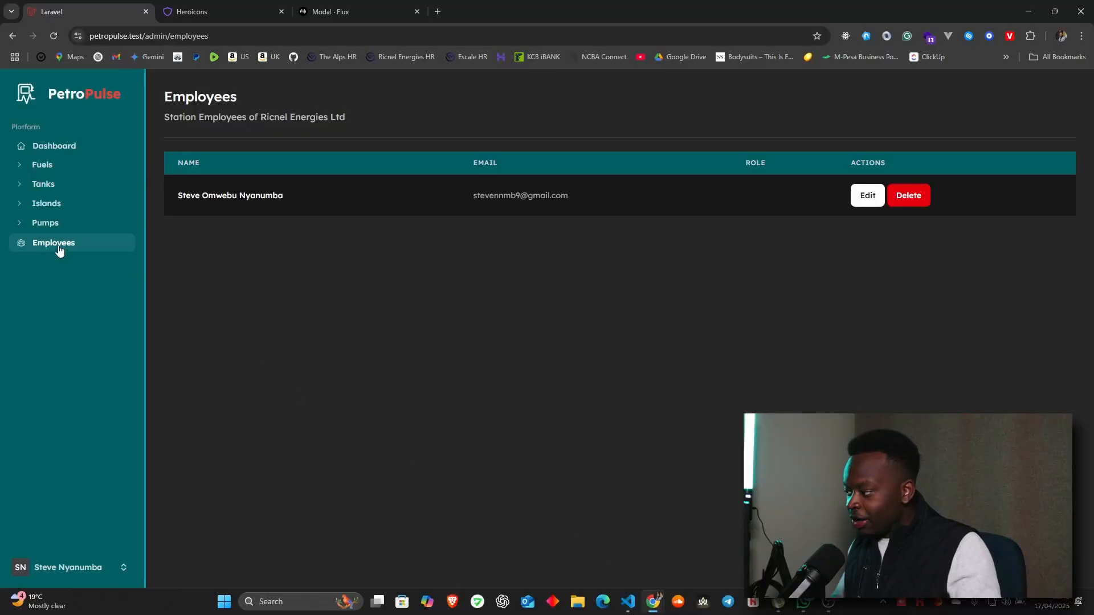
mouse_move(130, 124)
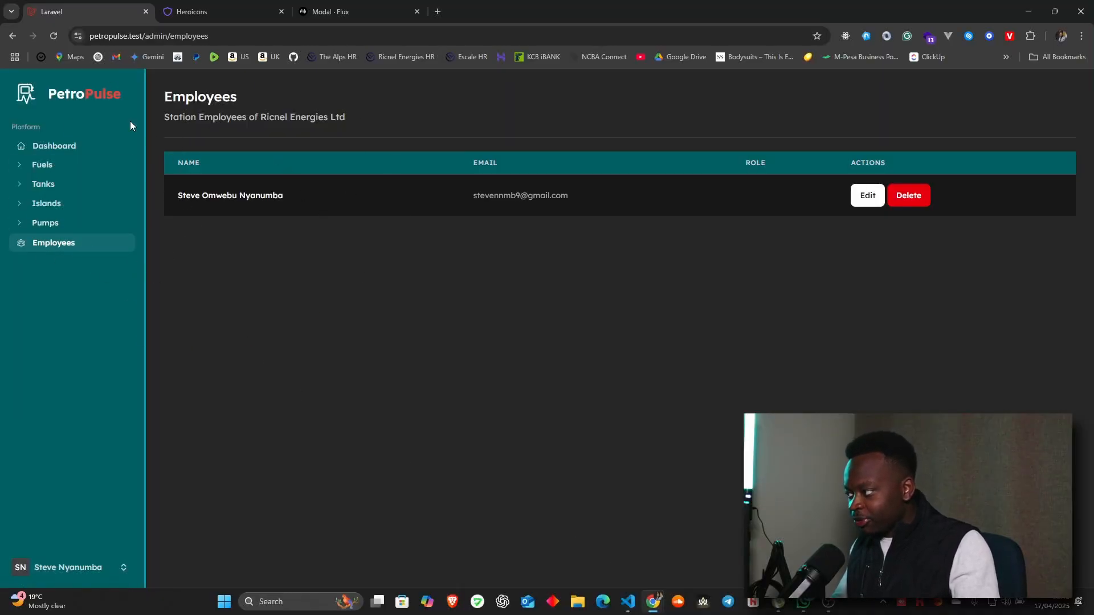
mouse_move(93, 169)
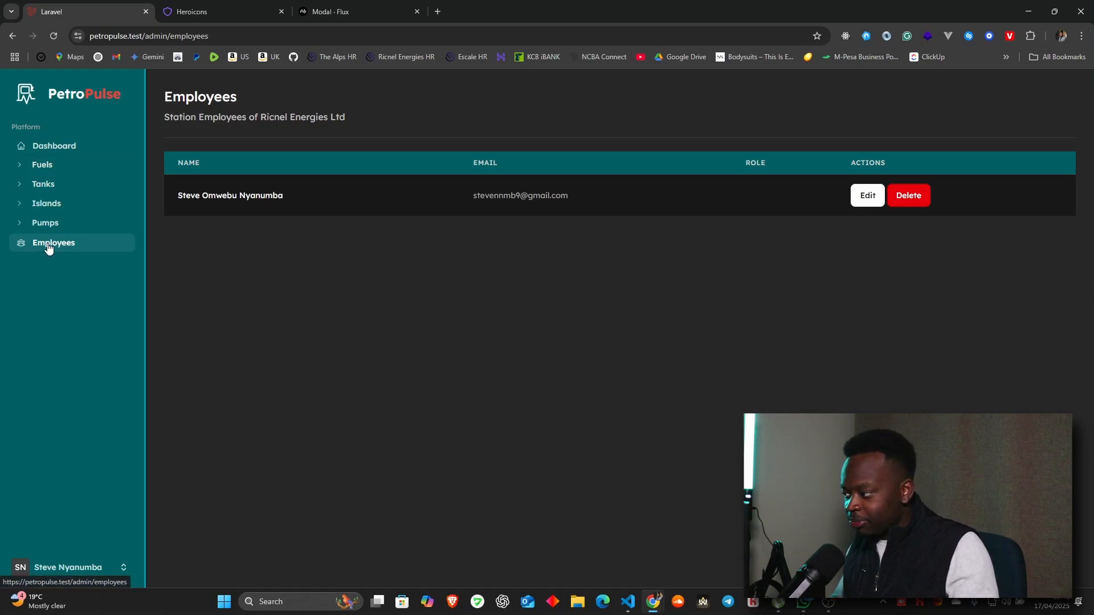
mouse_move(497, 222)
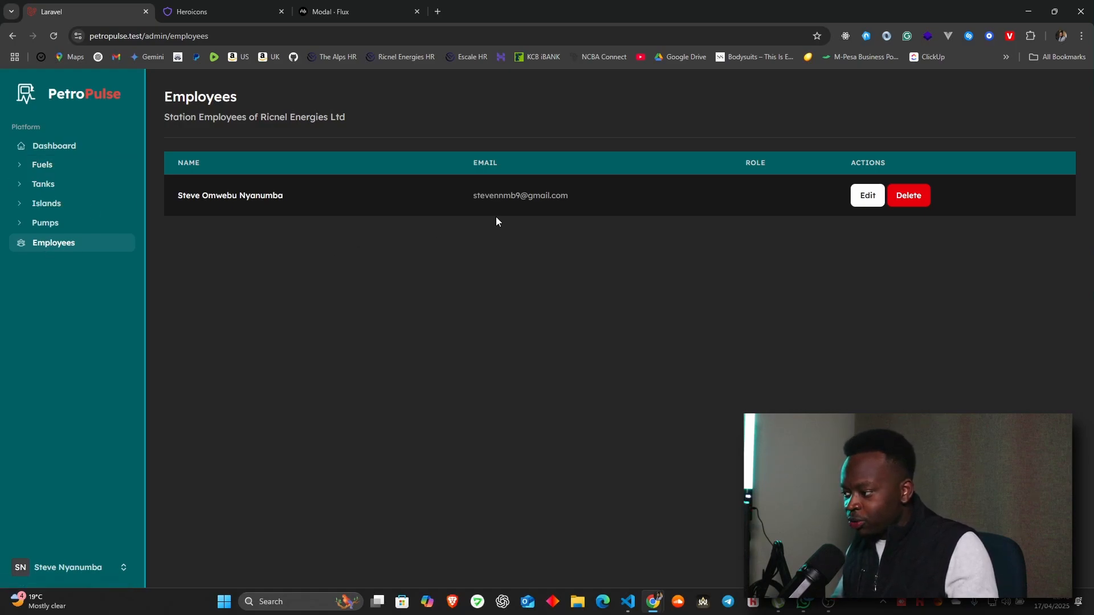
mouse_move(470, 220)
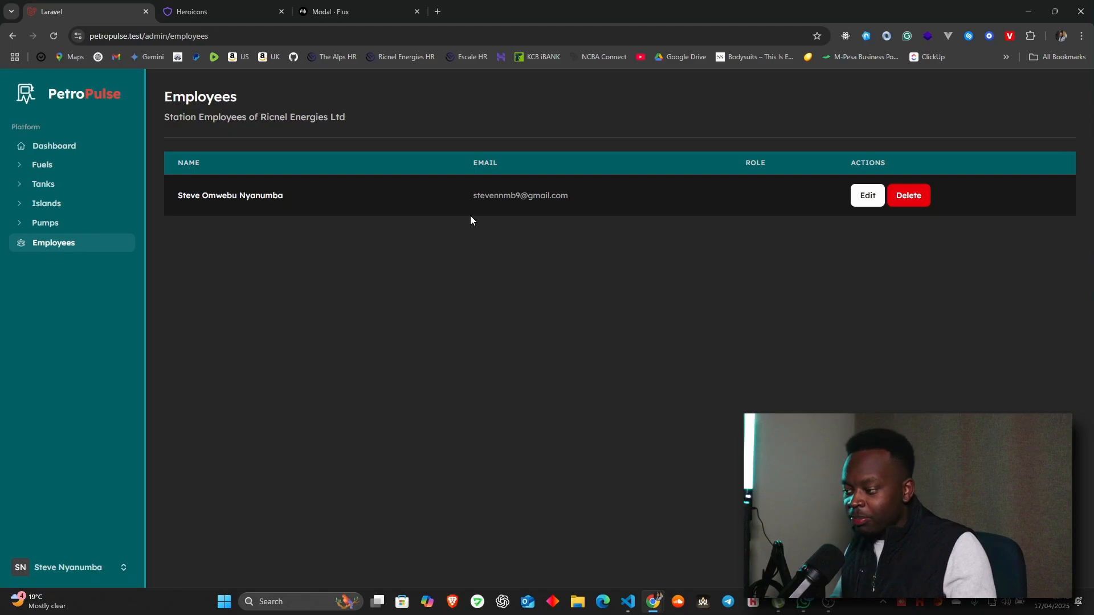
mouse_move(680, 226)
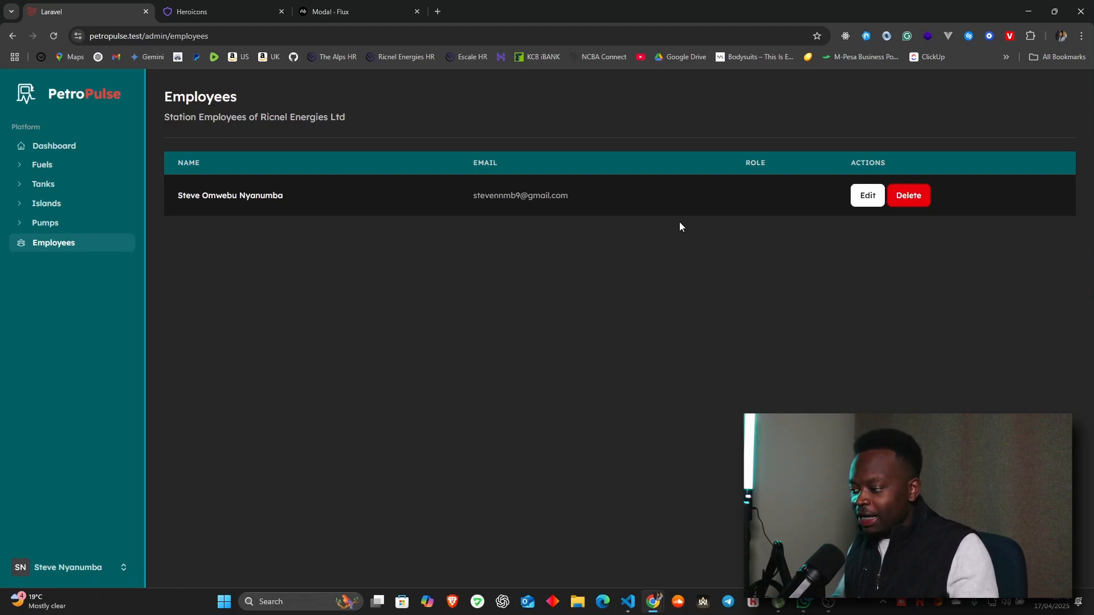
Move the add-employee modal trigger and modal out of the empty-state row in employees index.blade.php.
click(626, 605)
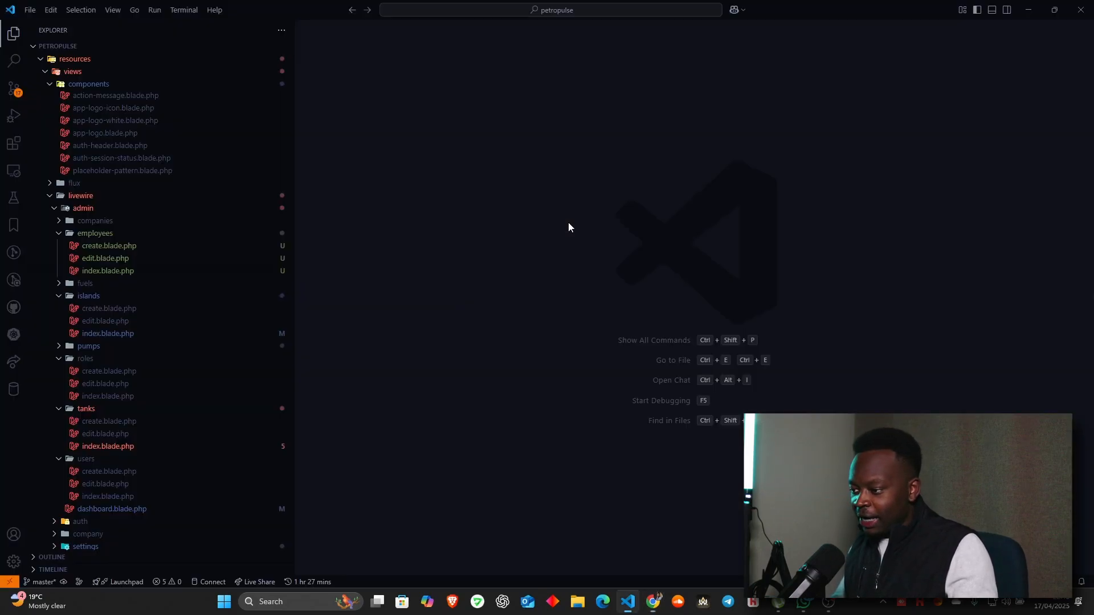
click(108, 271)
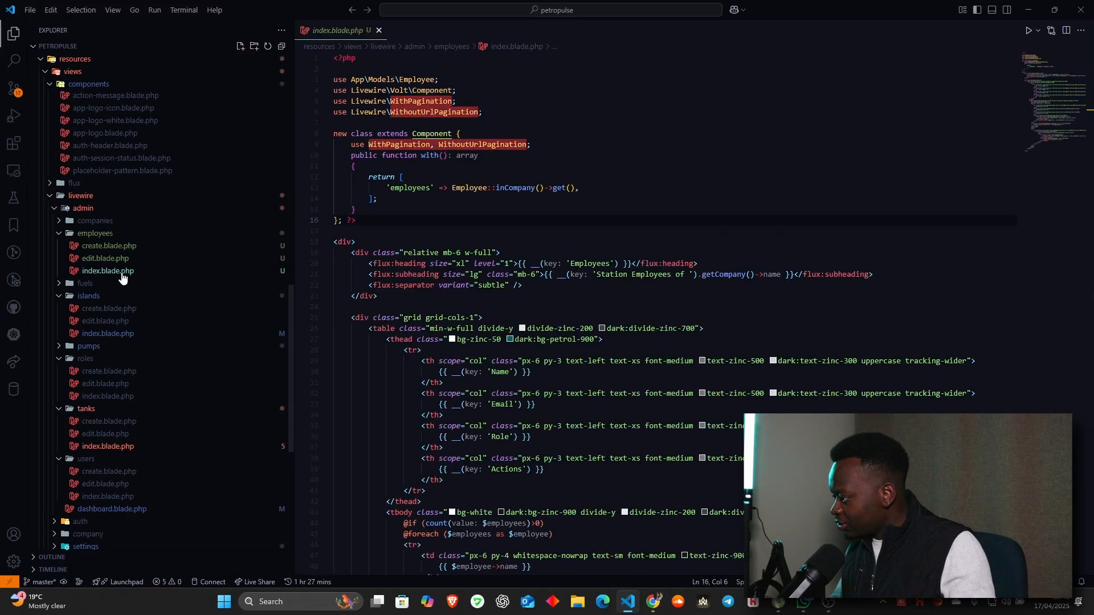
scroll(down, 3)
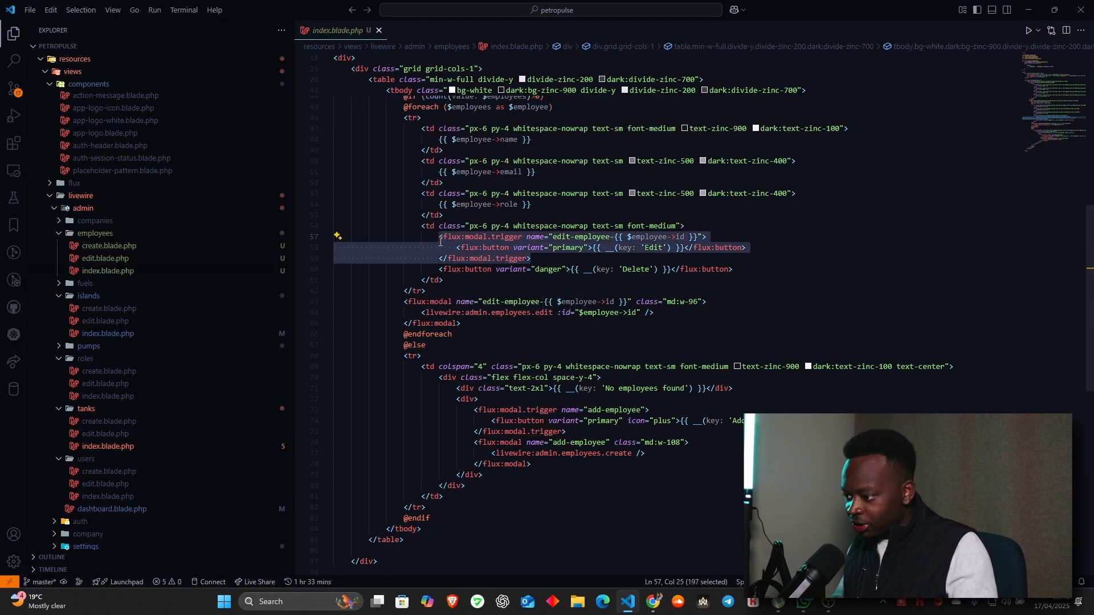
click(464, 323)
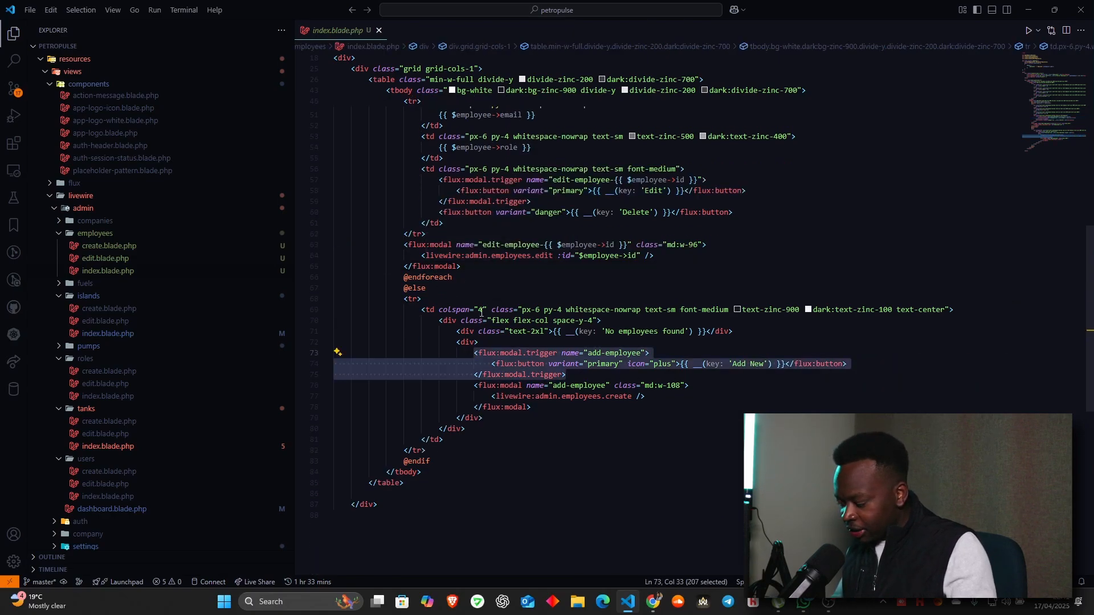
scroll(up, 3)
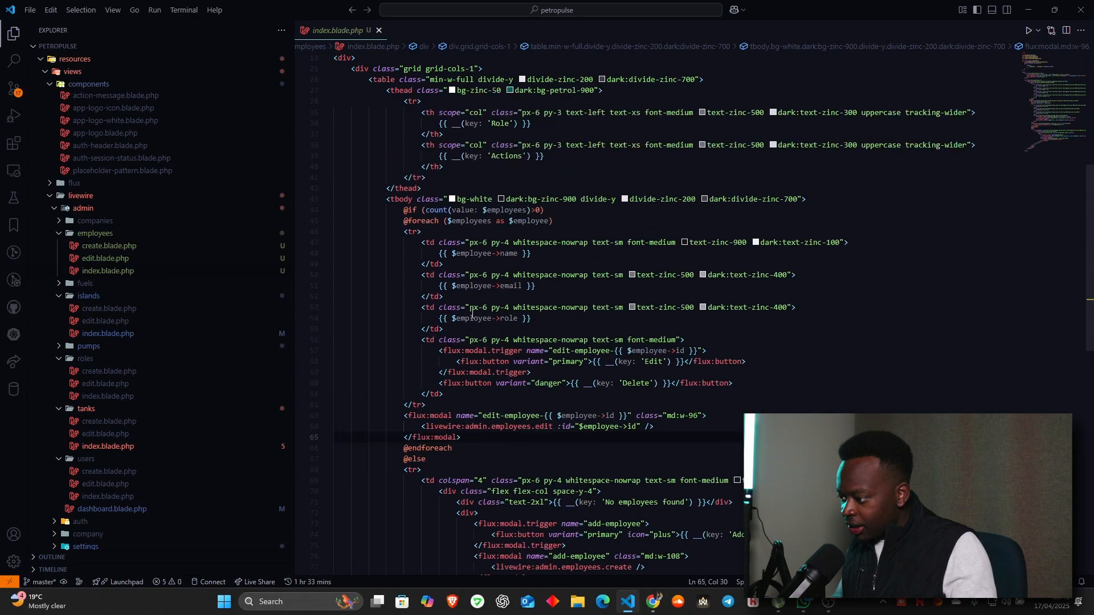
click(403, 210)
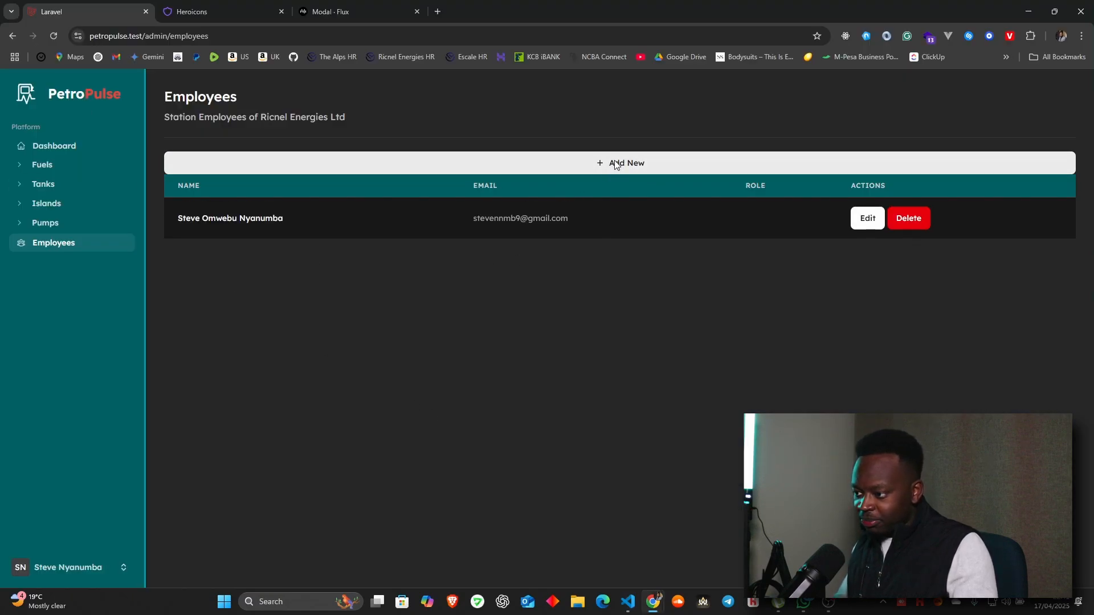
Reload the Employees page and bring up the Add New form, still headed Create Island.
click(627, 606)
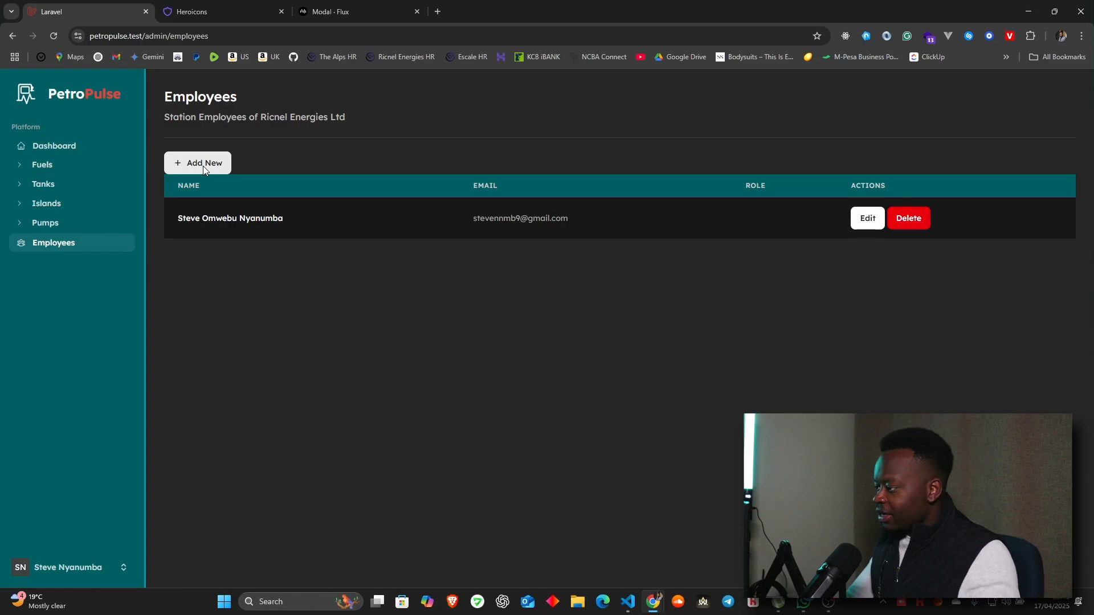
click(199, 163)
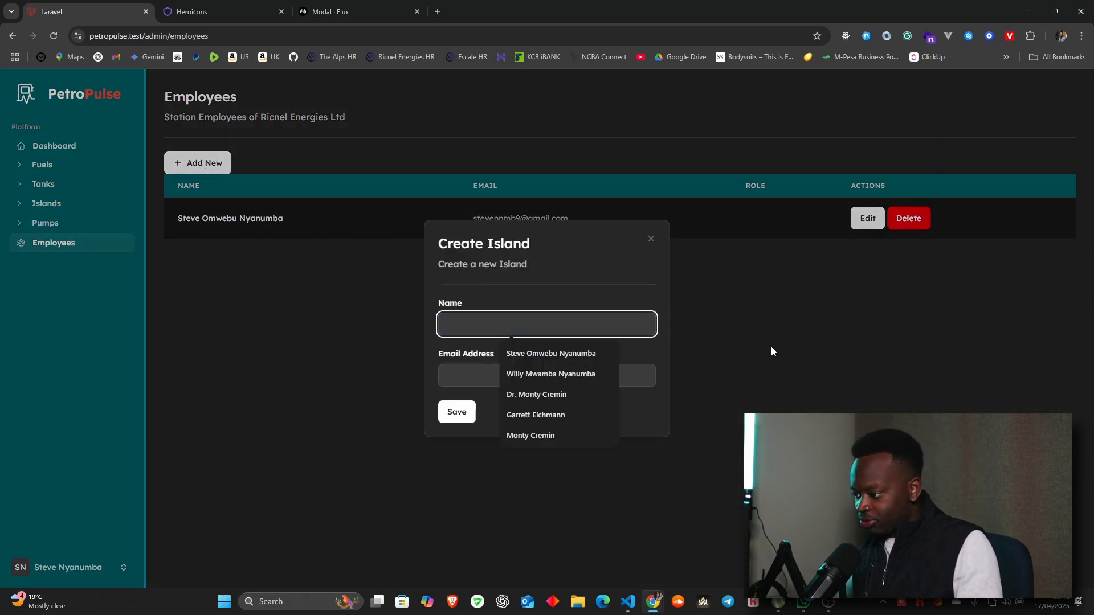
Replace 'Island' with 'Employee' in the create form's flux heading and subheading.
click(627, 602)
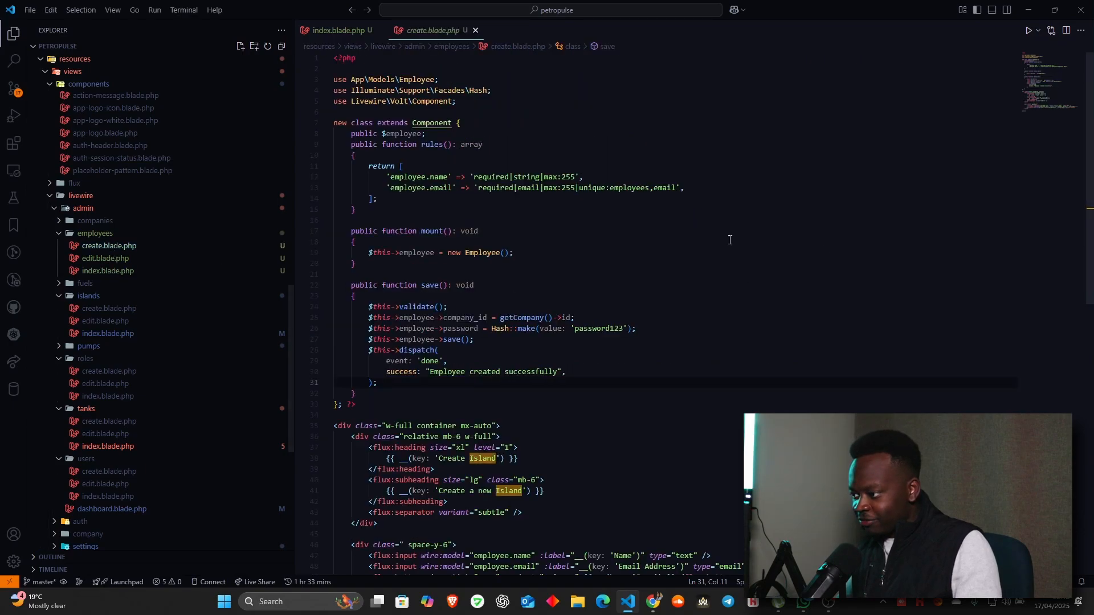
scroll(down, 3)
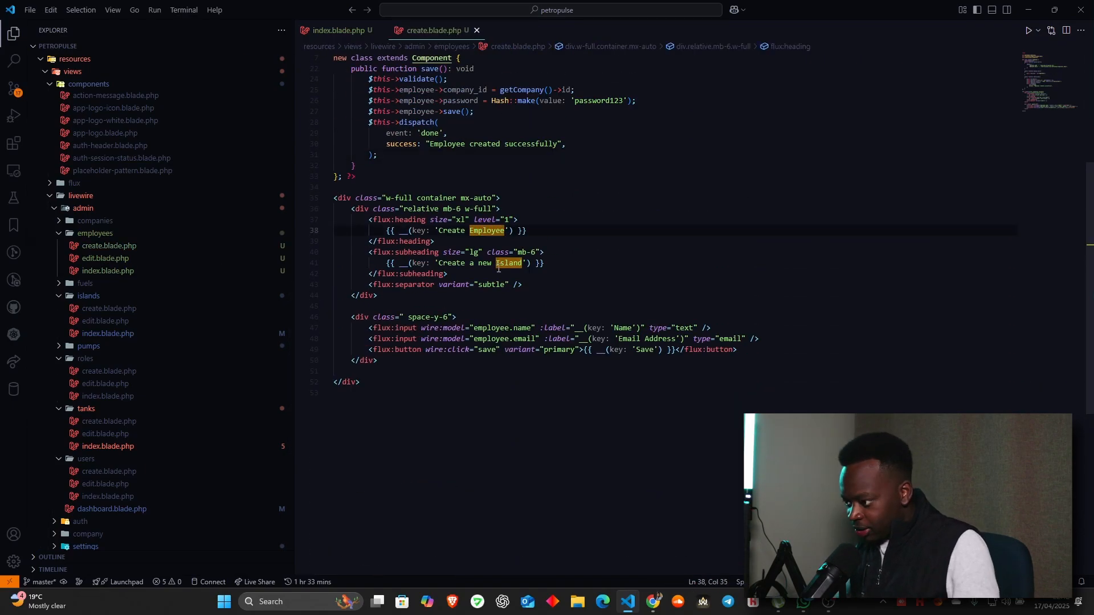
text(Employee)
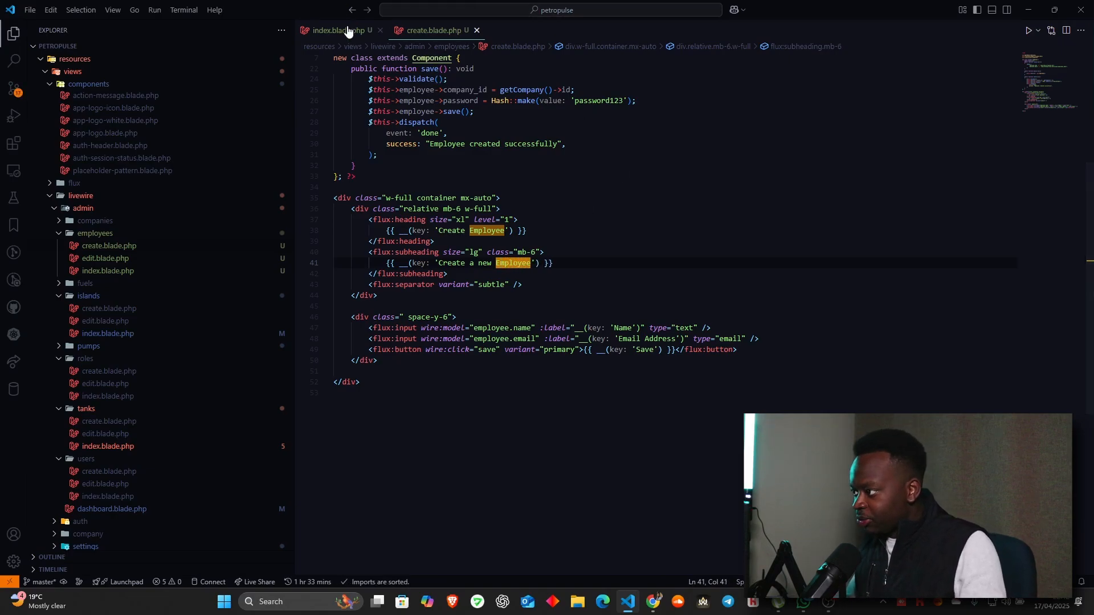
click(652, 605)
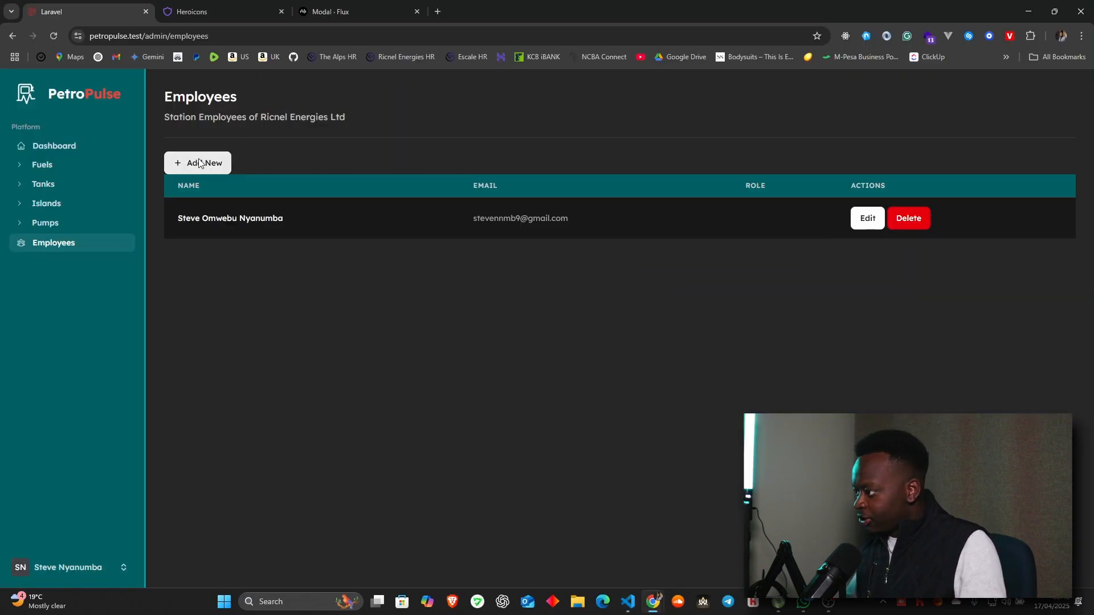
Add a second employee with name and email, save, and reload to show the new row.
click(203, 163)
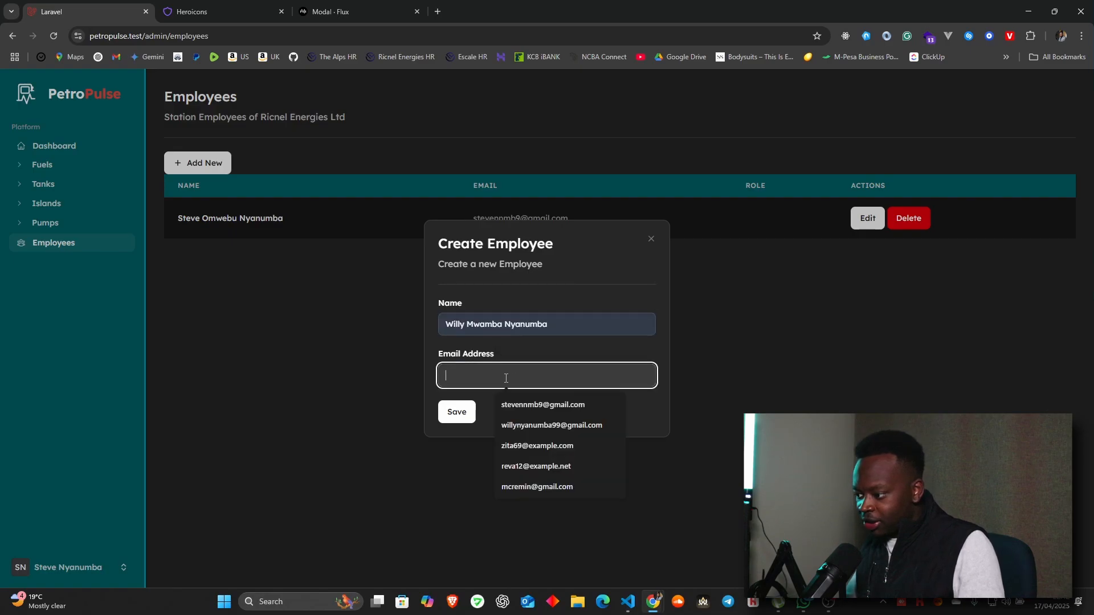
click(550, 425)
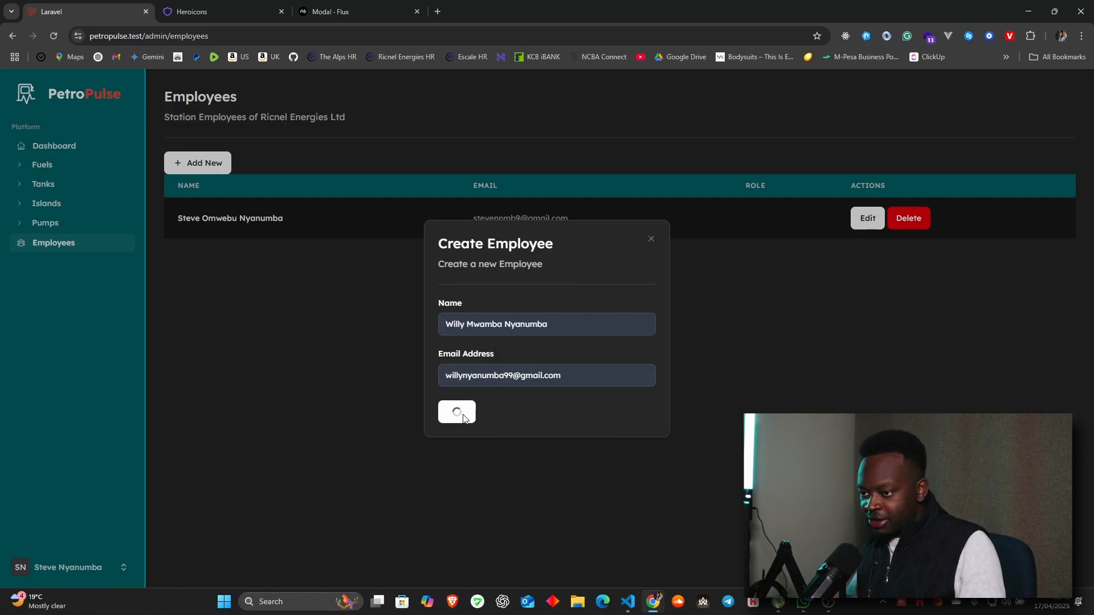
click(456, 411)
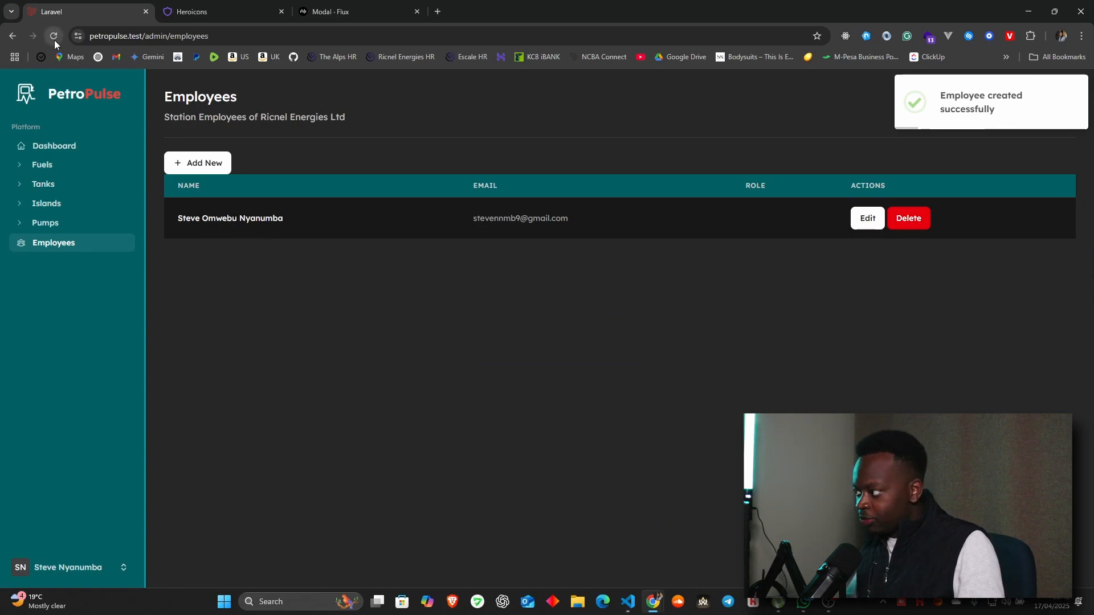
click(54, 36)
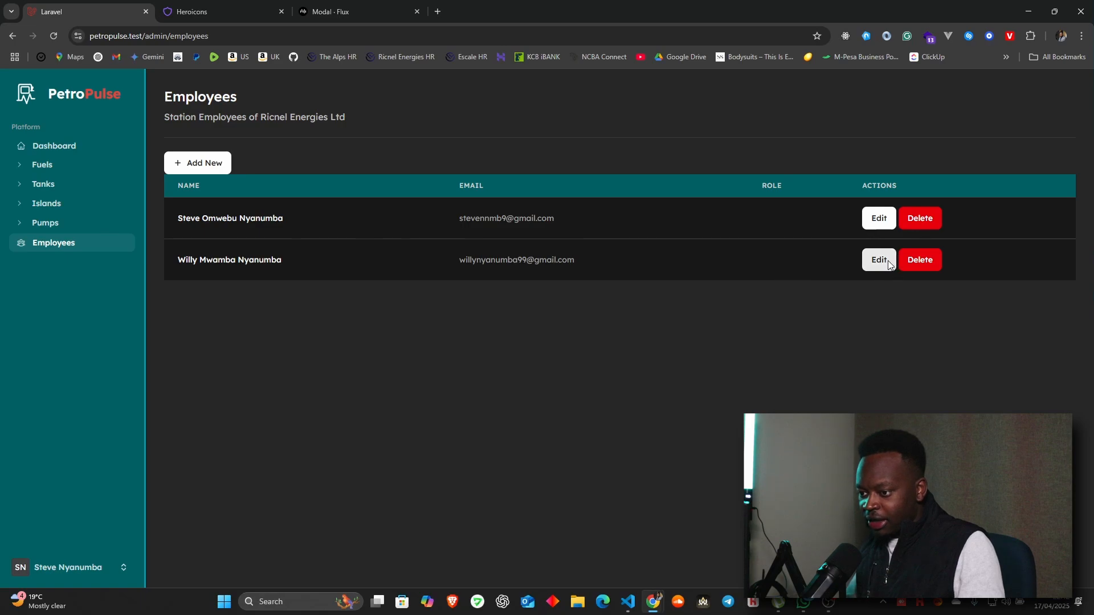
click(877, 260)
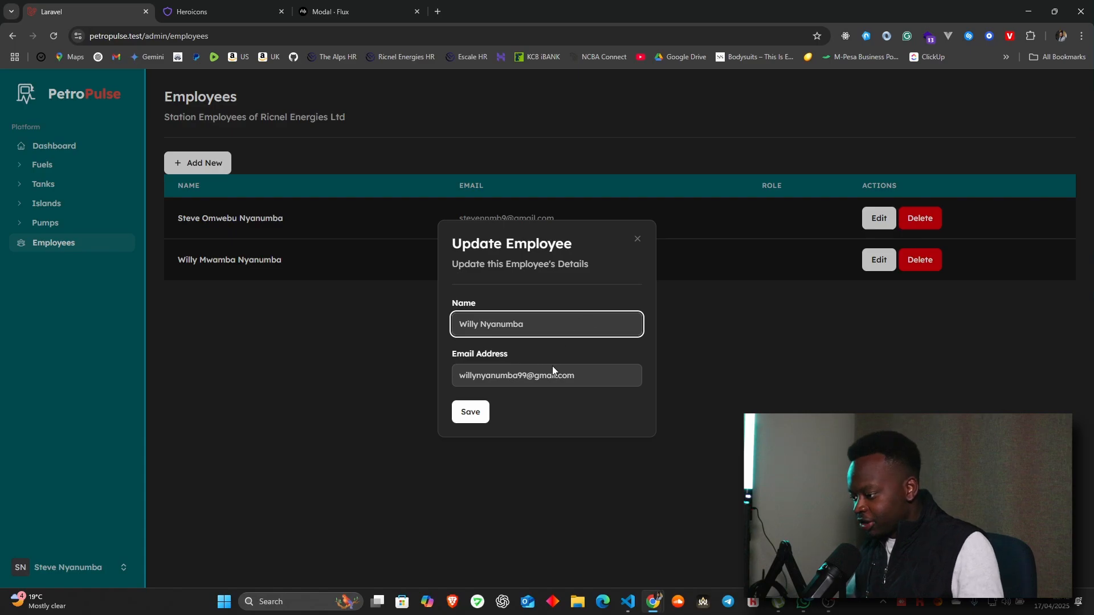
click(469, 412)
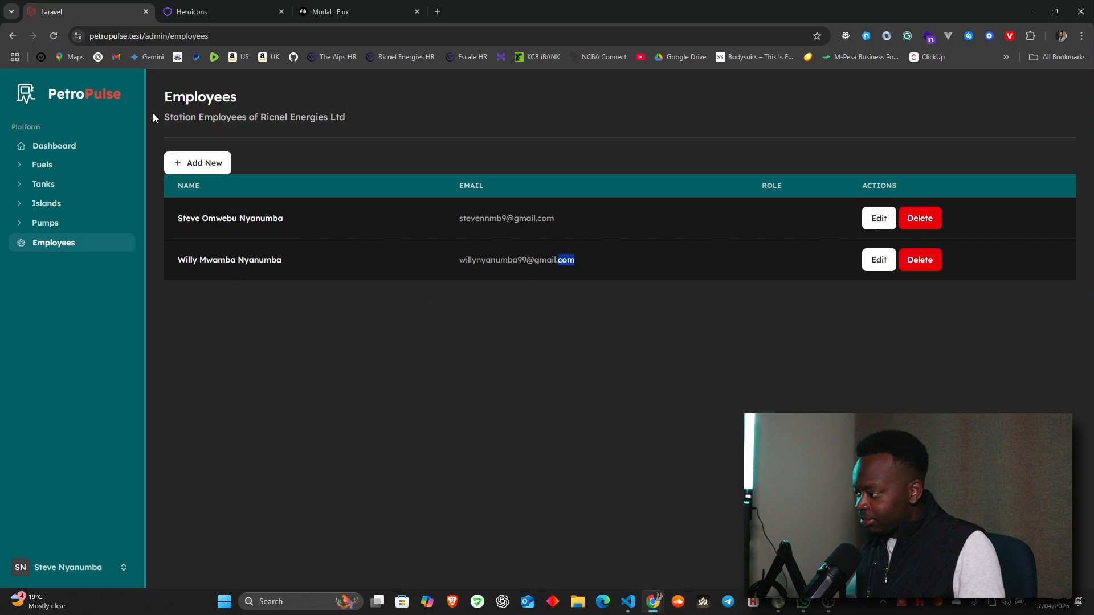
click(626, 606)
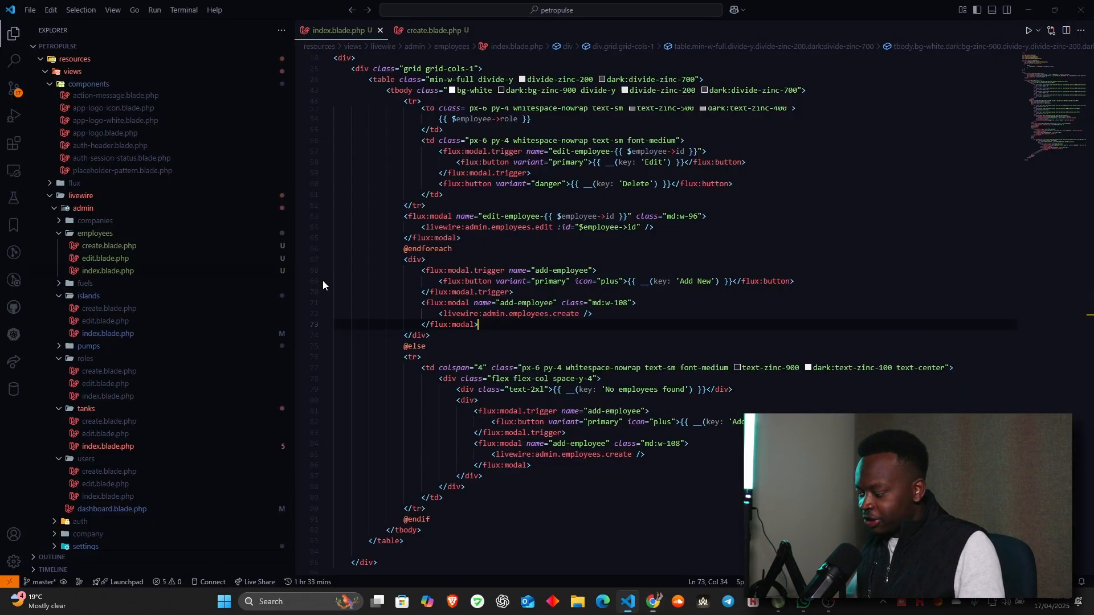
mouse_move(553, 306)
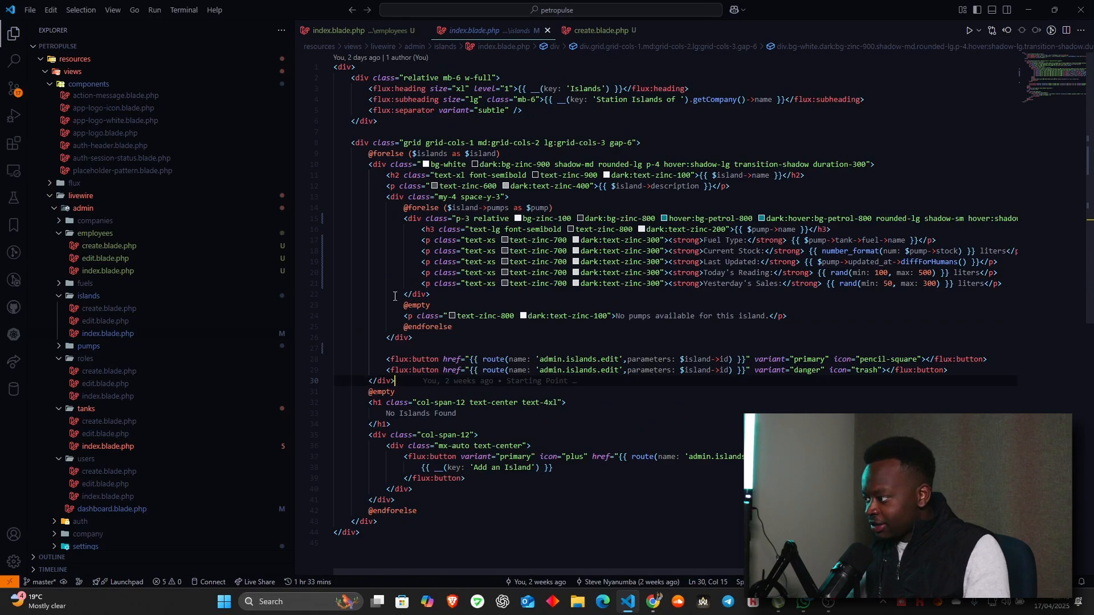
Browse the Livewire Islands classes and focus the Islands Index component.
click(110, 307)
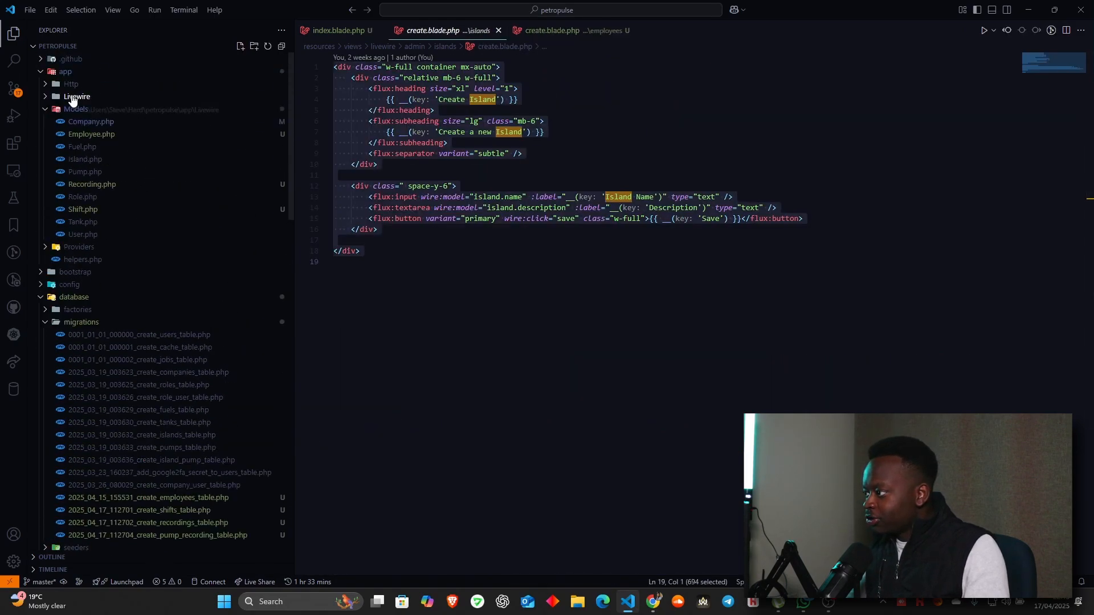
click(76, 96)
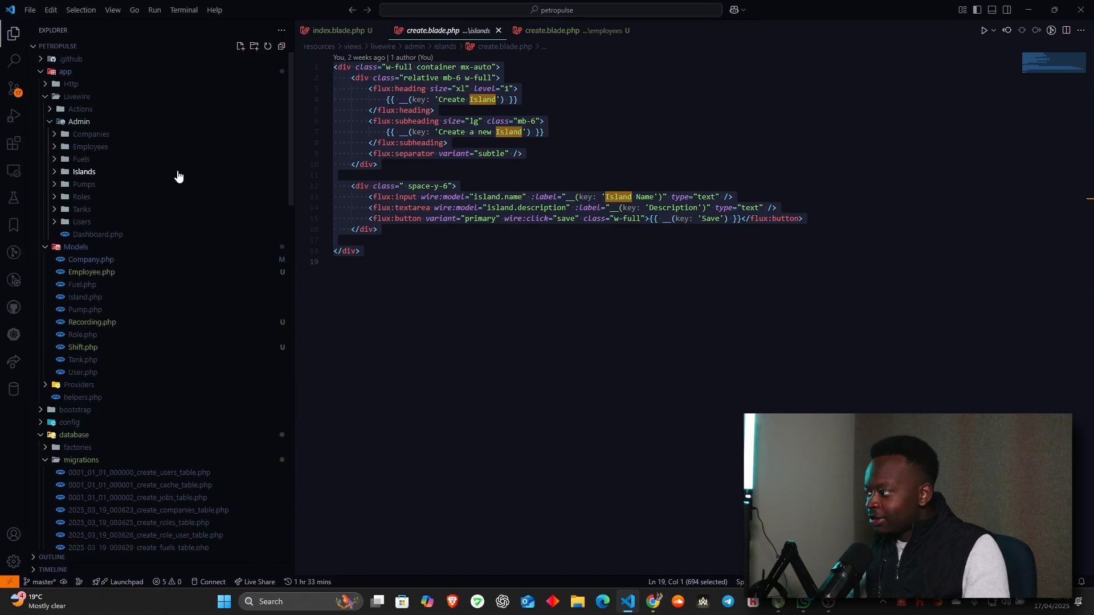
mouse_move(463, 185)
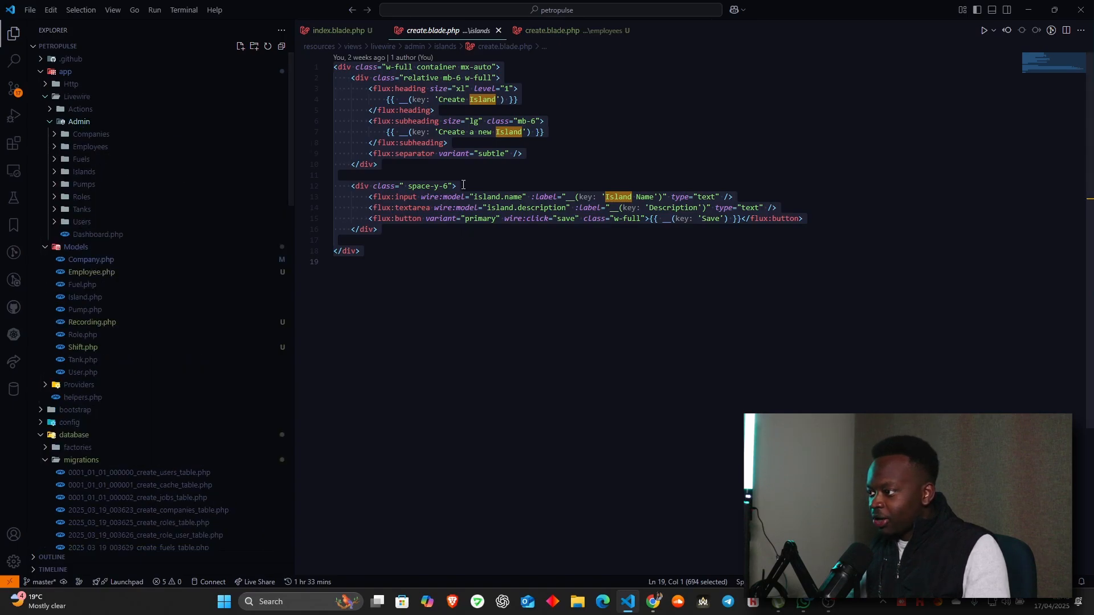
click(83, 173)
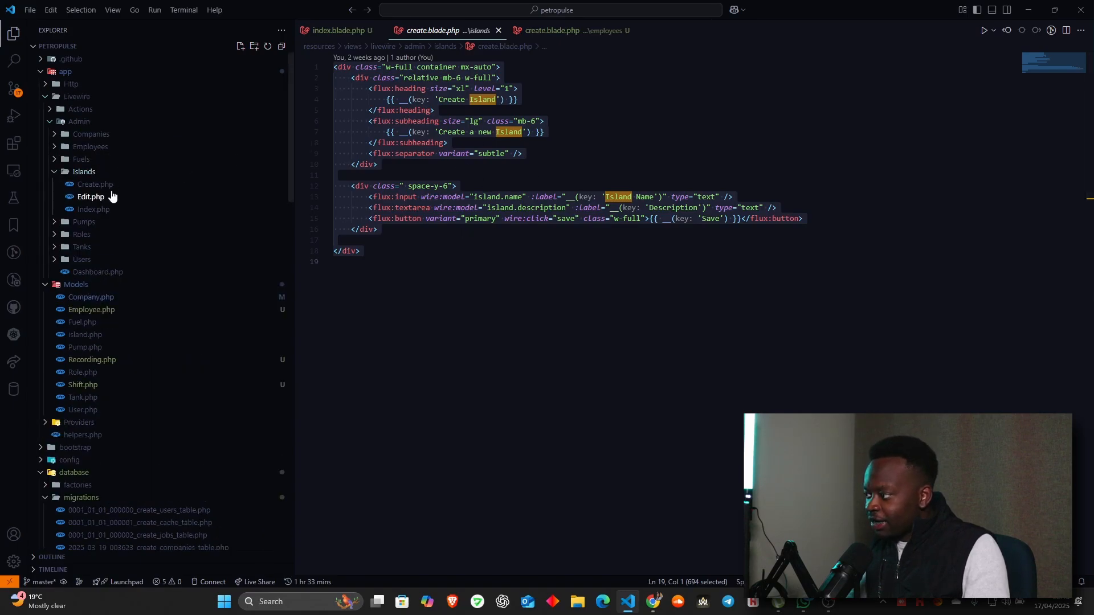
click(91, 197)
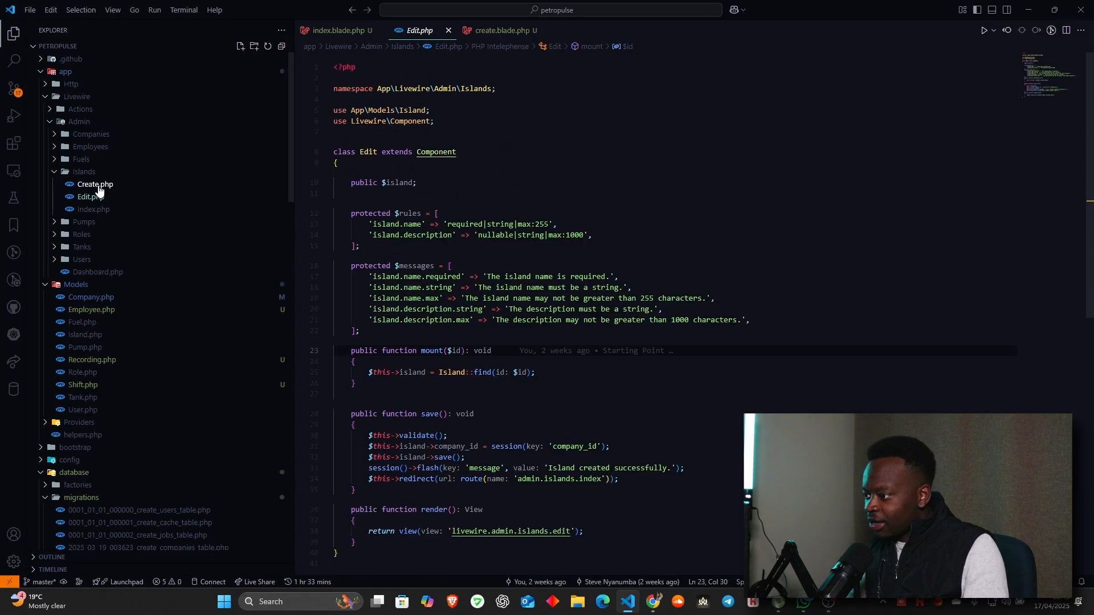
click(93, 209)
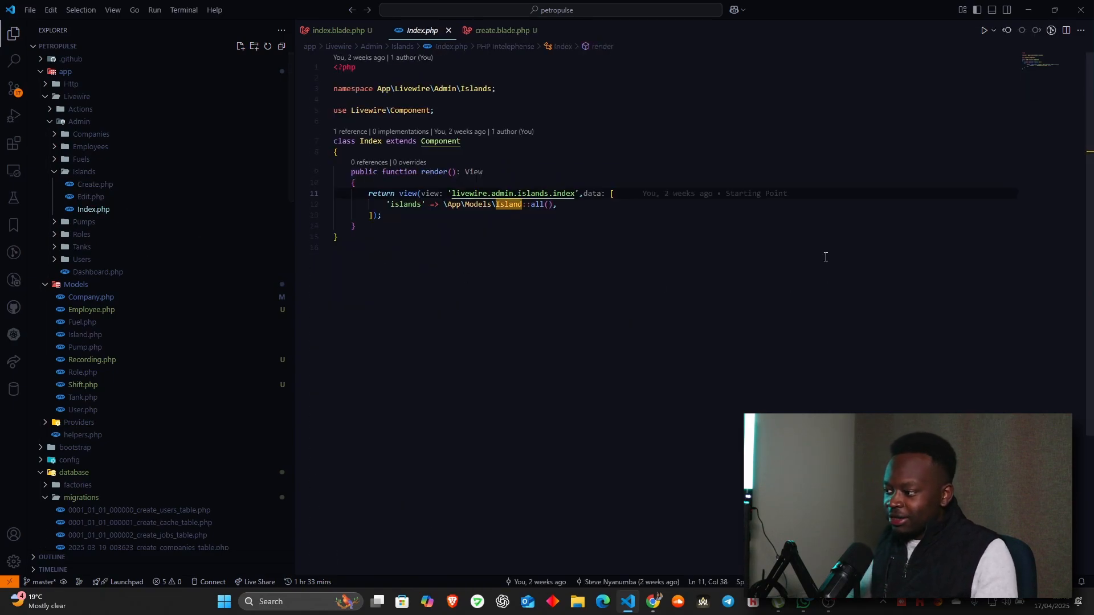
mouse_move(523, 184)
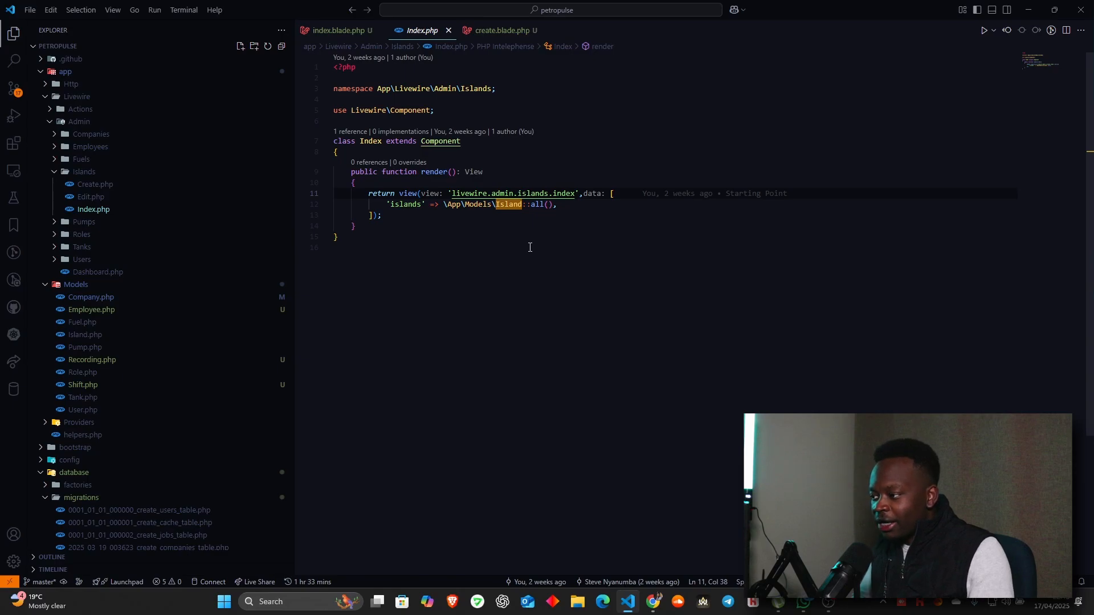
mouse_move(518, 244)
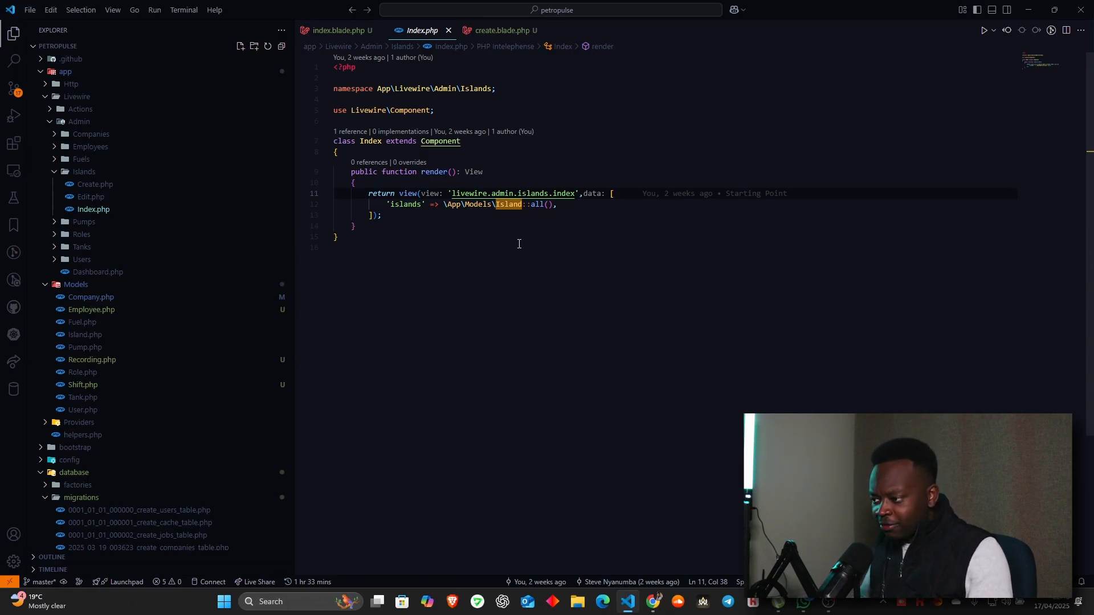
Select the whole Islands Index class and close the employee Blade view tabs.
key(ctrl+a)
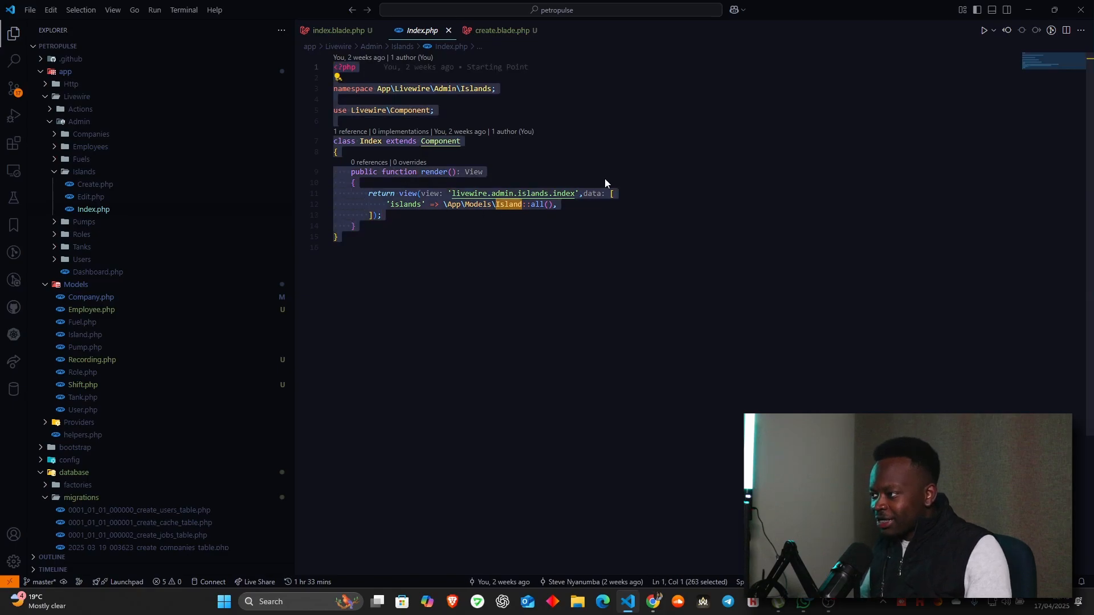
mouse_move(483, 280)
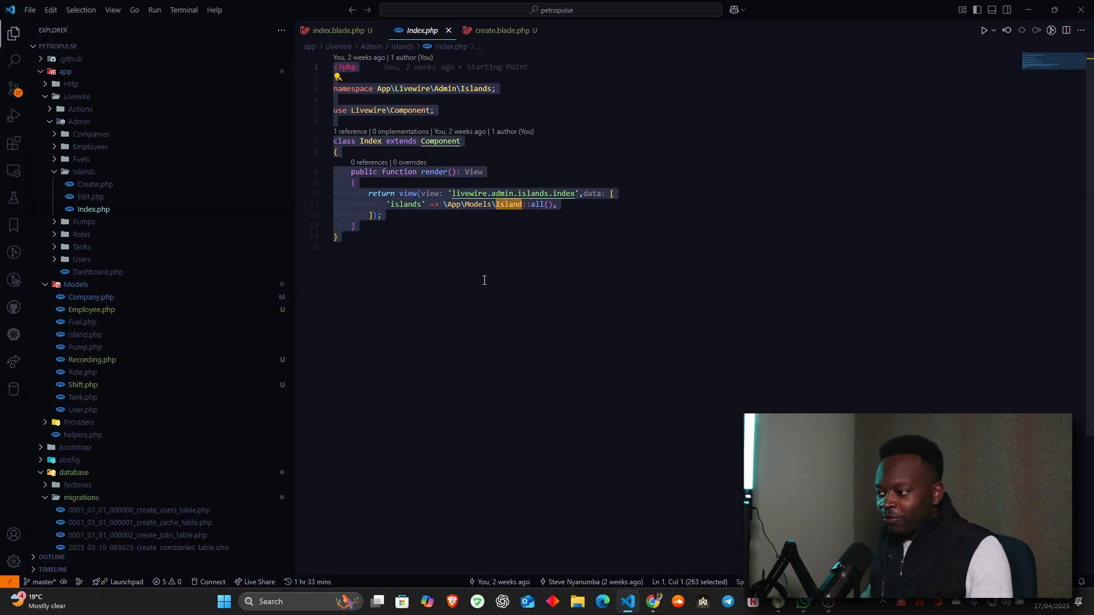
scroll(down, 3)
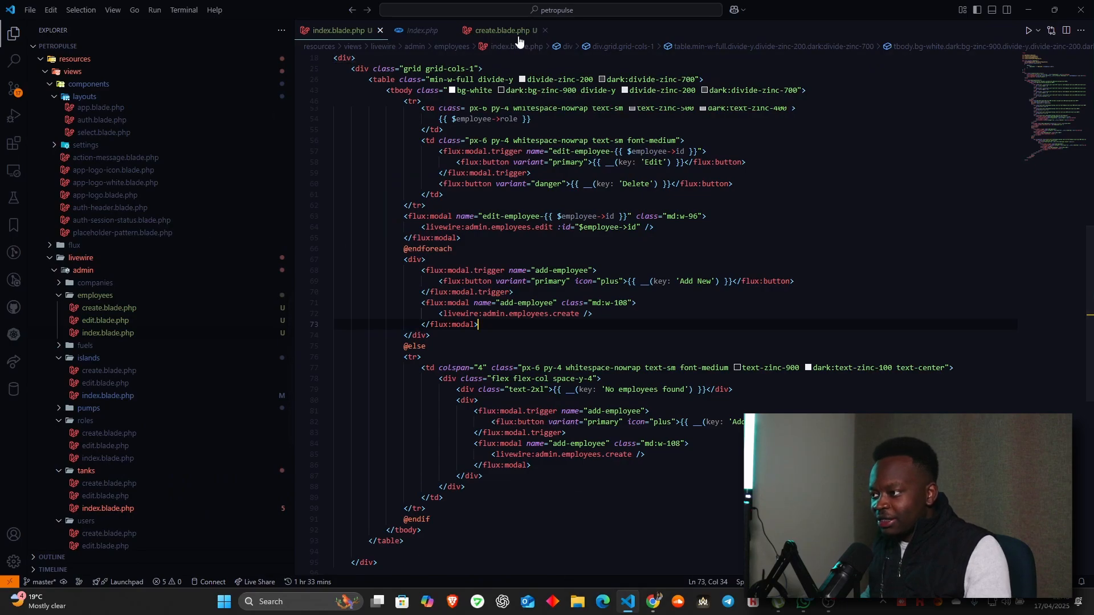
click(497, 29)
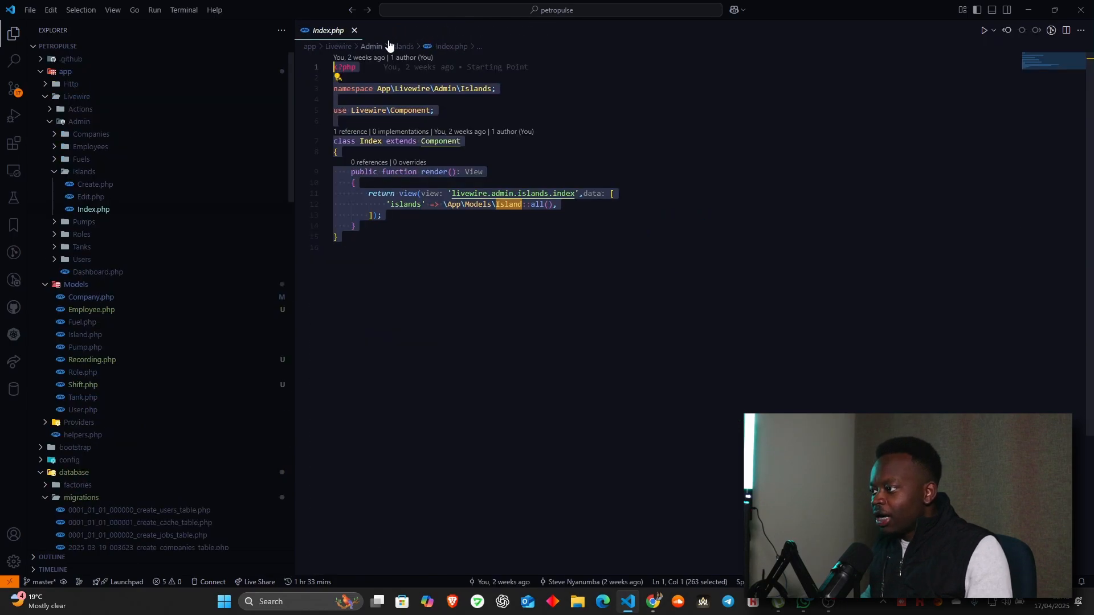
Close the Islands Index class and open routes/web.php with the employees Volt route.
click(354, 30)
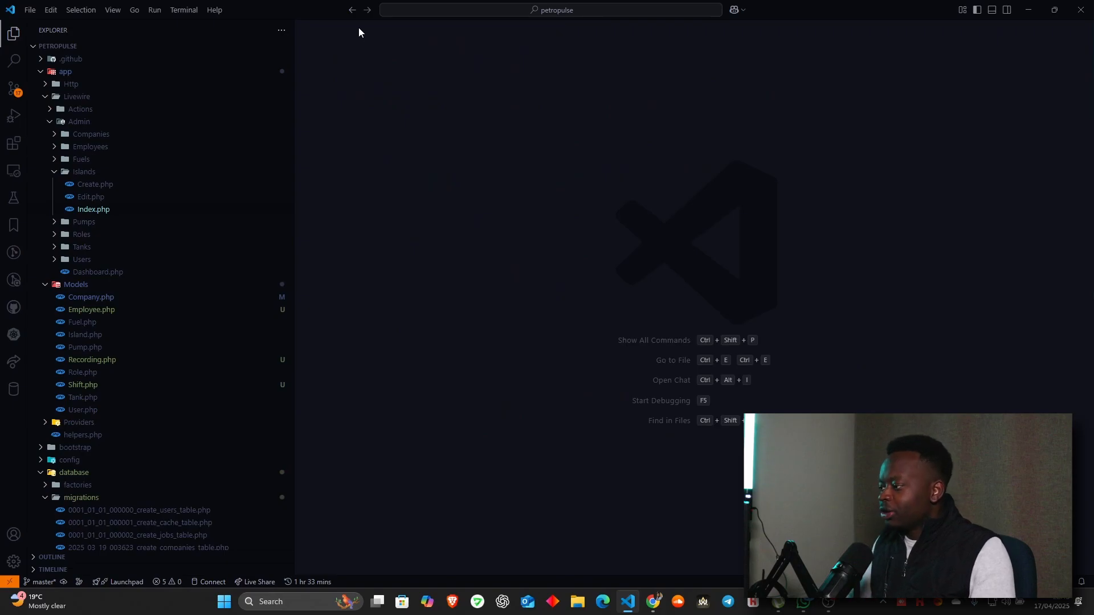
scroll(down, 3)
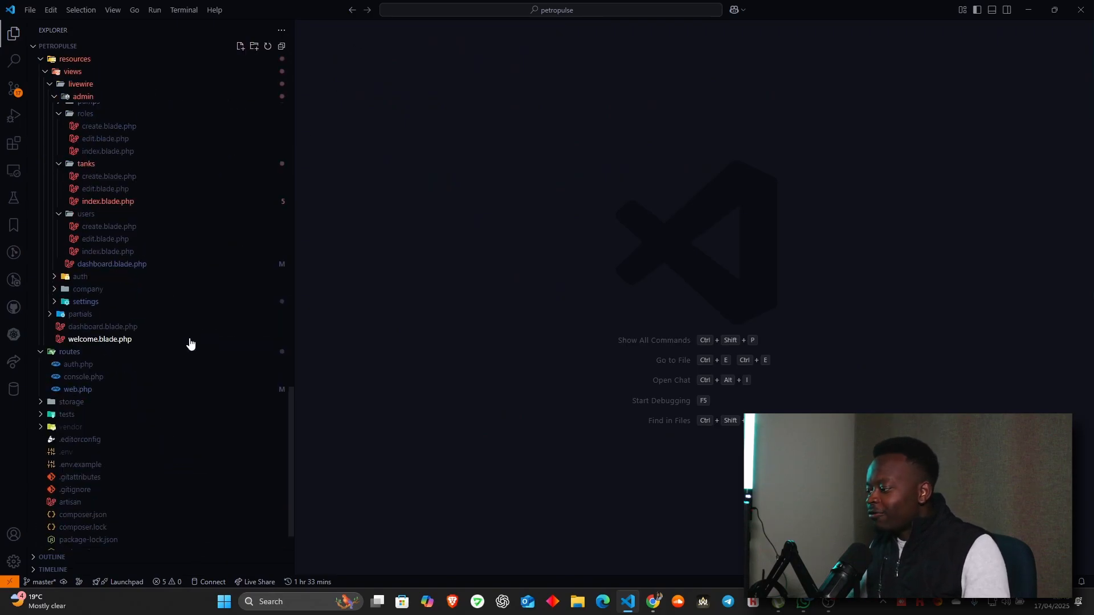
click(77, 388)
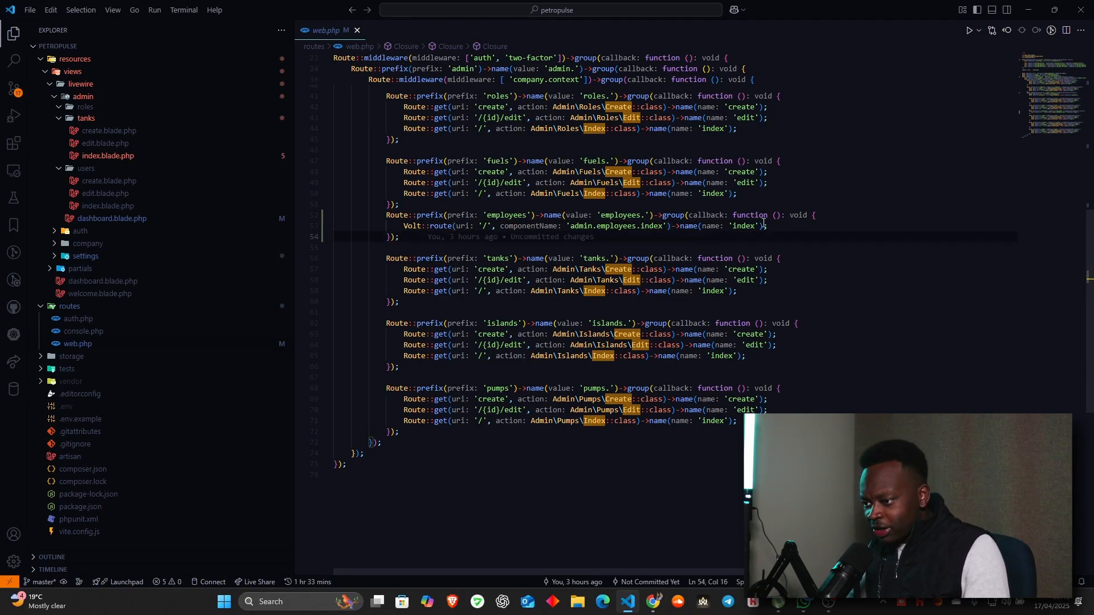
mouse_move(378, 234)
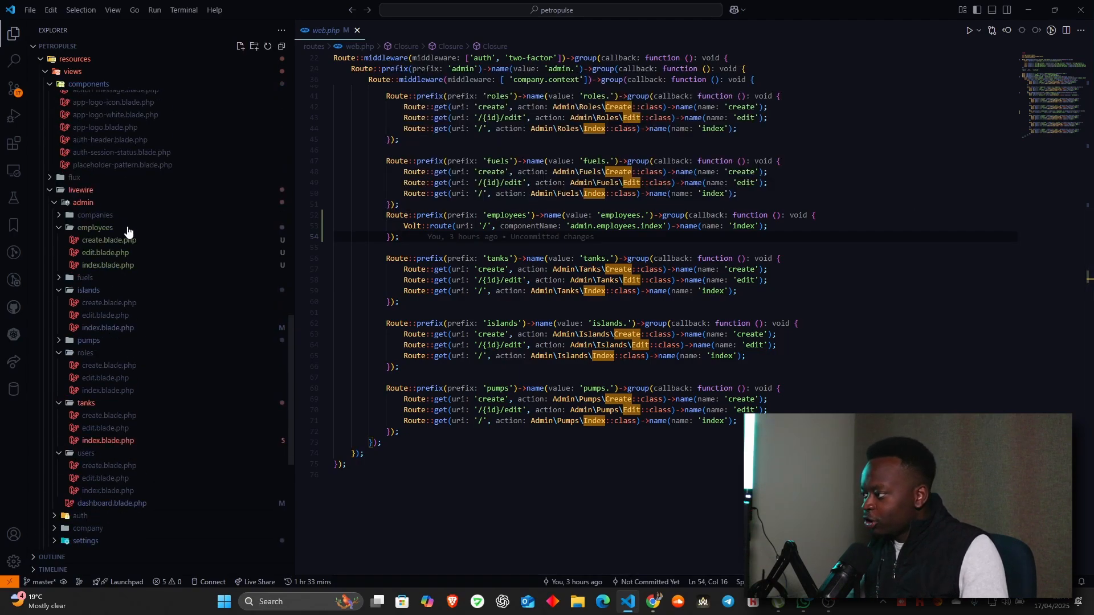
Compare the employees index view code with the running Employees page.
click(108, 266)
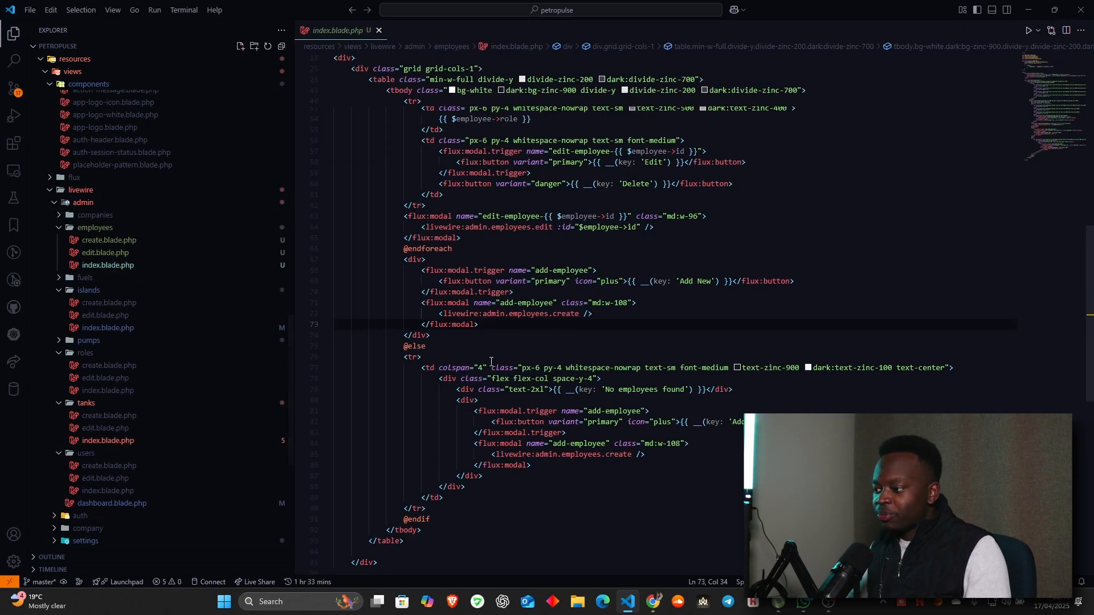
scroll(up, 3)
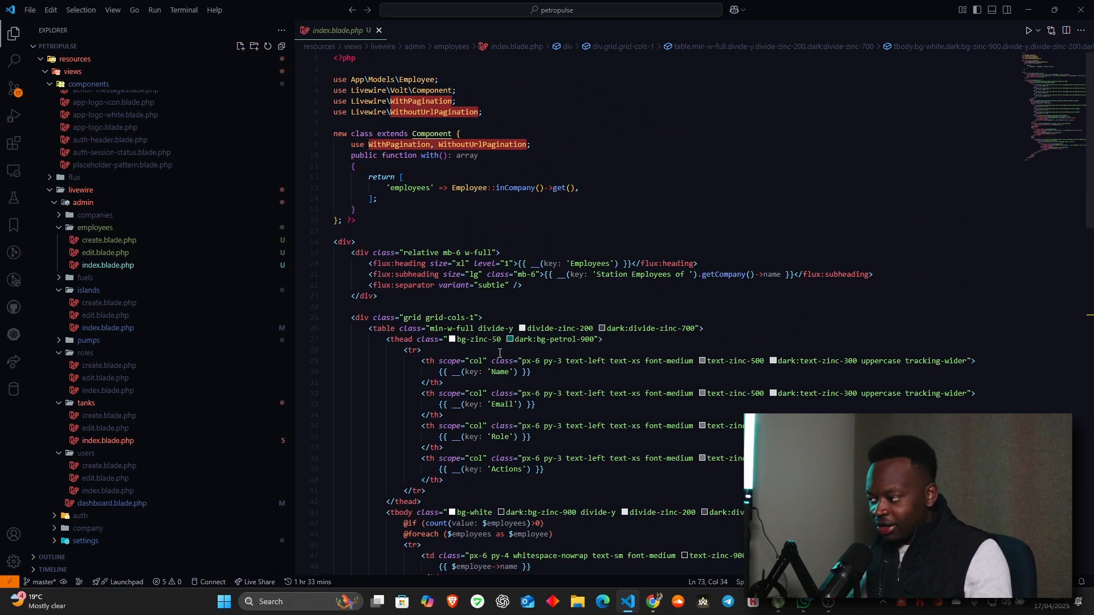
key(alt+tab)
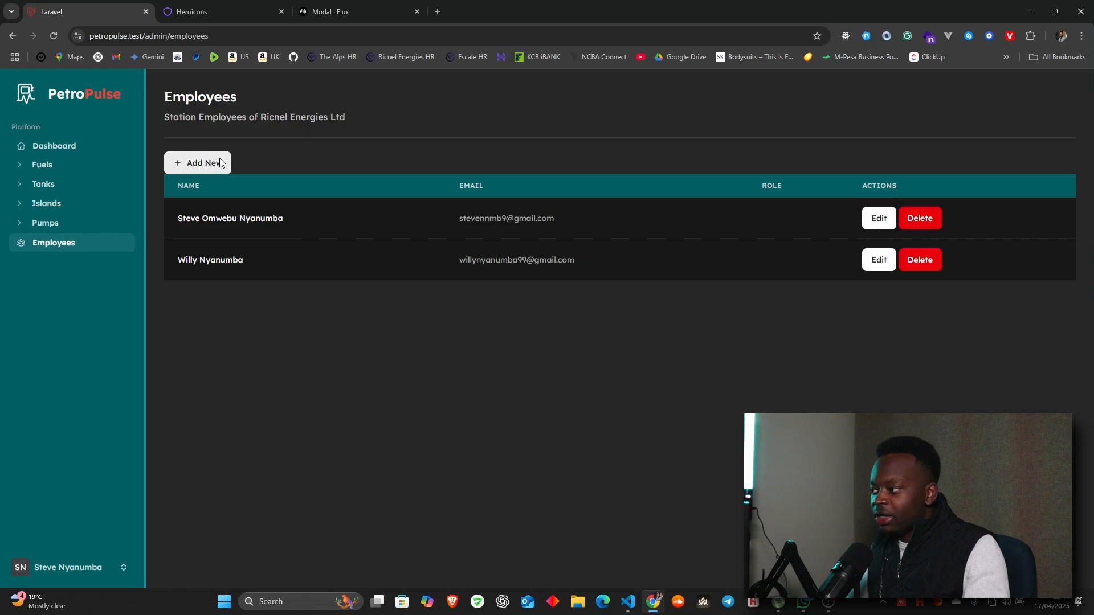
click(626, 605)
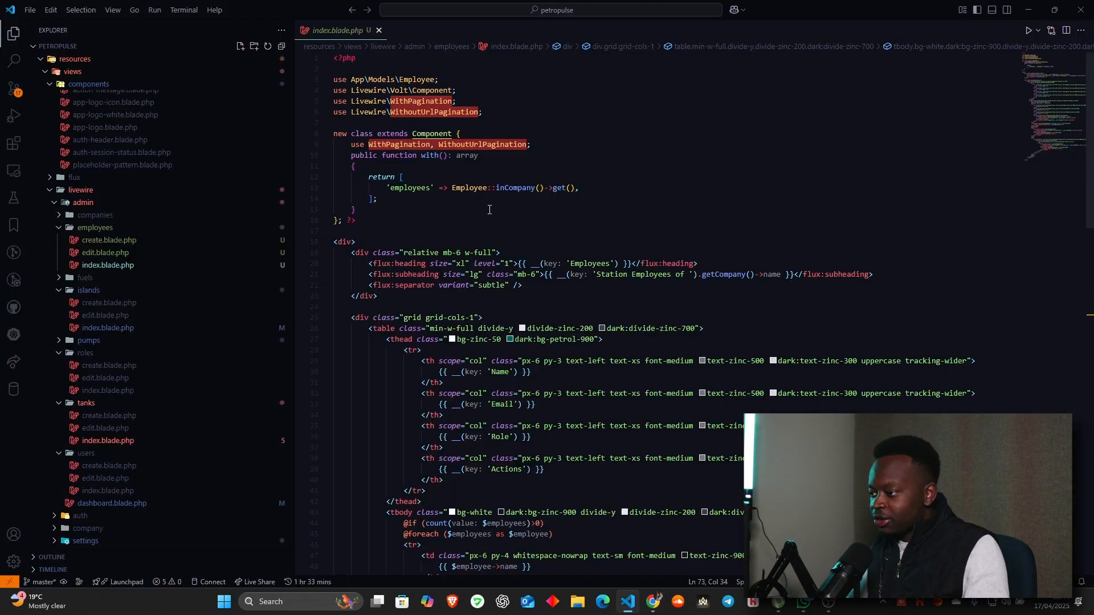
Give the Add New wrapper div auto margin and mb-4 so it right-aligns with space below.
scroll(down, 3)
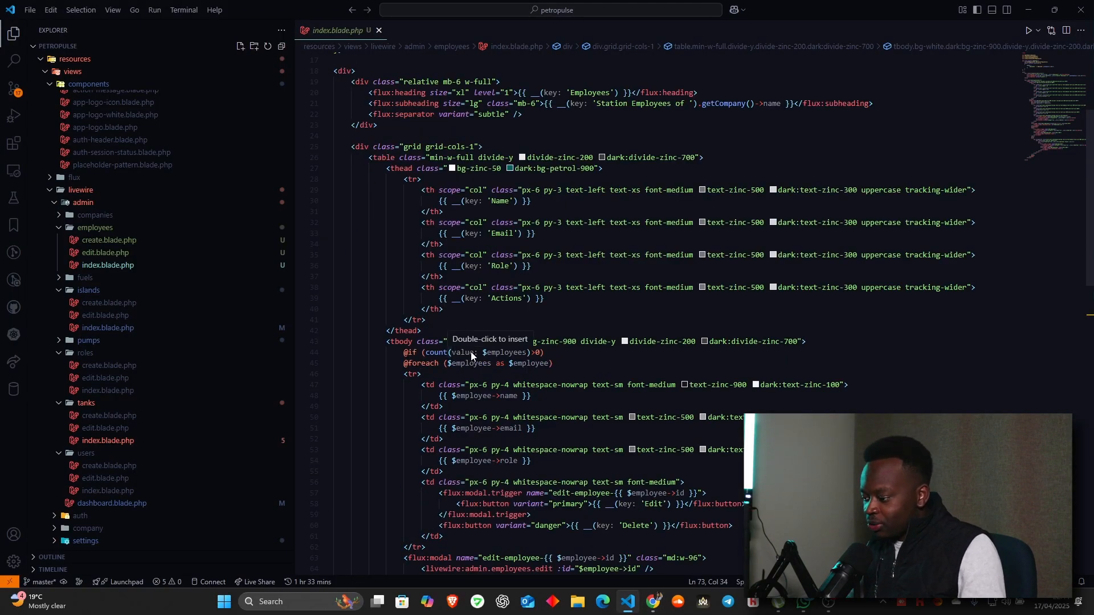
scroll(down, 3)
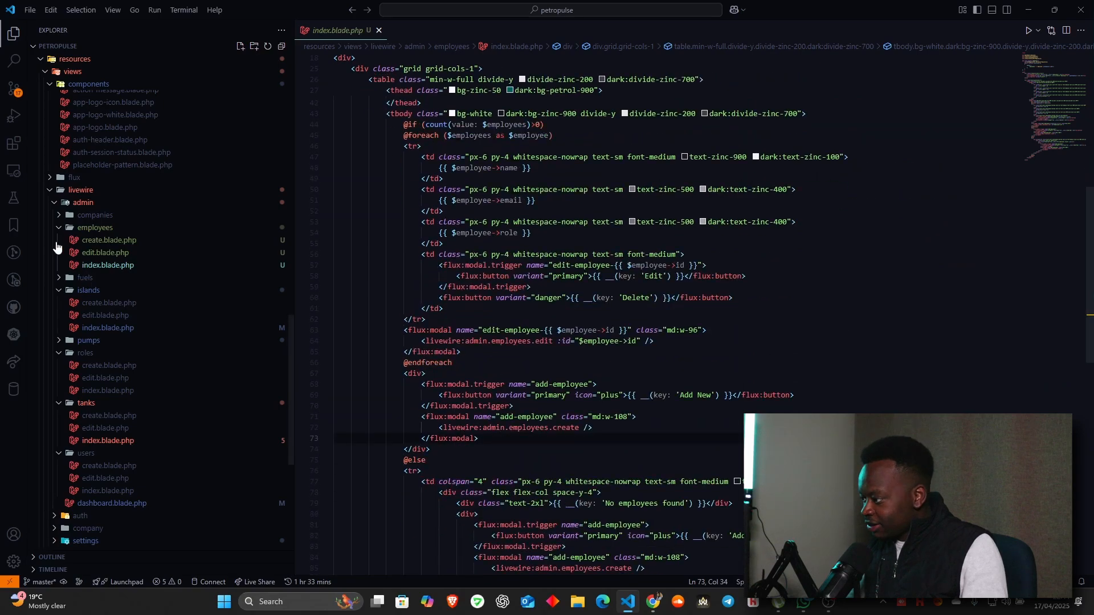
scroll(down, 3)
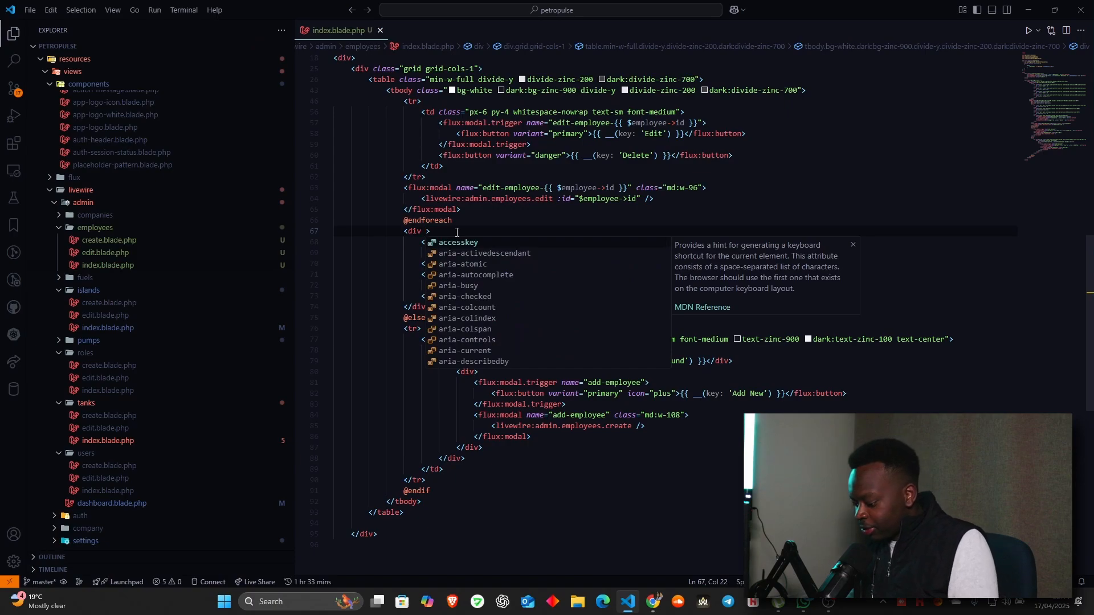
text(flex justify-center mt-4)
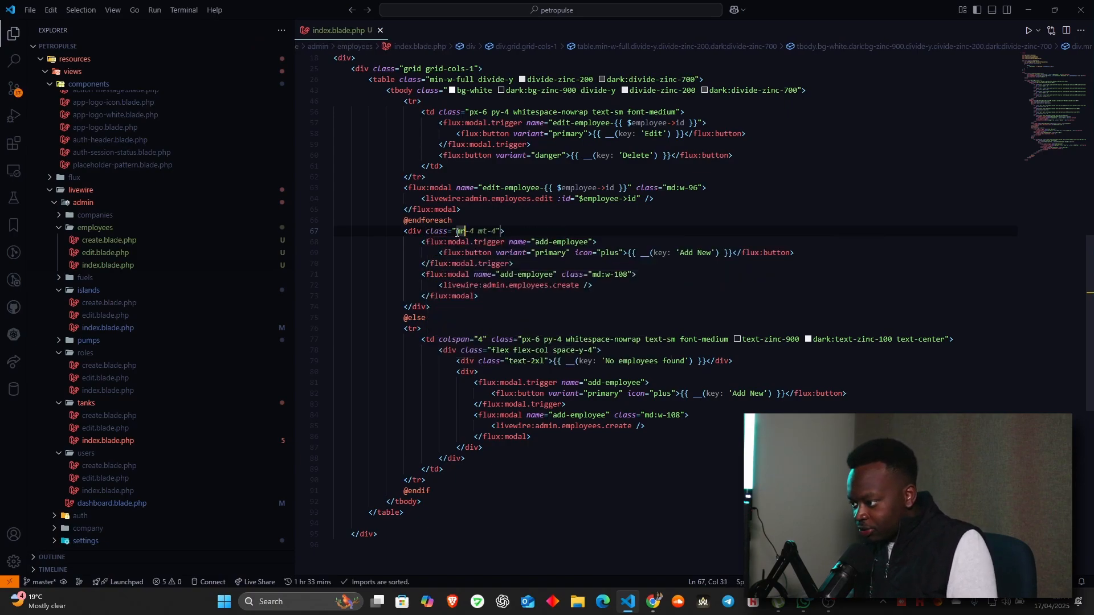
text(mr-auto)
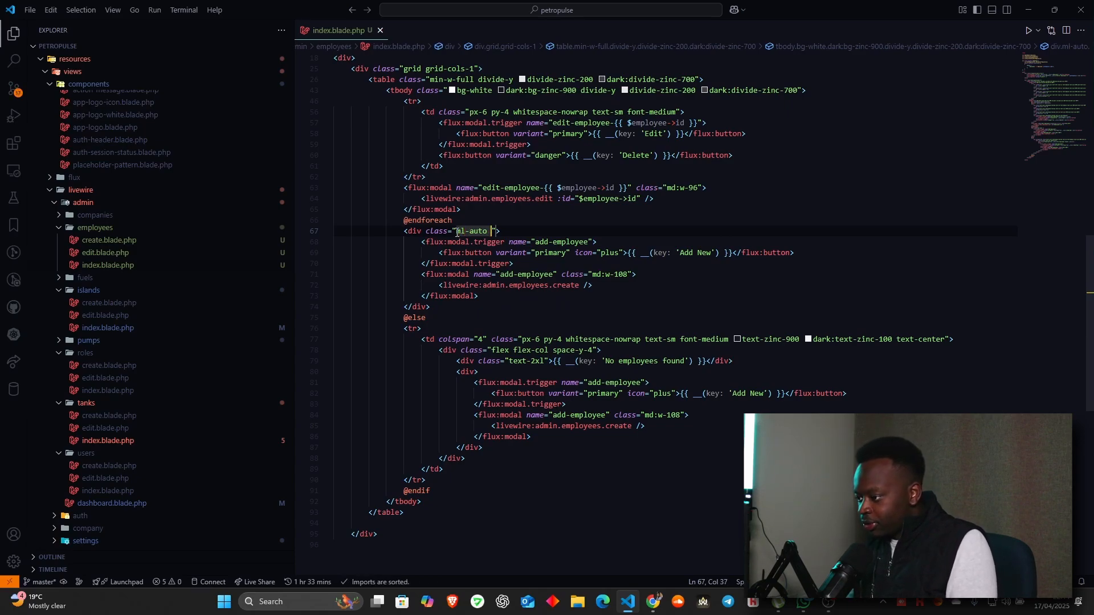
text(mb-4)
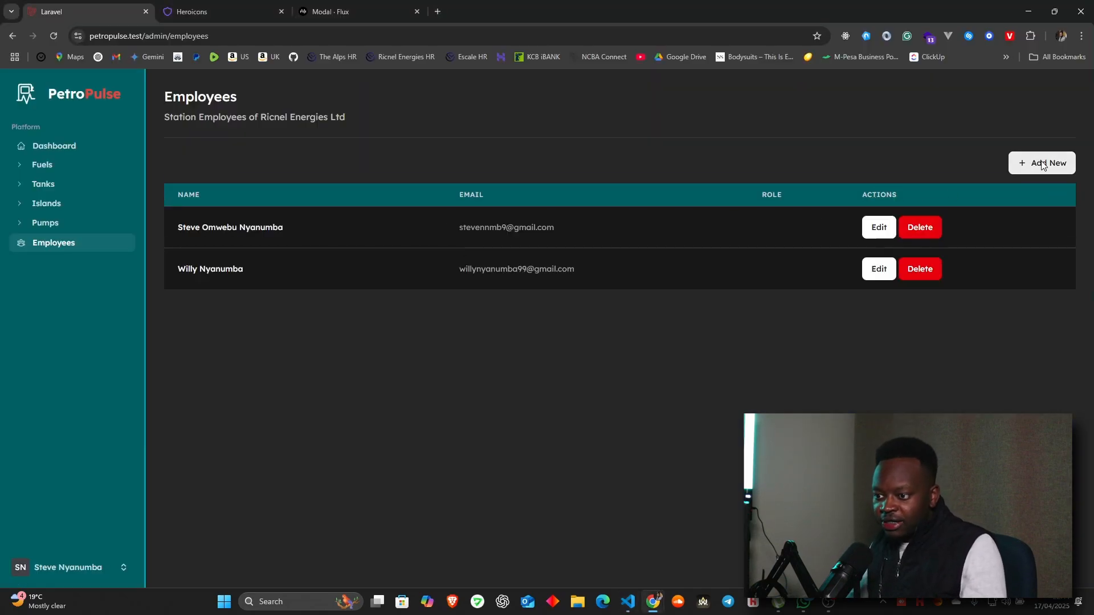
mouse_move(918, 306)
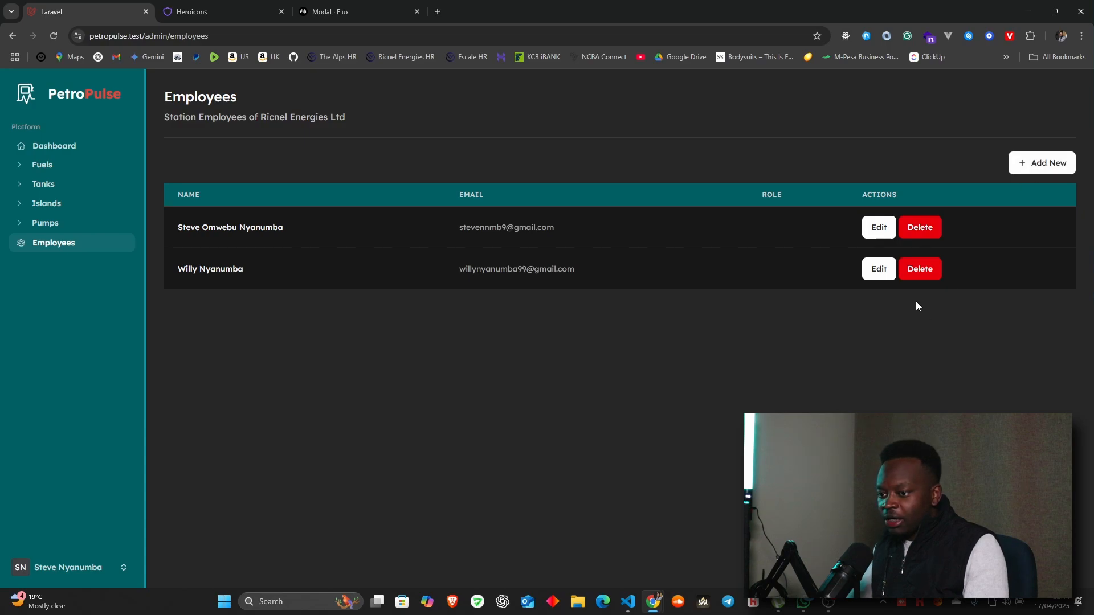
mouse_move(733, 225)
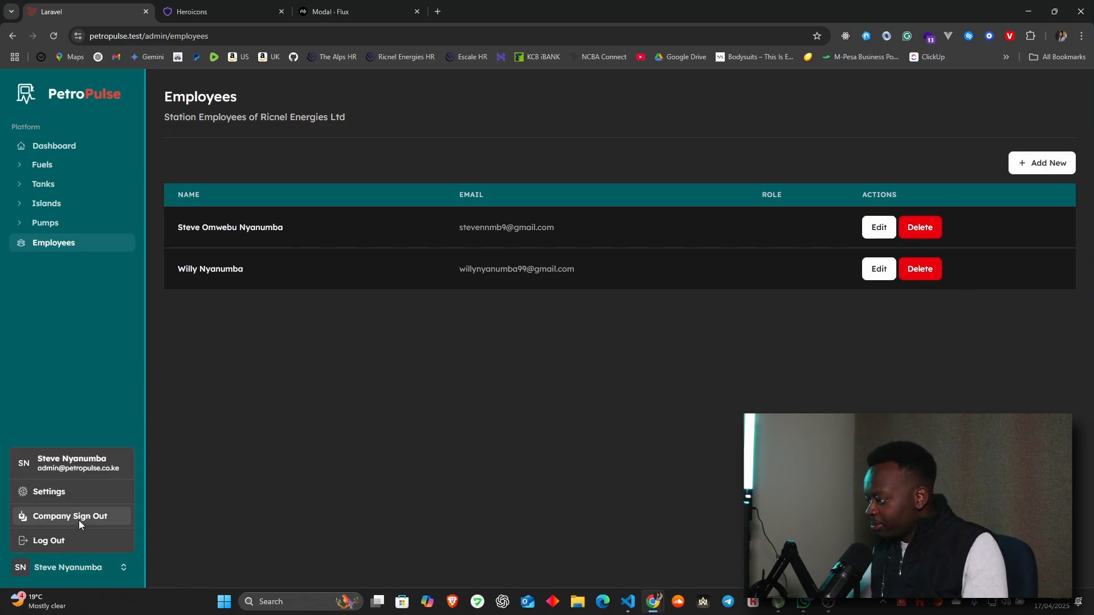
Sign out of the company, view Shell Kenya Ltd, and add its first employee with name and email.
click(70, 520)
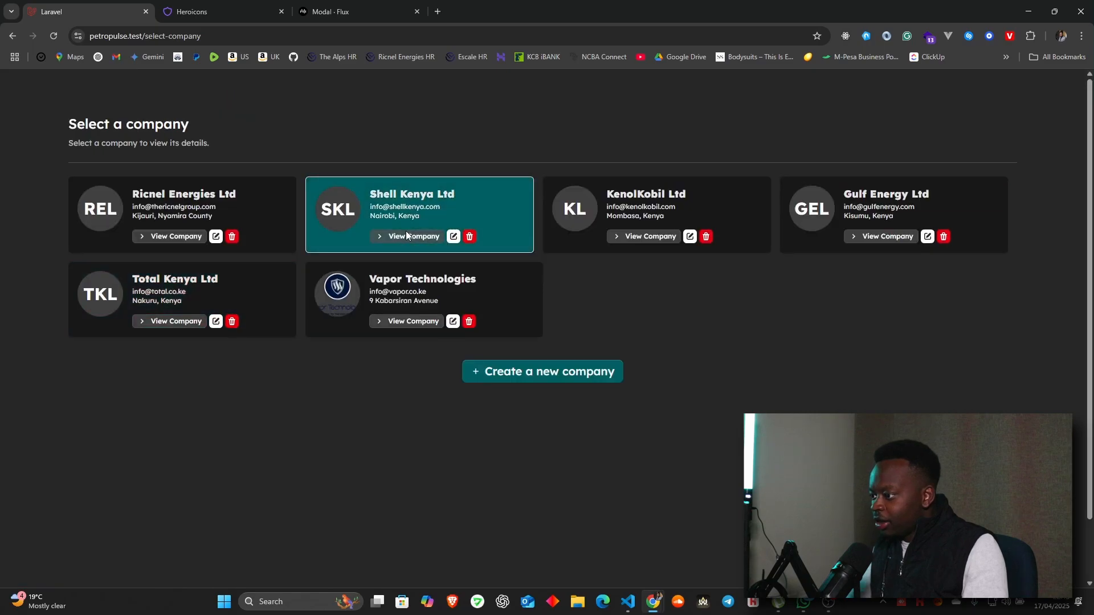
click(411, 238)
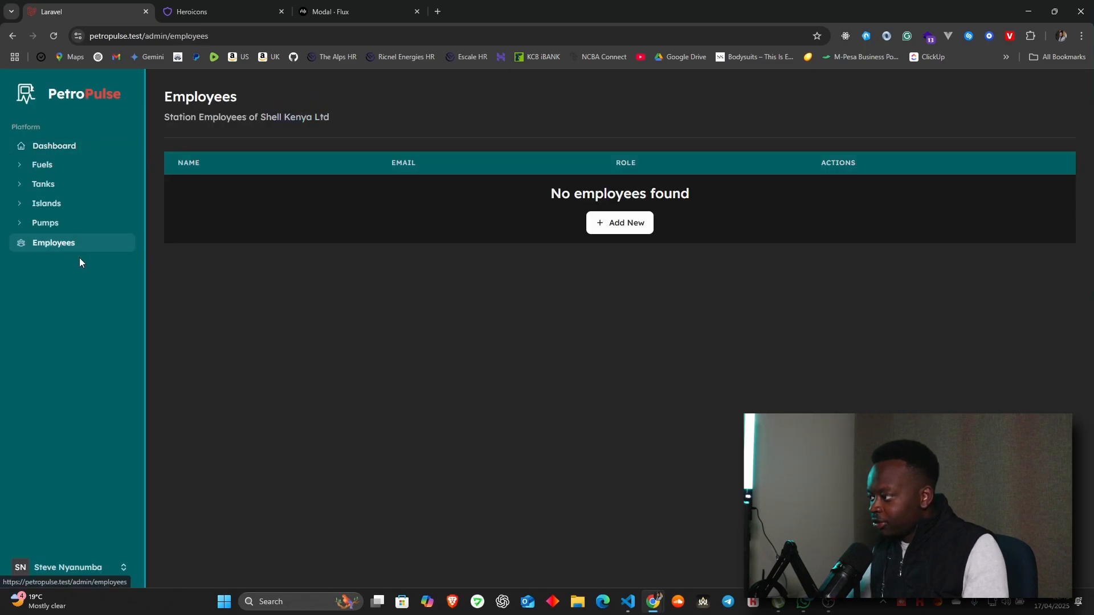
click(618, 223)
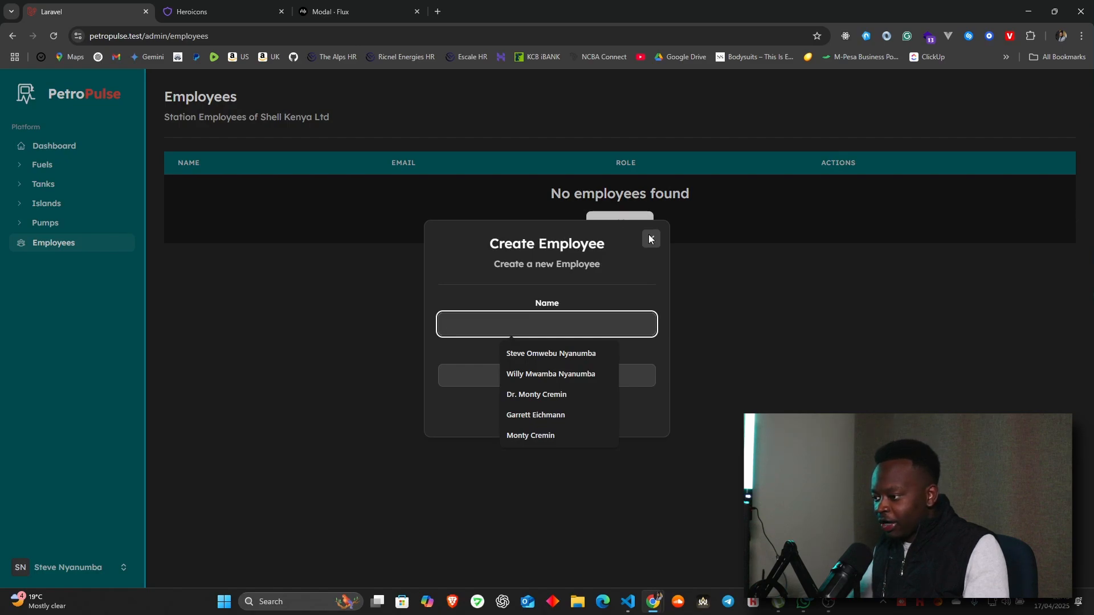
click(537, 395)
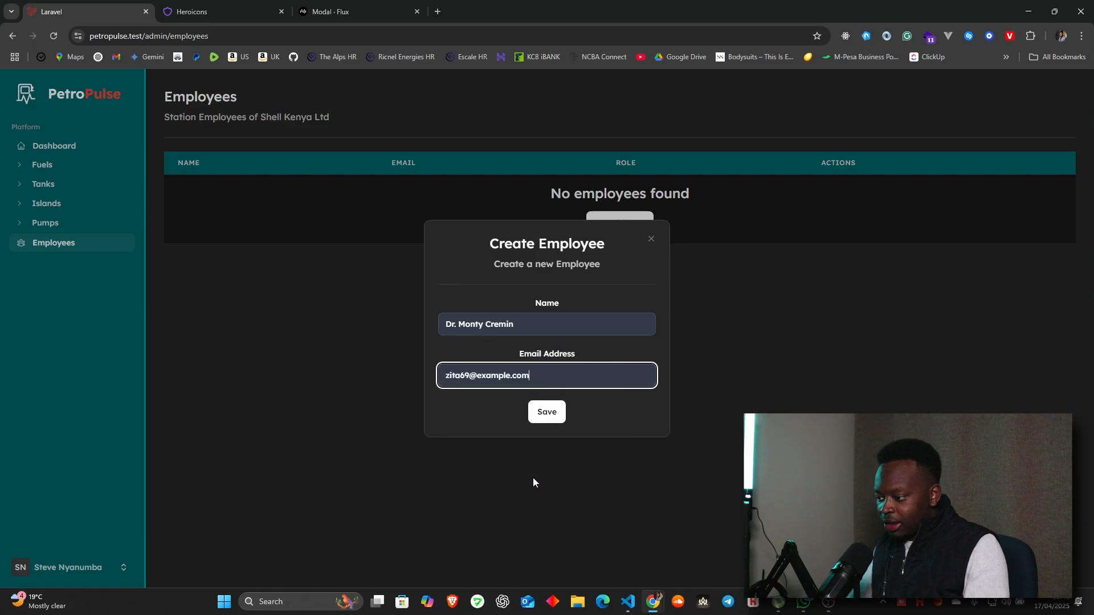
click(546, 411)
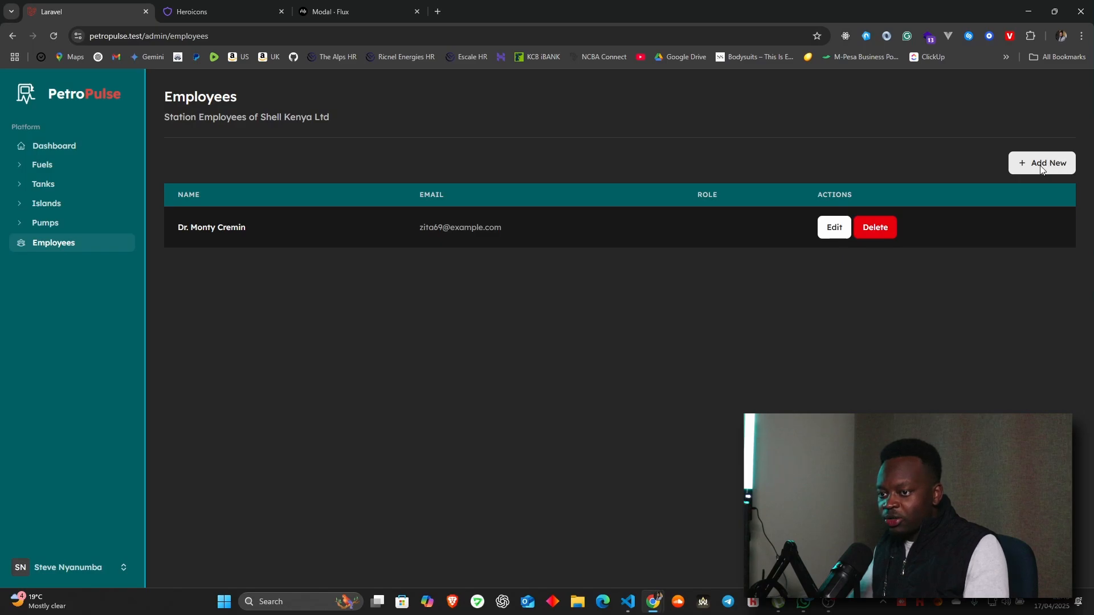
mouse_move(909, 307)
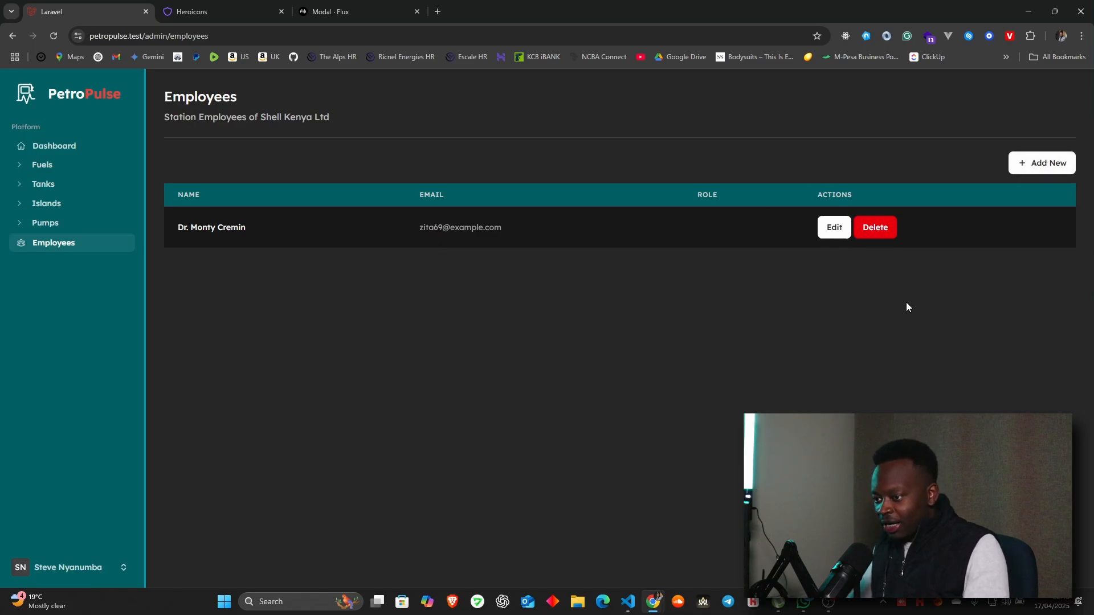
click(626, 606)
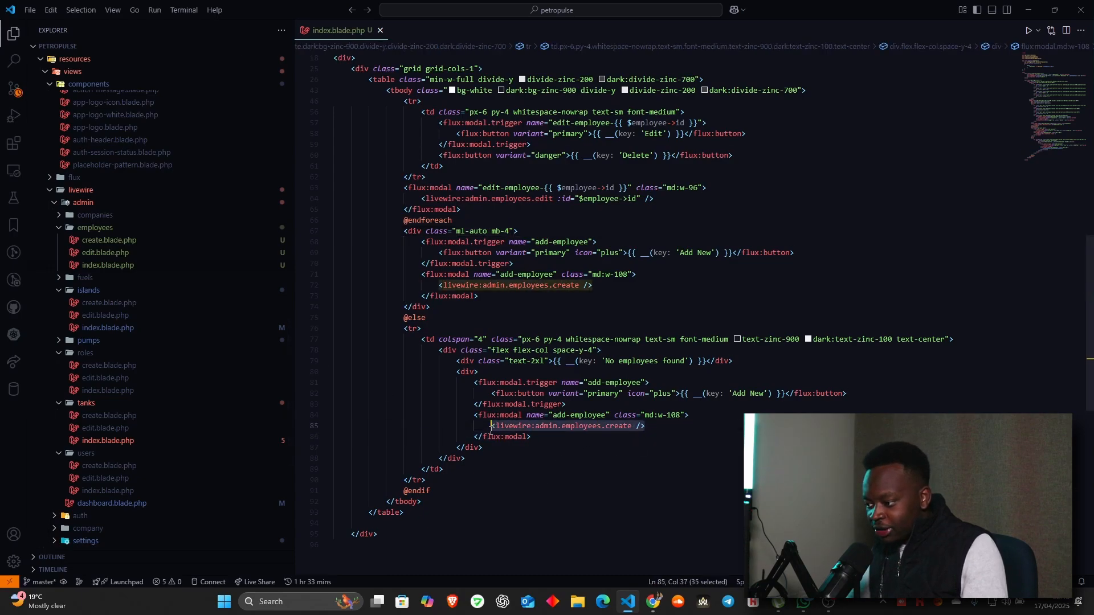
Select the livewire:admin.employees.create line, then open the new employee's edit form.
click(501, 285)
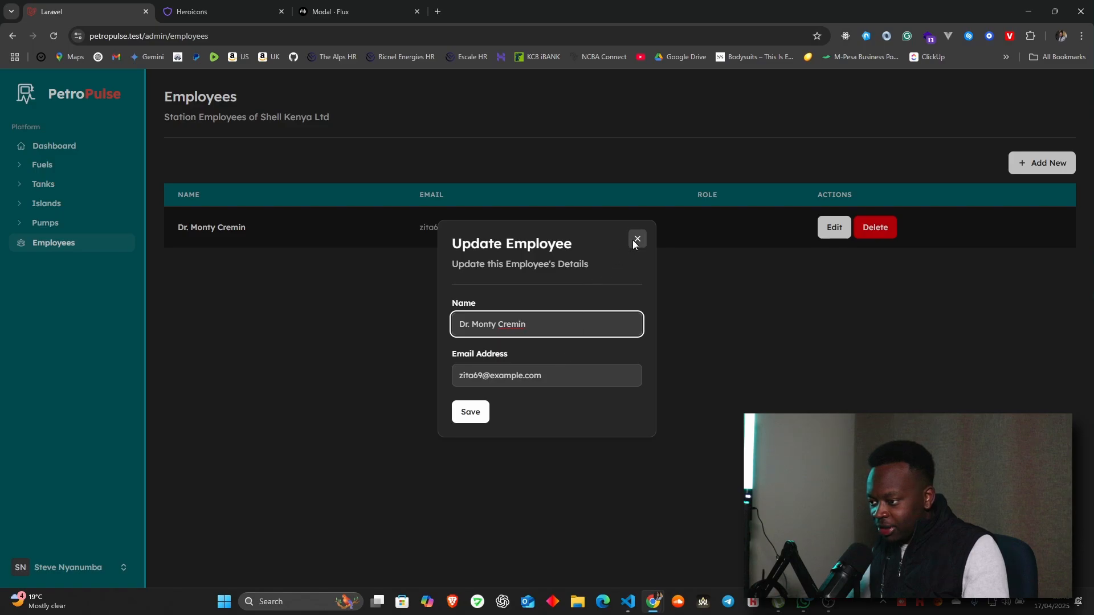
click(627, 605)
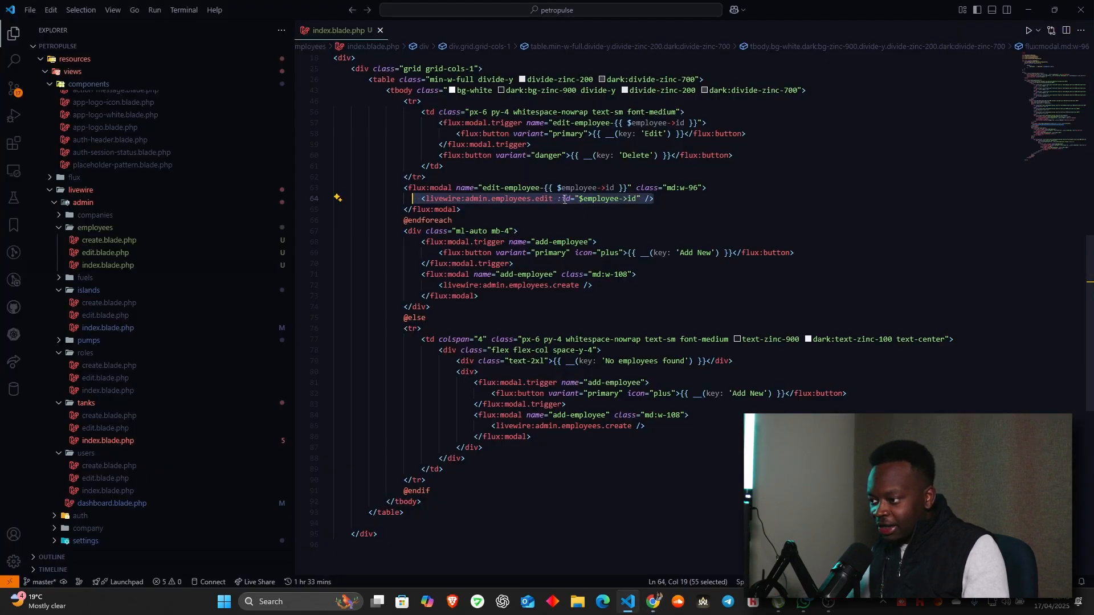
mouse_move(629, 214)
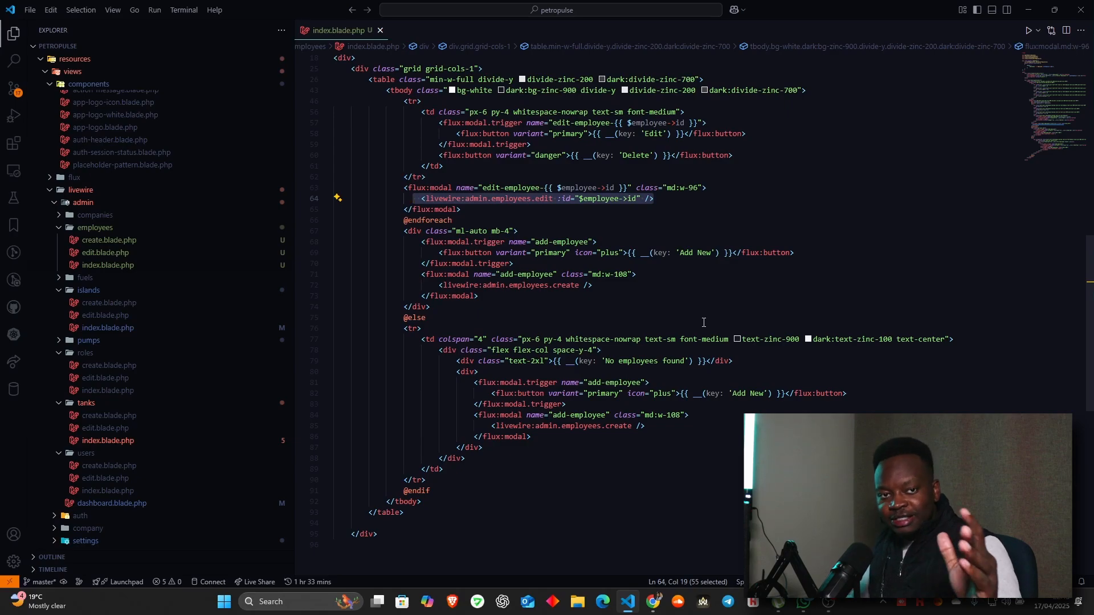
Open livewire/admin/employees/create.blade.php beside the employees index view.
scroll(up, 3)
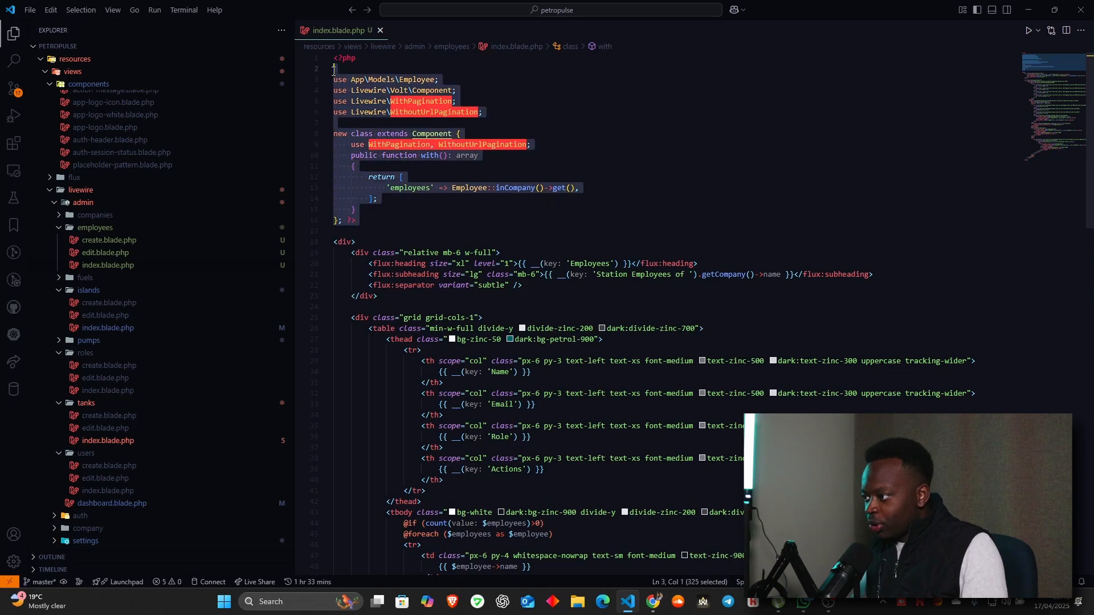
click(429, 220)
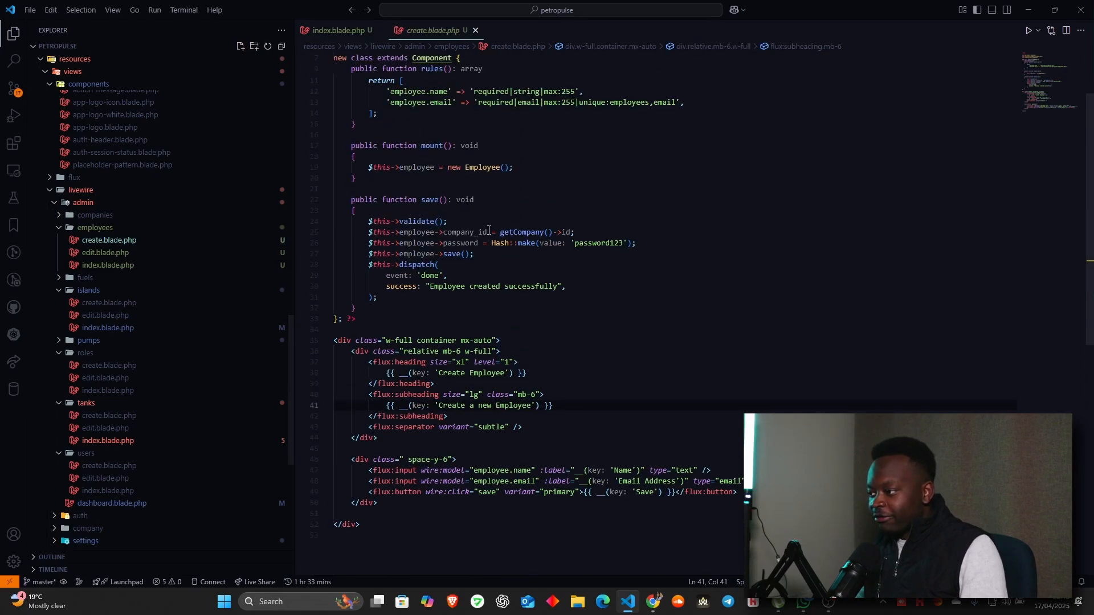
Scroll through create.blade.php and select the whole component class before moving to web.php.
scroll(up, 3)
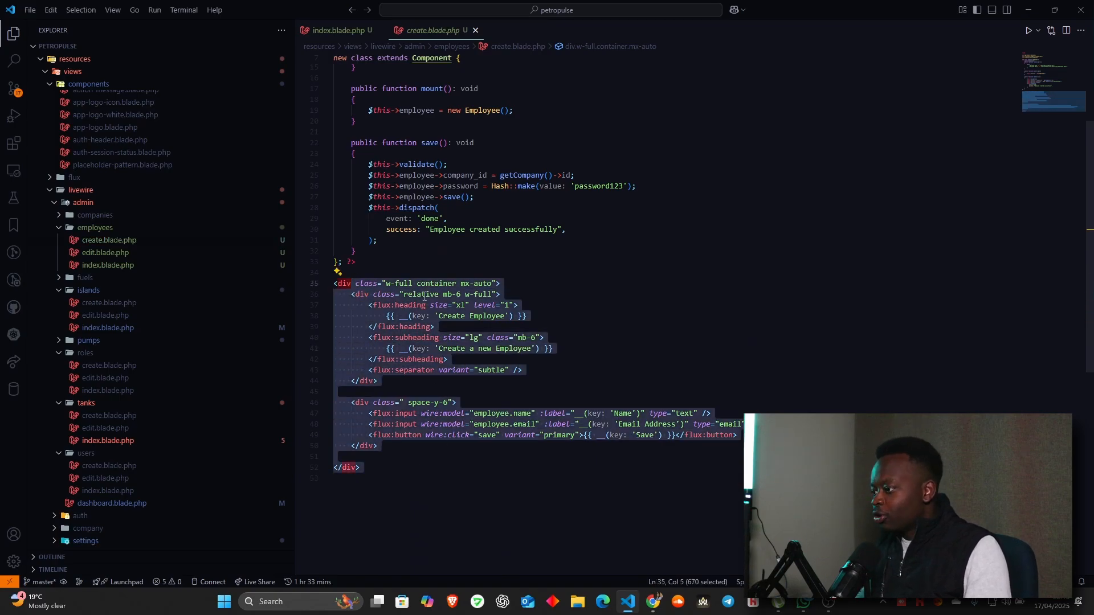
scroll(up, 3)
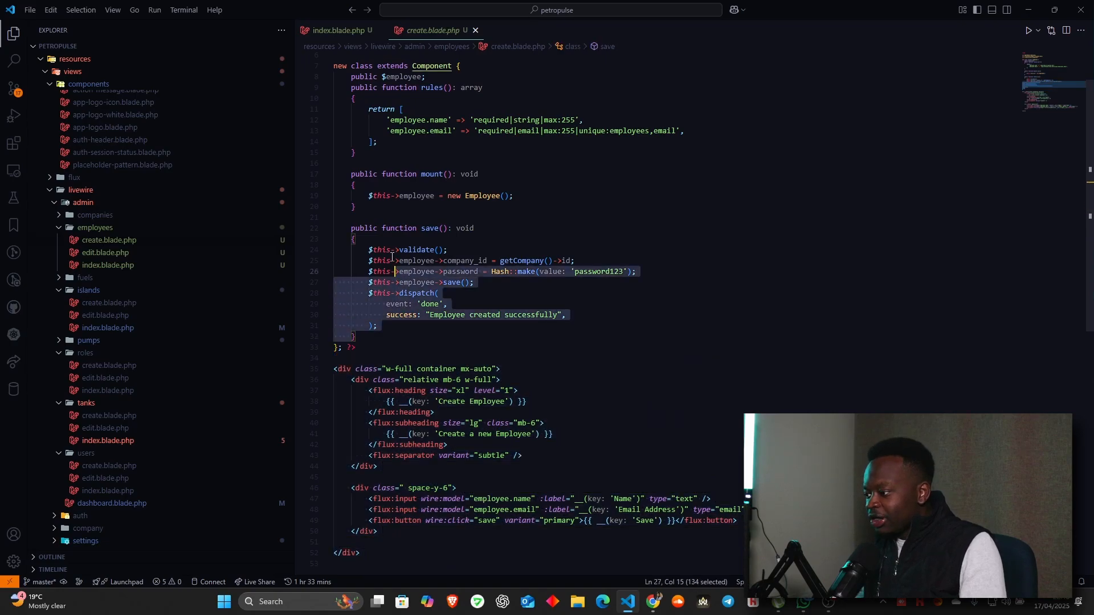
key(ctrl+a)
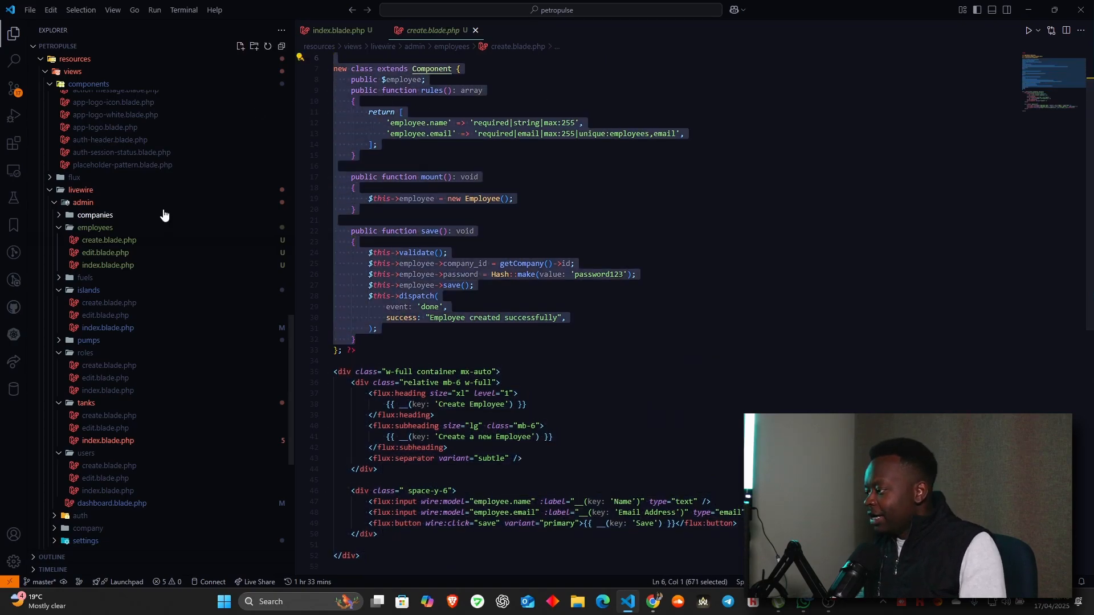
scroll(down, 3)
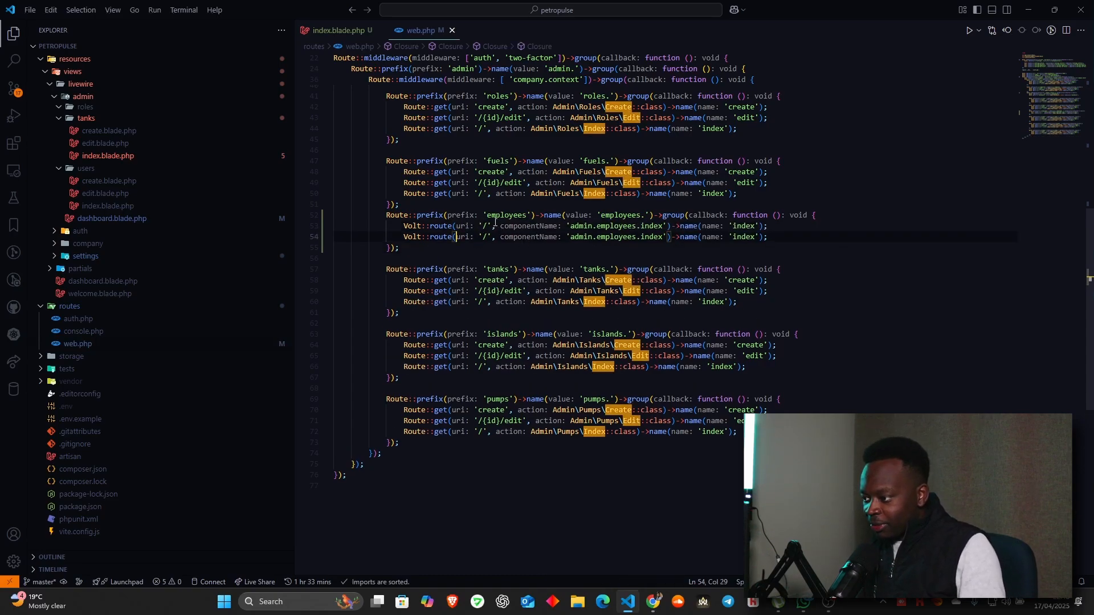
Set the duplicated Volt routes to '/create' → admin.employees.create and '{id}/edit' → admin.employees.edit.
text(create)
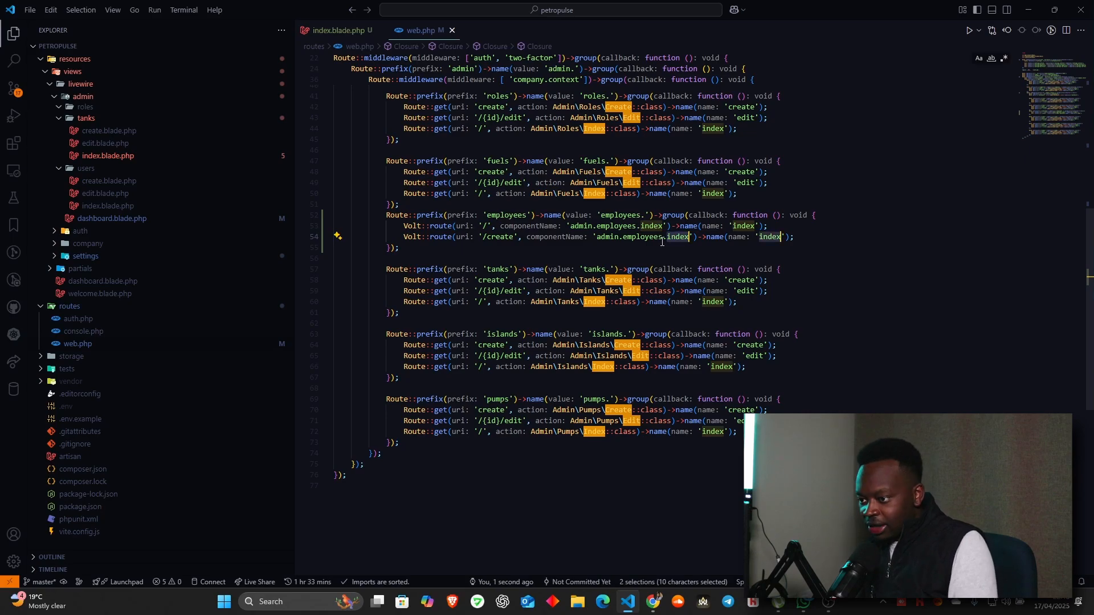
text(create)
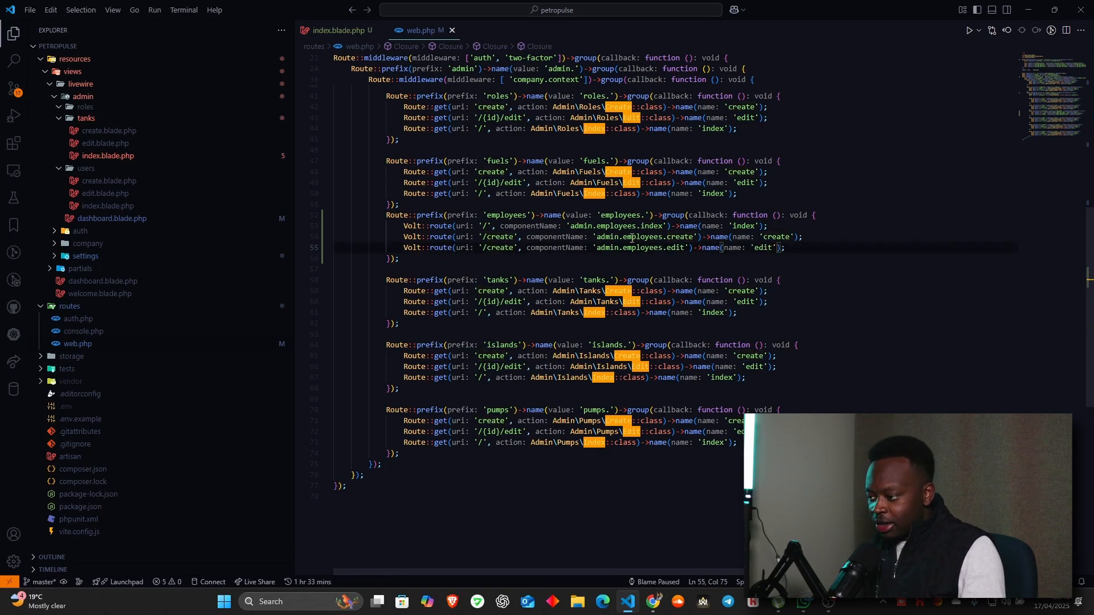
click(484, 247)
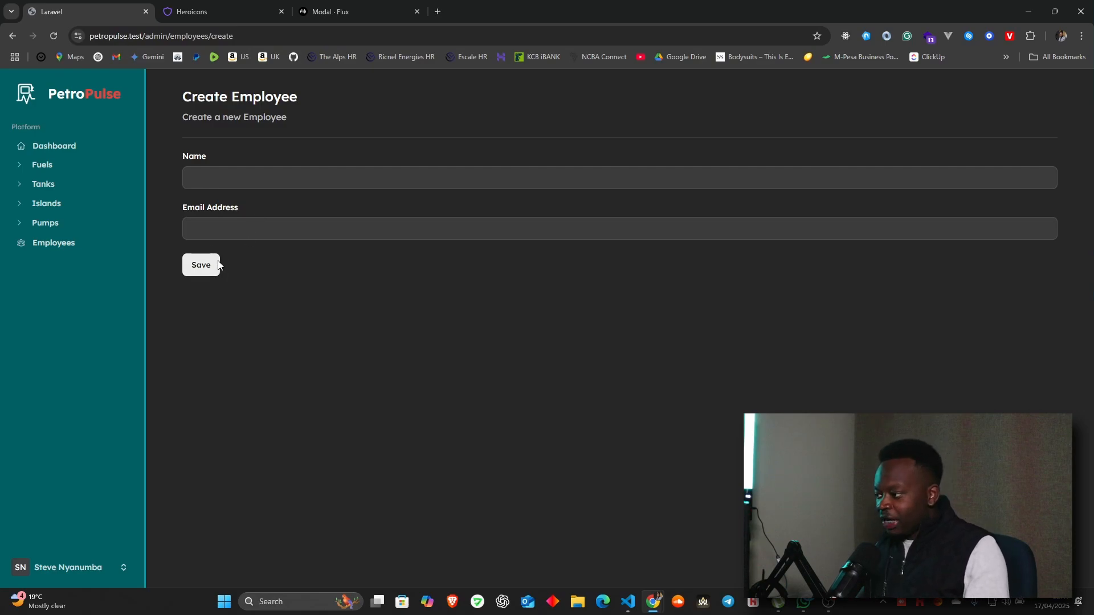
Submit the empty Create Employee form to see validation errors, then load /admin/employees/create directly.
click(201, 266)
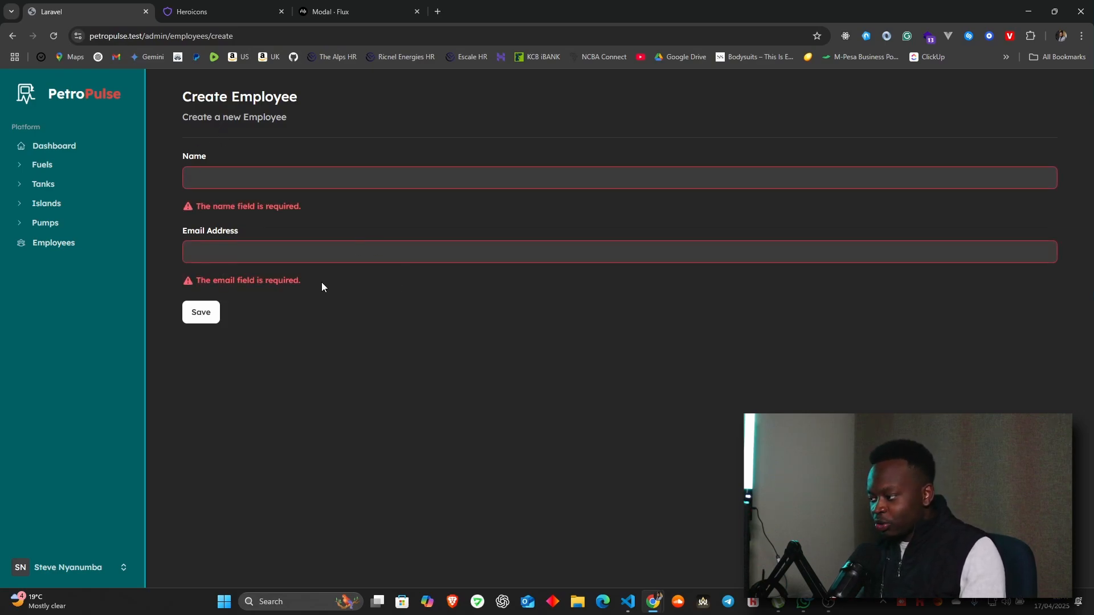
mouse_move(69, 227)
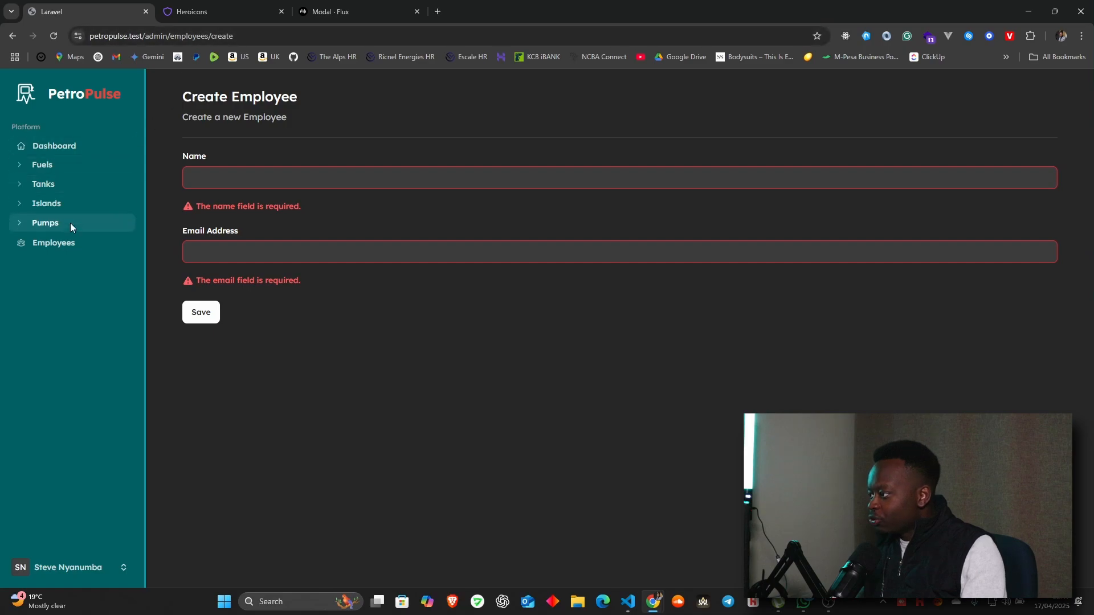
click(54, 243)
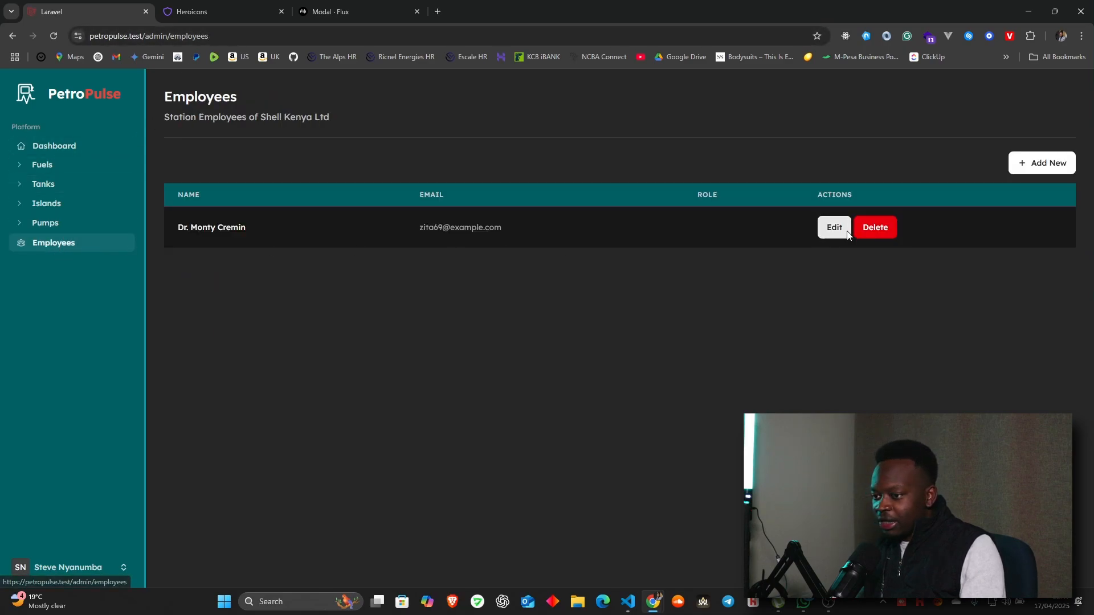
mouse_move(342, 248)
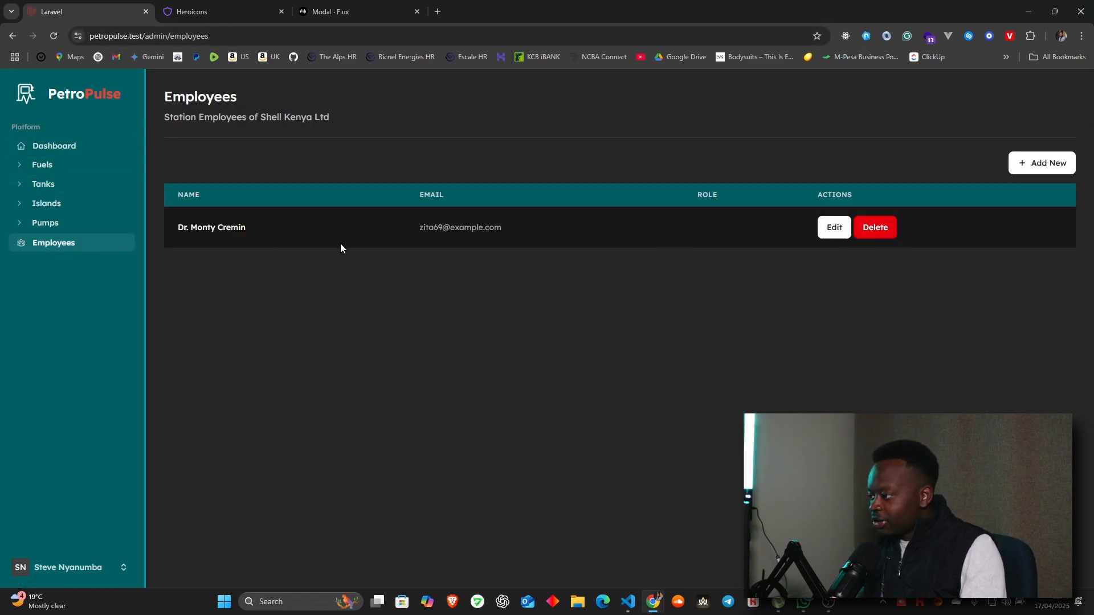
mouse_move(833, 228)
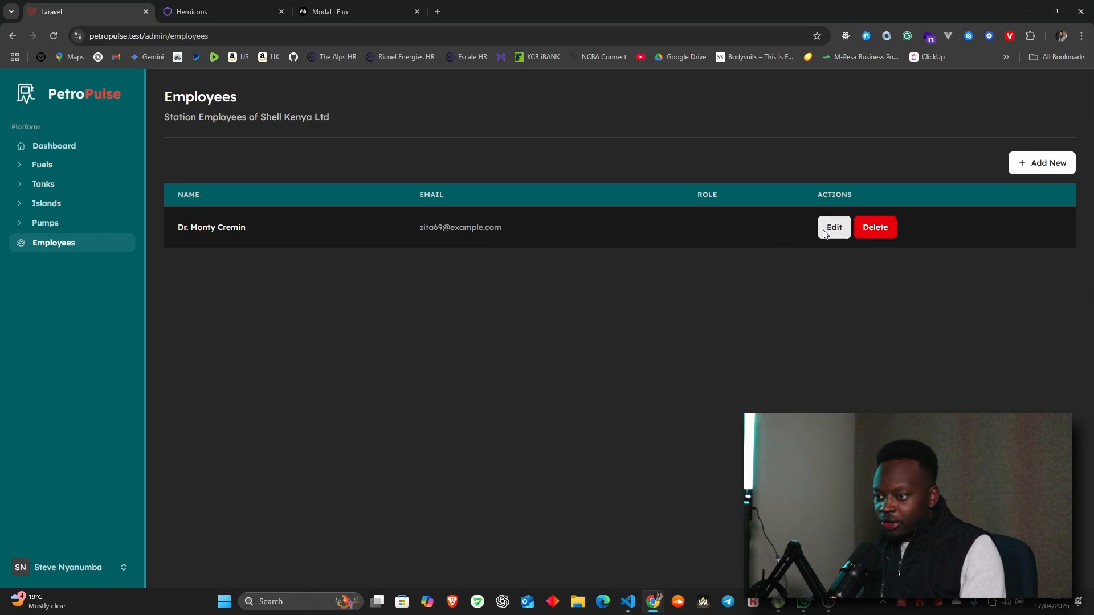
click(834, 226)
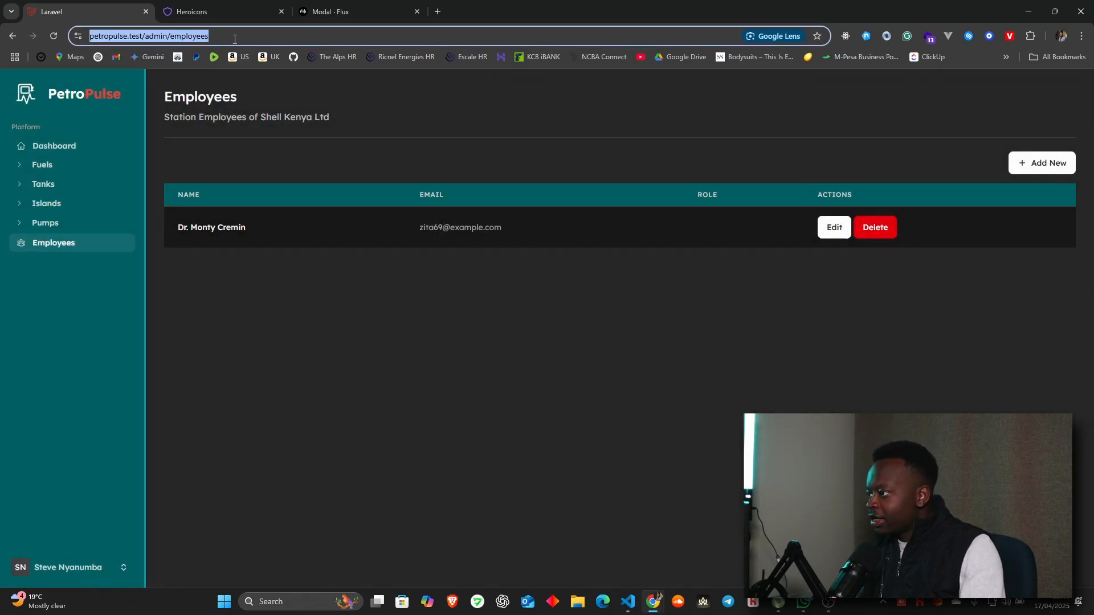
text(/create)
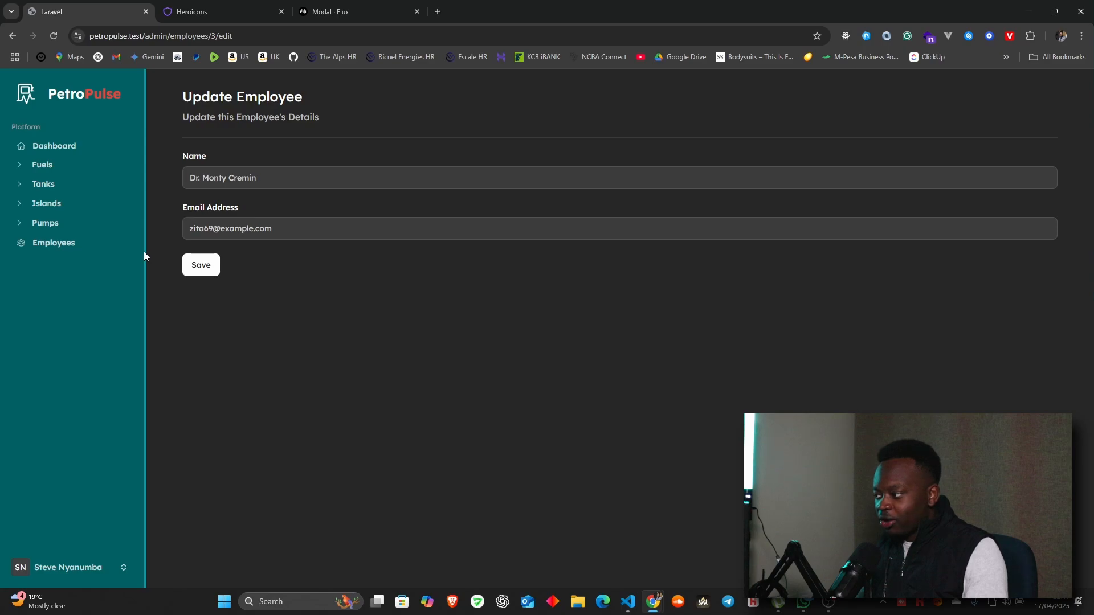
Return to the Employees list and close the Update Employee modal.
click(834, 227)
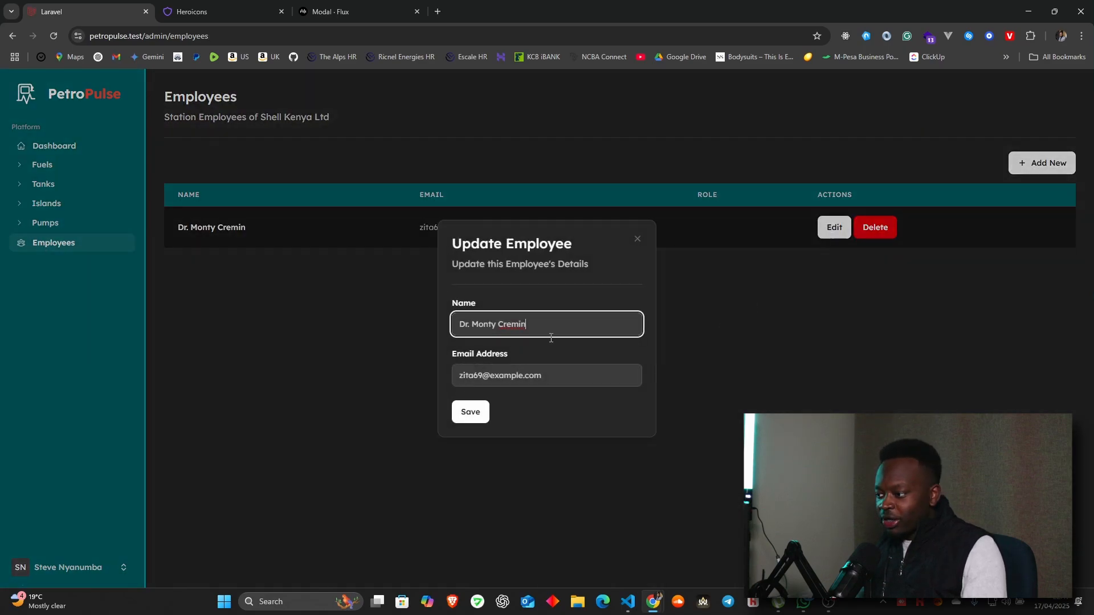
mouse_move(599, 359)
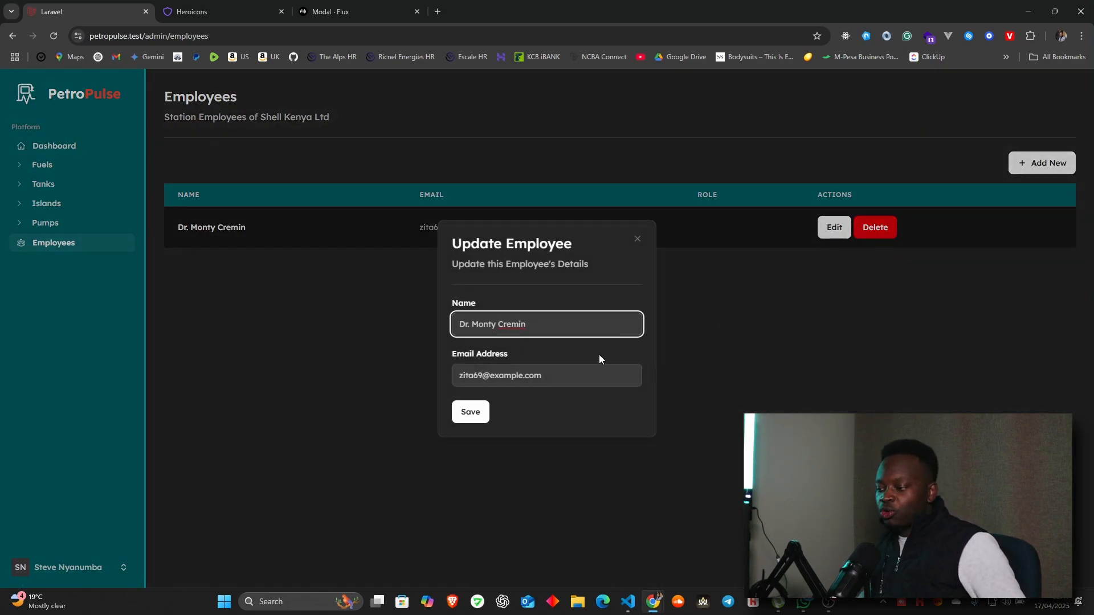
mouse_move(582, 359)
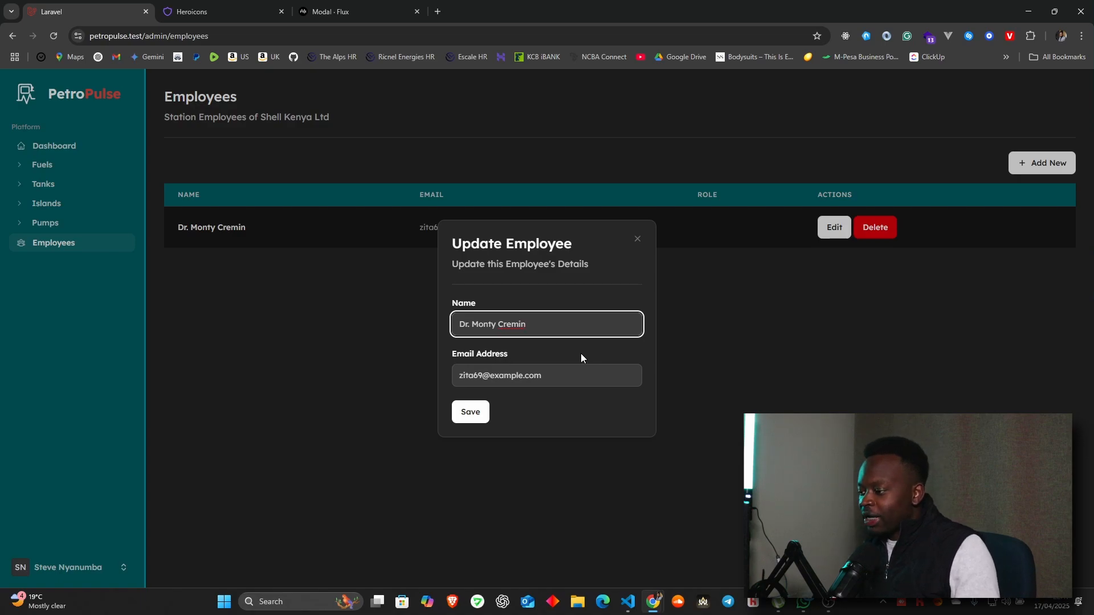
click(636, 241)
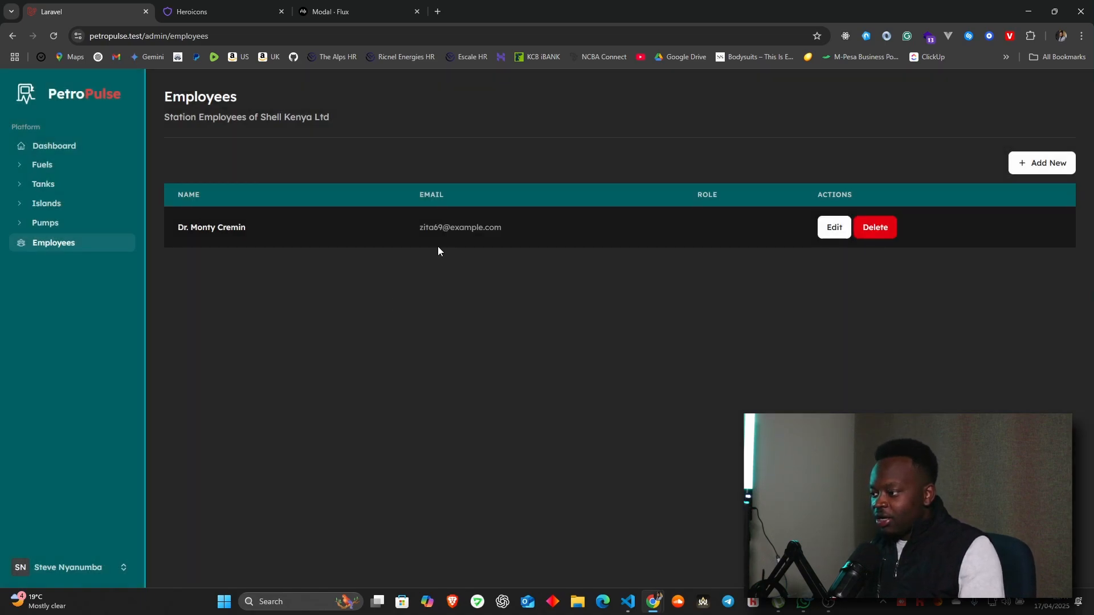
mouse_move(328, 391)
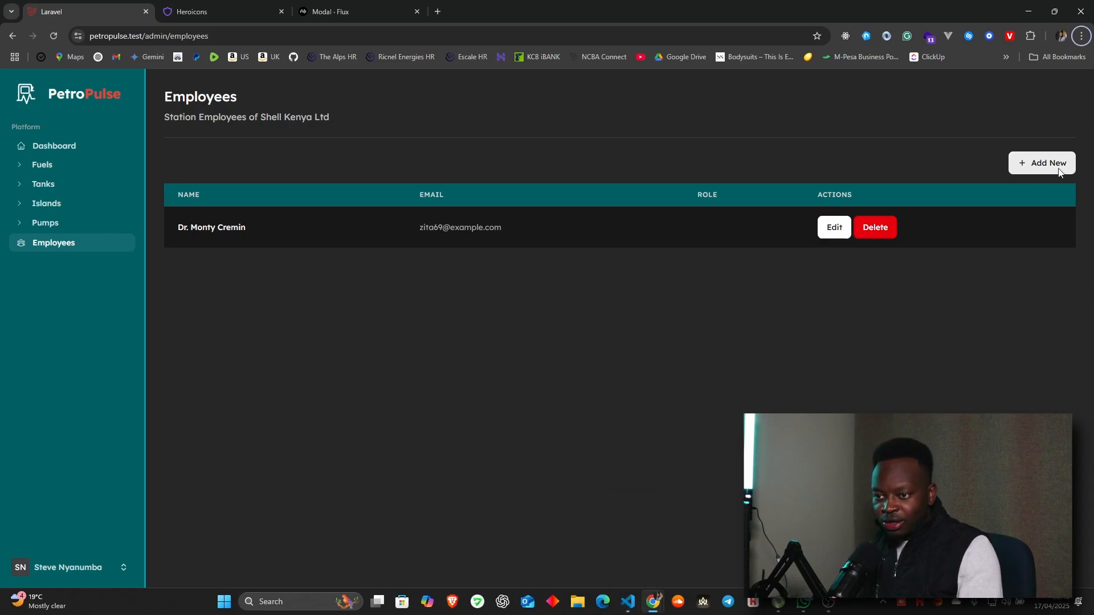
click(627, 606)
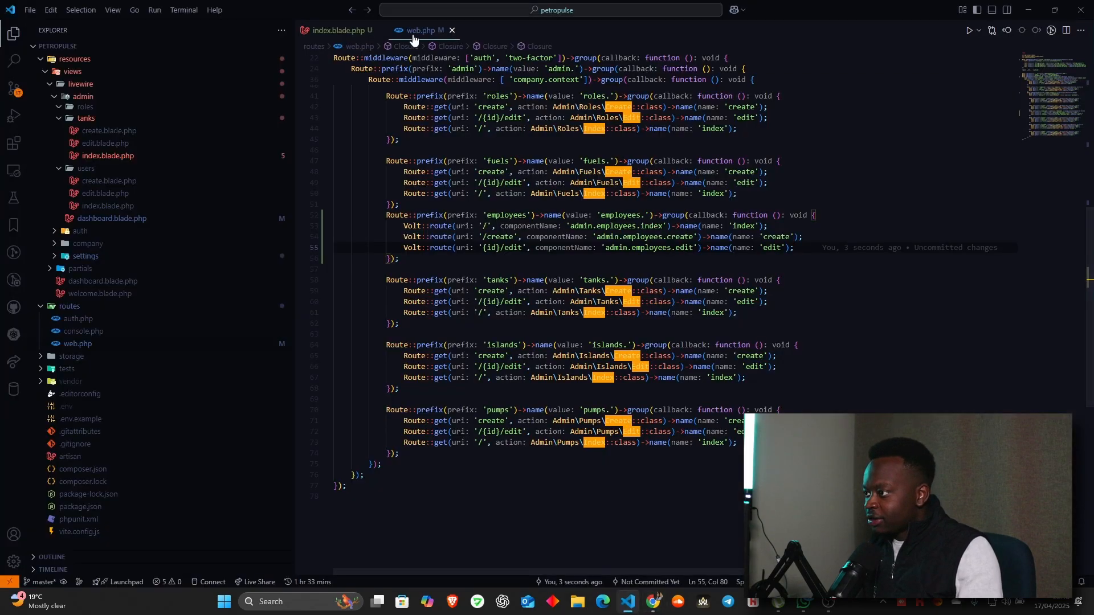
Review the sidebar layout's toast setup script firing success, error, info and warning alerts.
click(87, 83)
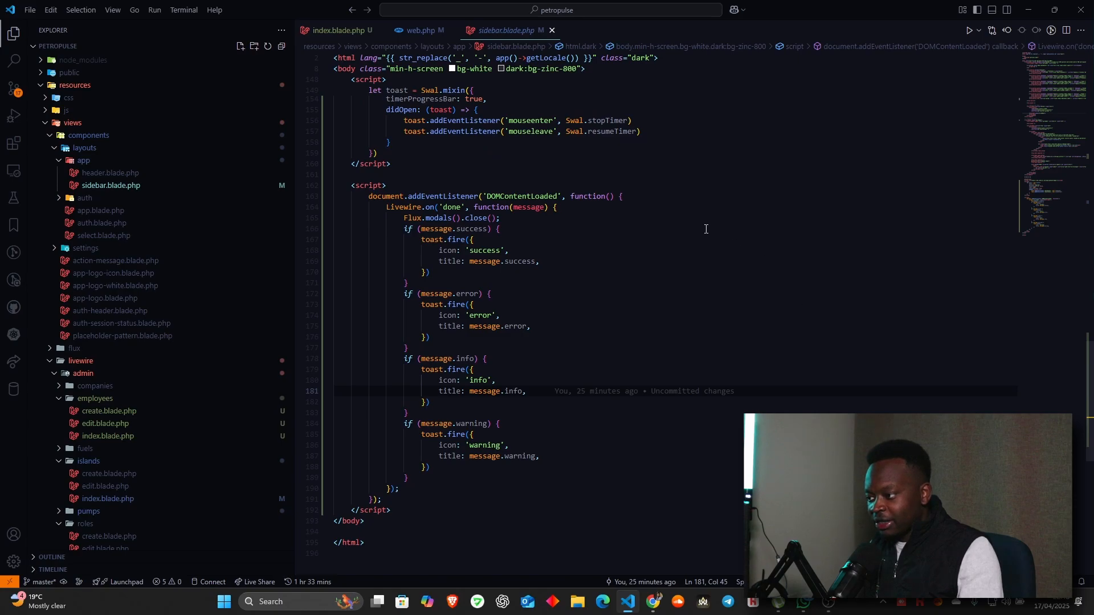
mouse_move(600, 245)
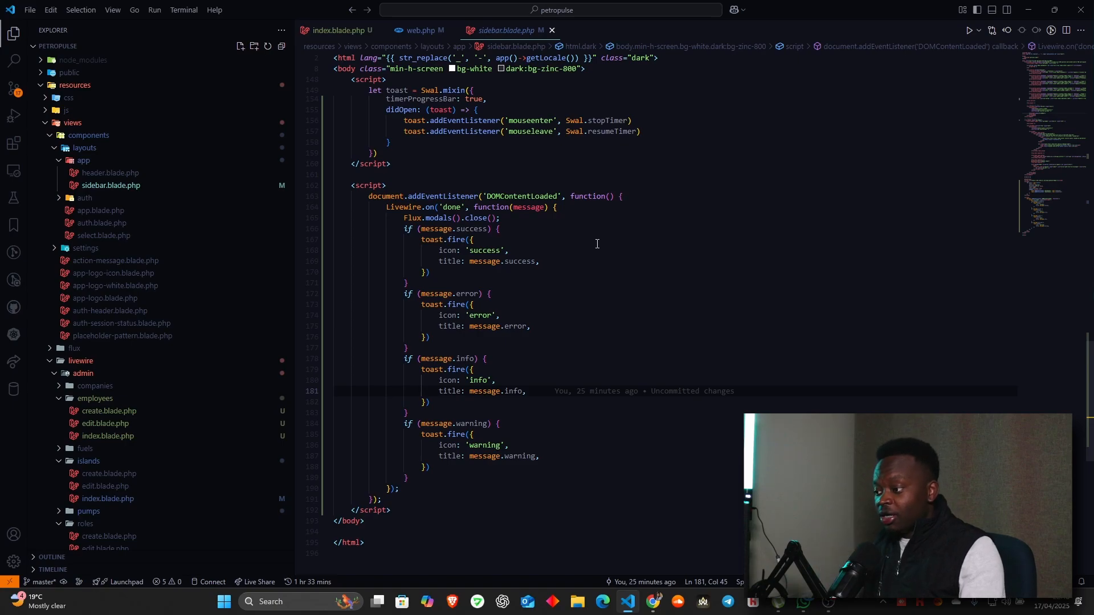
scroll(up, 3)
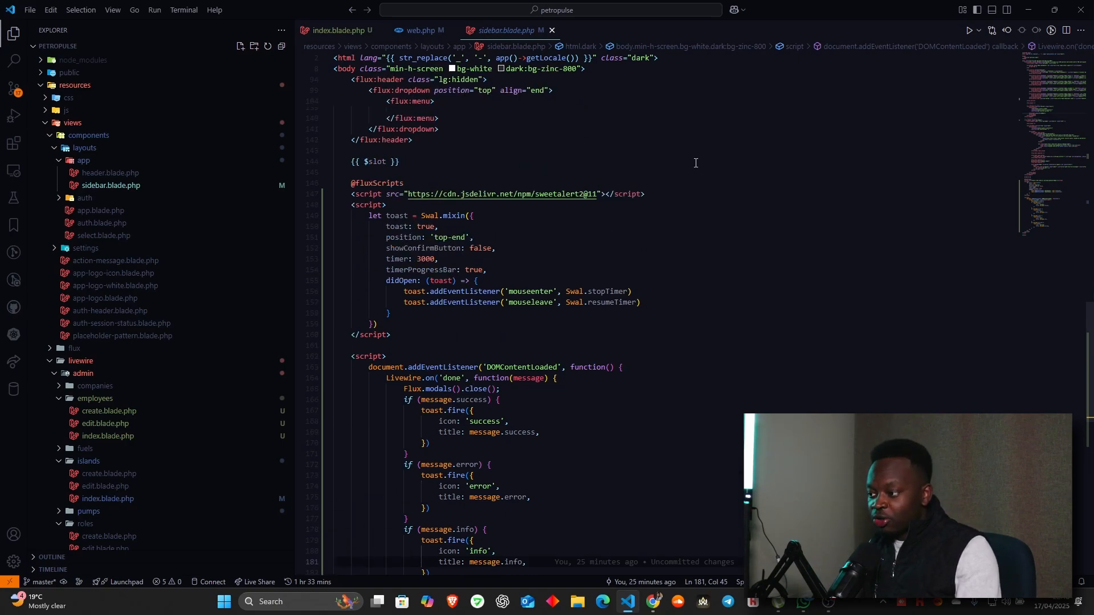
mouse_move(639, 187)
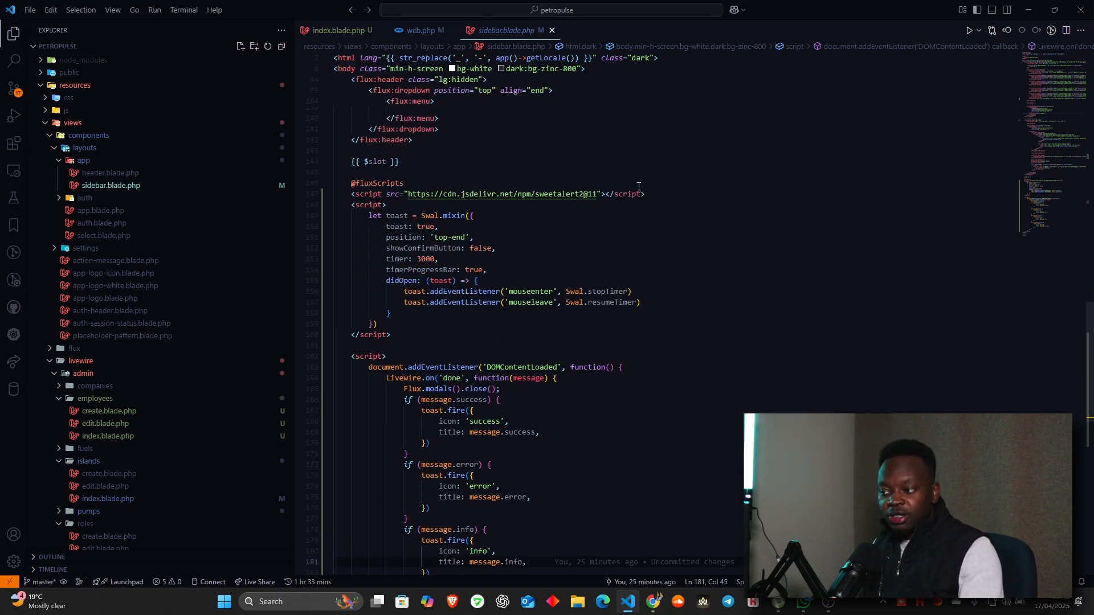
double_click(375, 215)
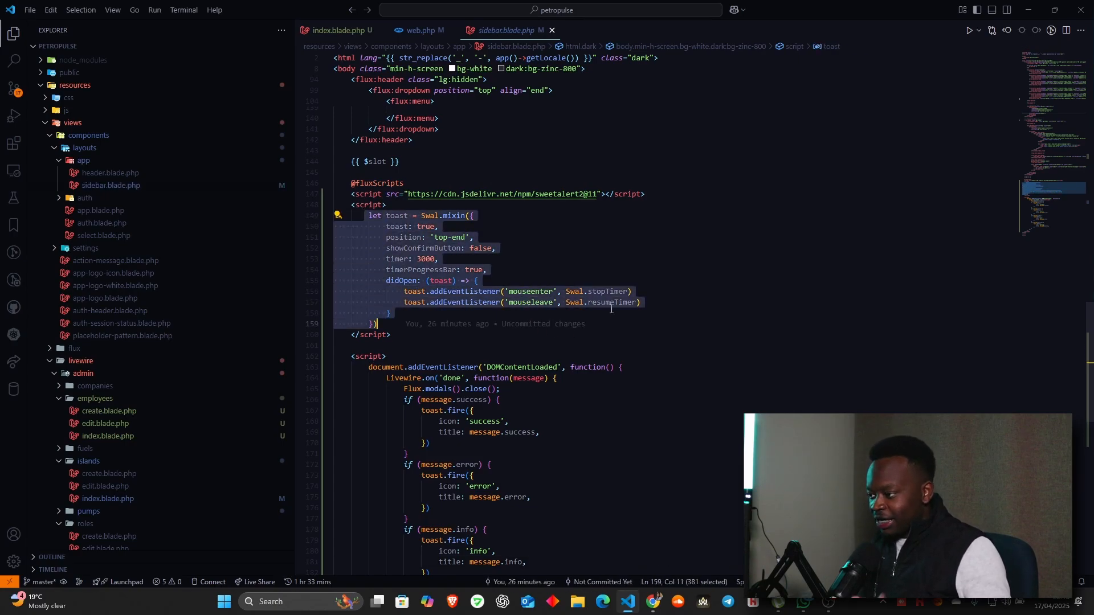
scroll(down, 3)
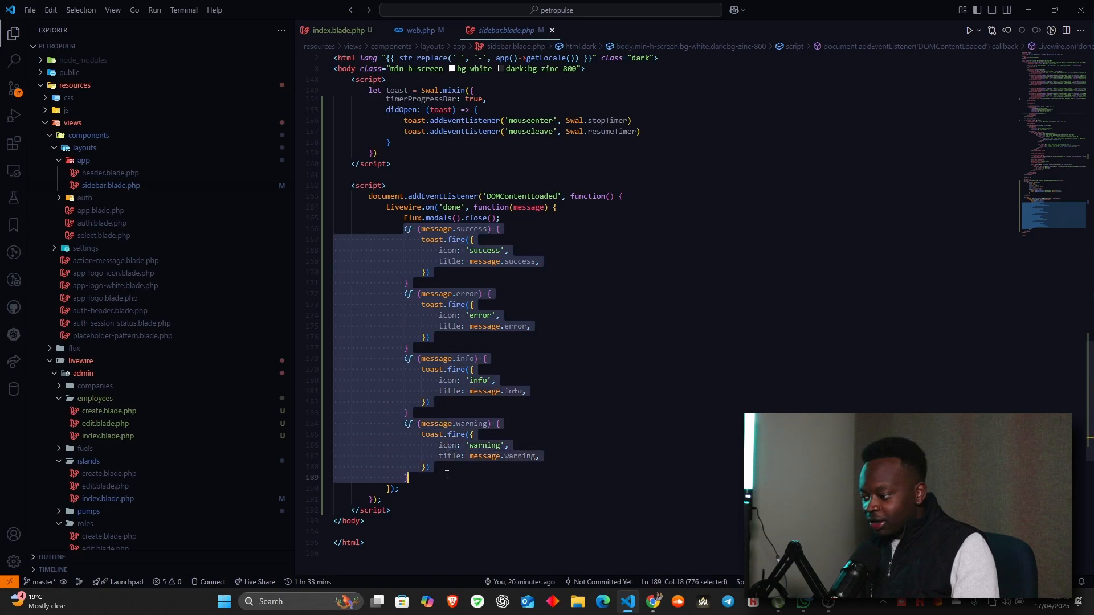
Inspect the done listener and place the cursor after Flux.modals().close() for an inline AI prompt.
click(468, 293)
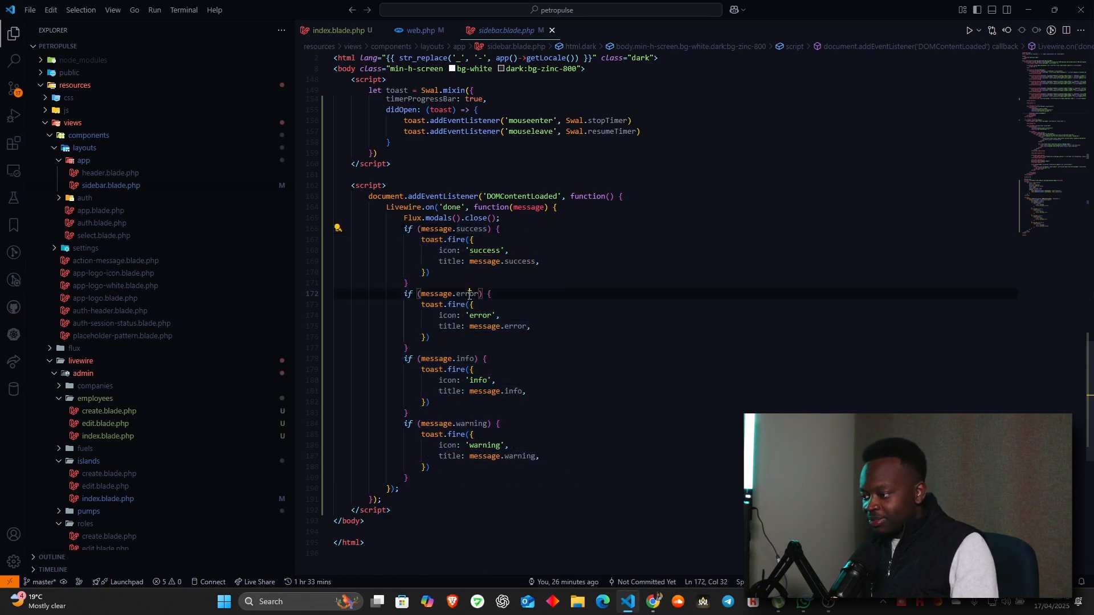
double_click(472, 422)
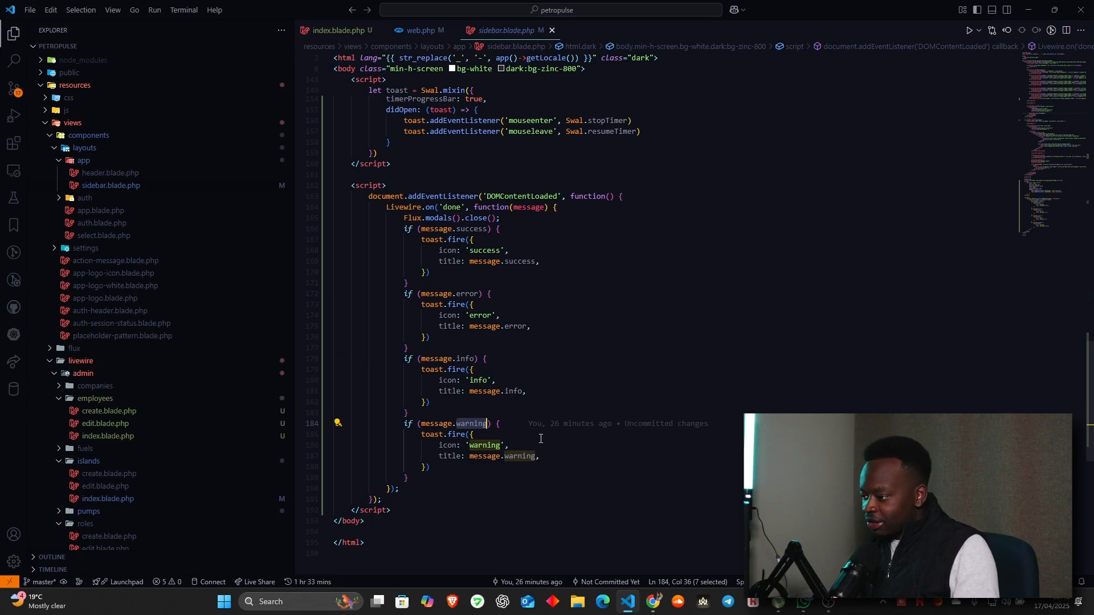
mouse_move(459, 227)
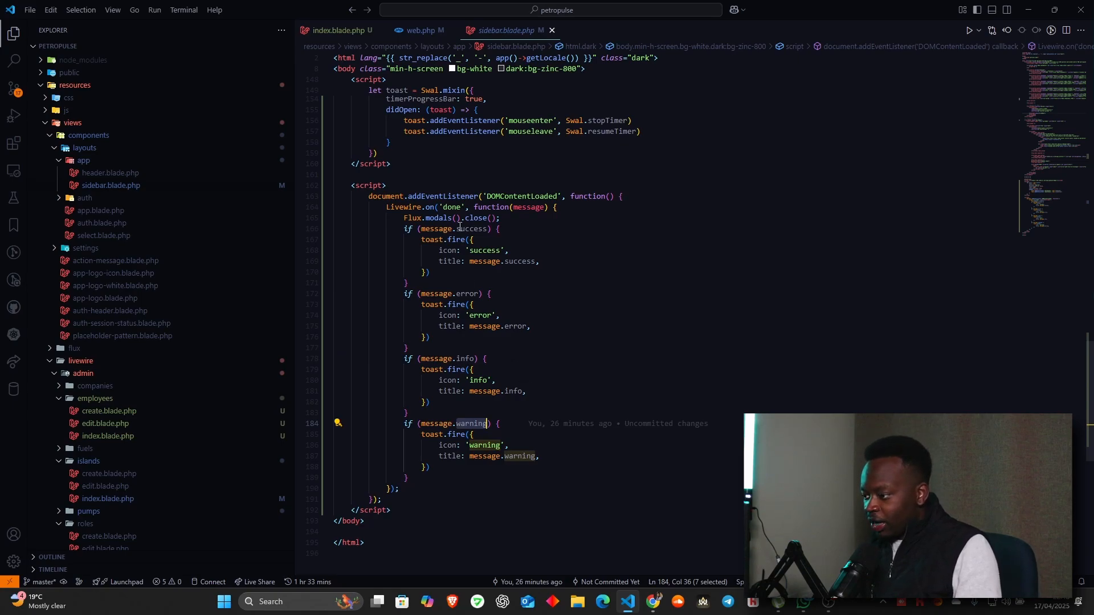
click(427, 217)
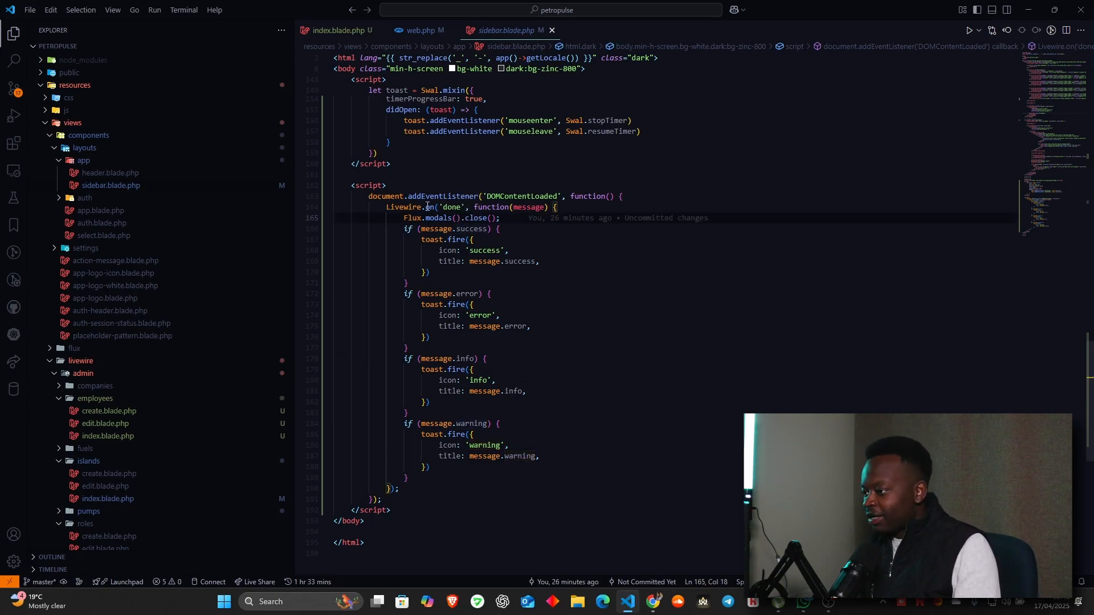
double_click(453, 207)
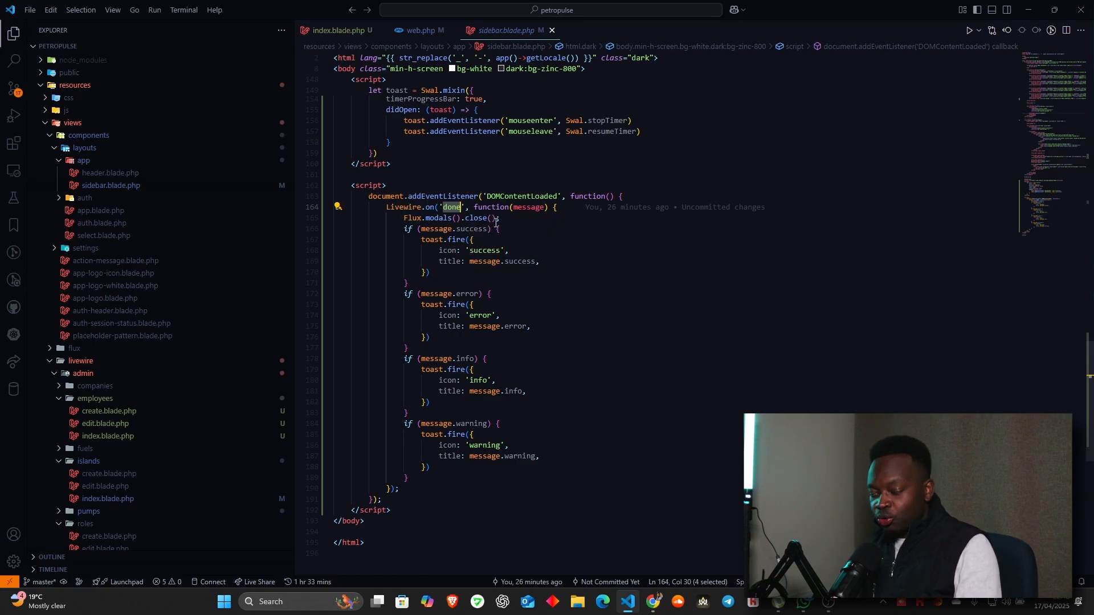
click(496, 217)
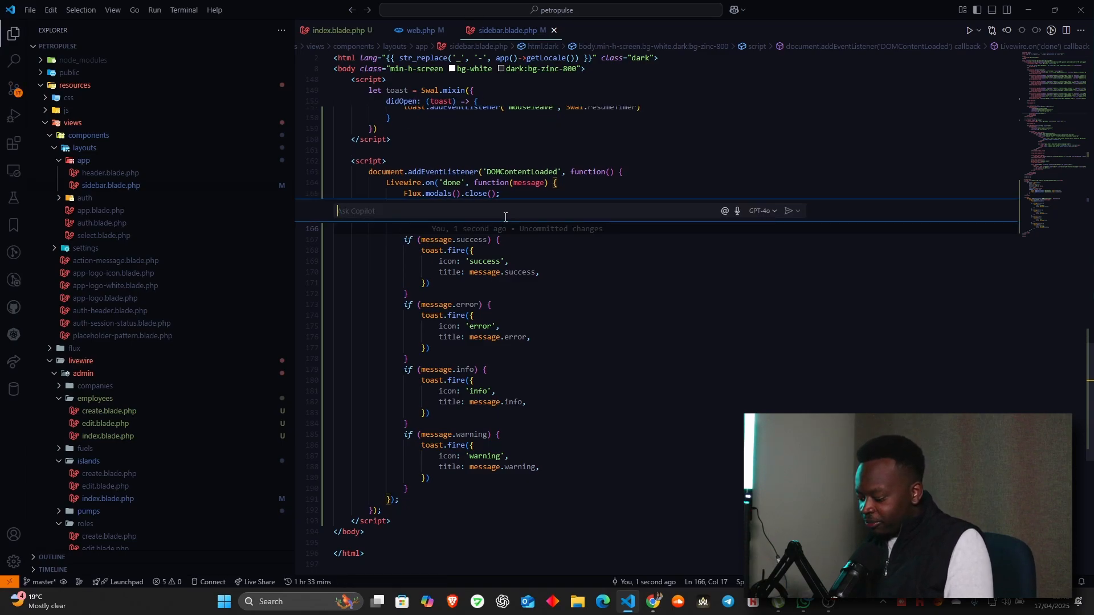
Ask Copilot to 'do a refresh on' the component, accept the refreshComponent line and use dispatch instead of emit.
text(do a refresh on)
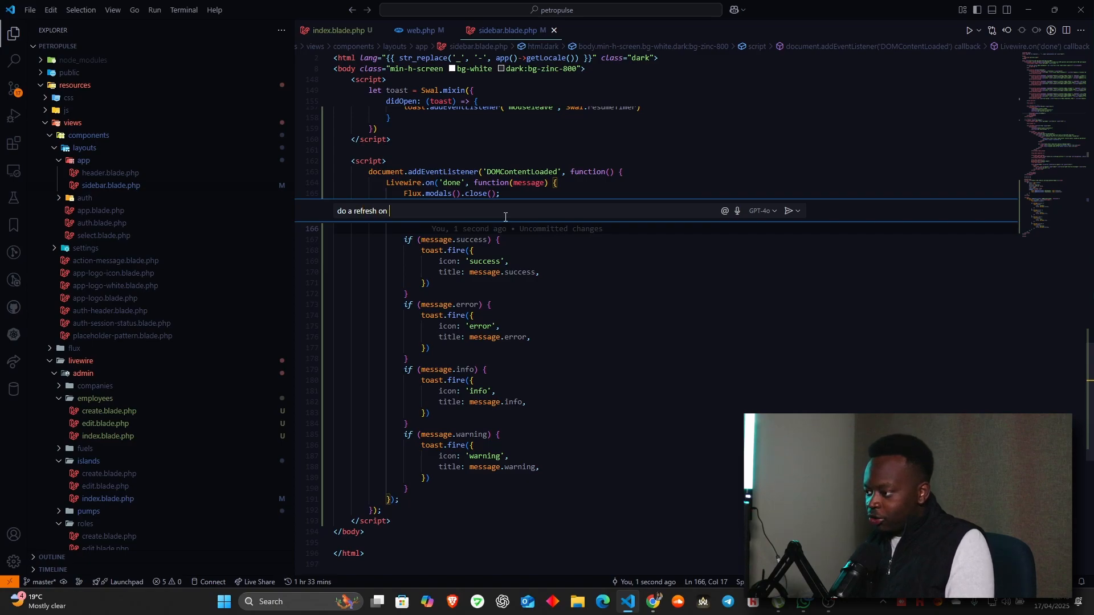
key(Return)
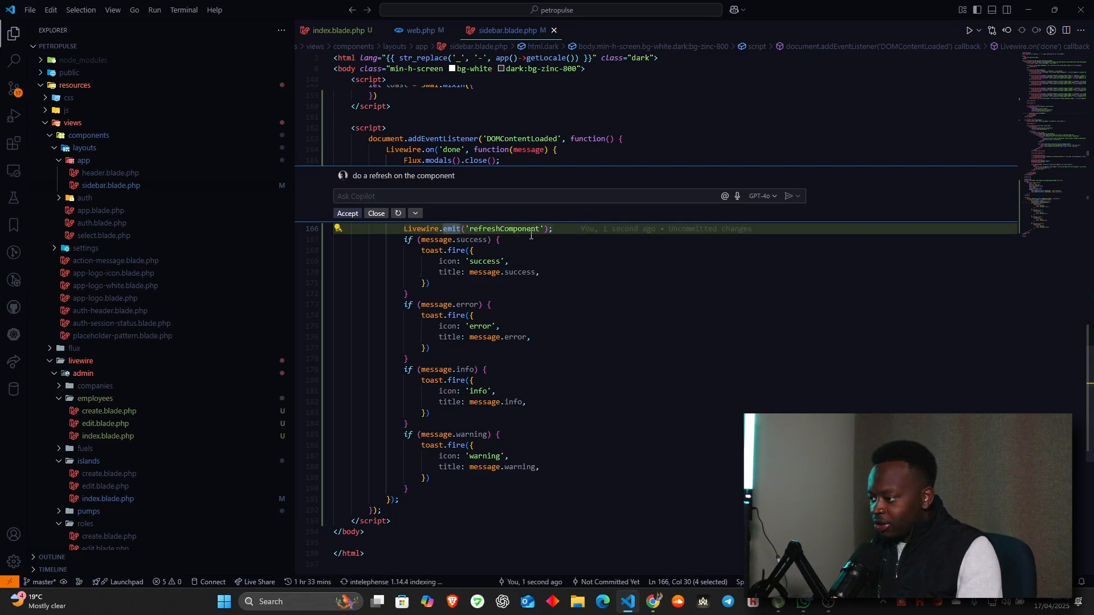
text(dispatch)
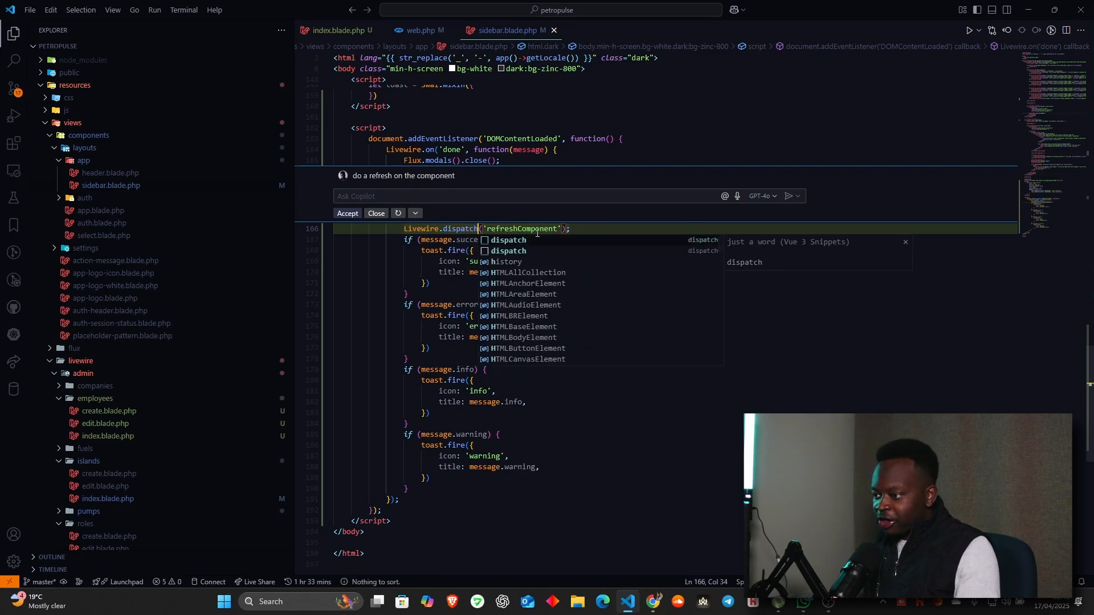
click(347, 213)
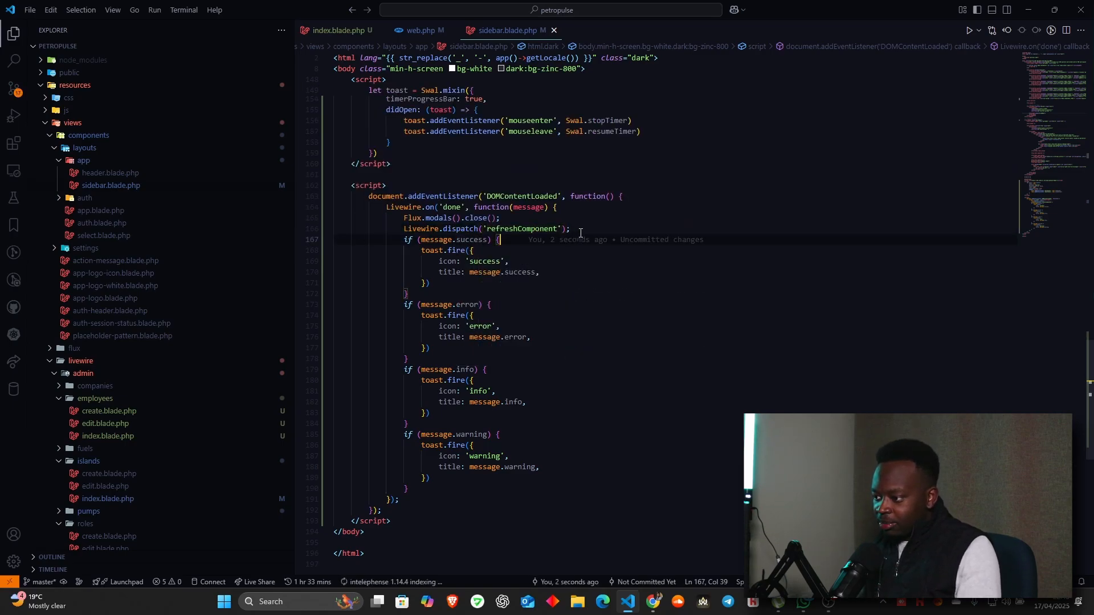
double_click(520, 229)
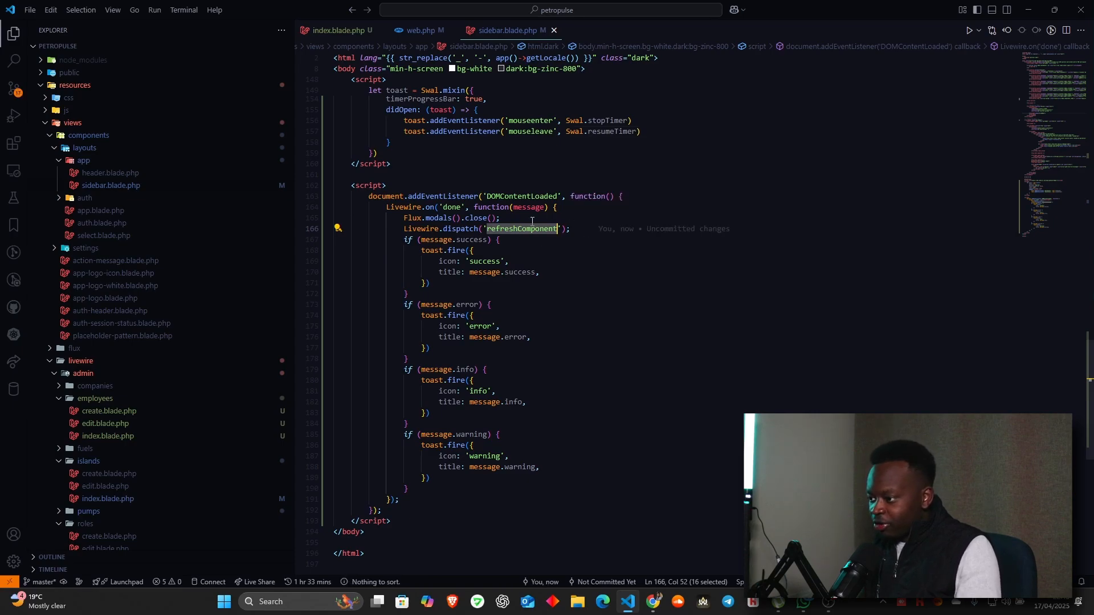
mouse_move(629, 601)
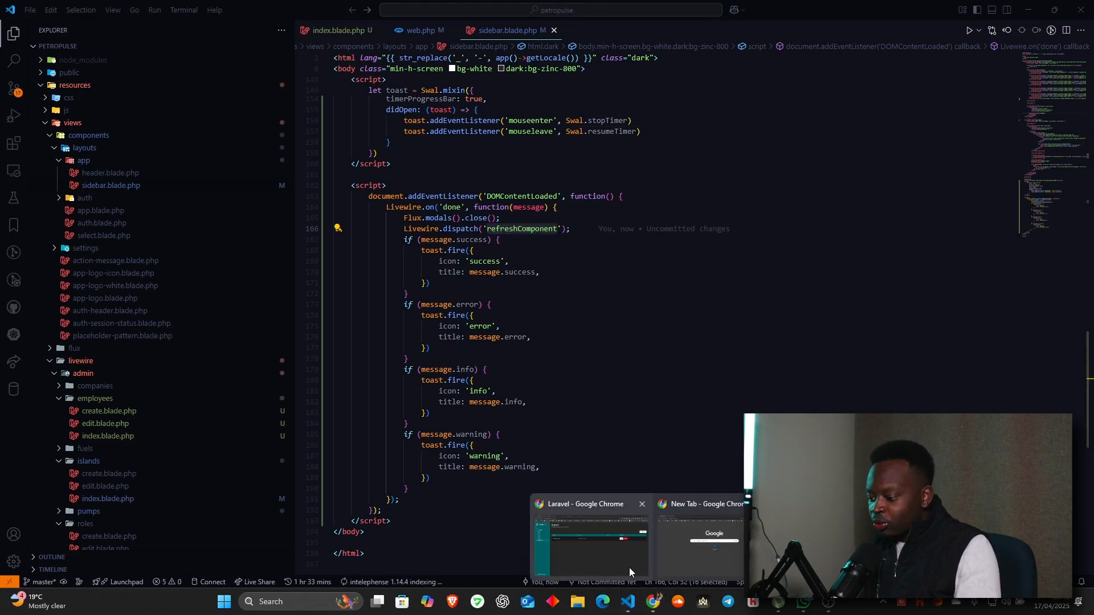
Open the Livewire docs guide on refreshing a component and note the $commit helper.
click(698, 540)
text(refr)
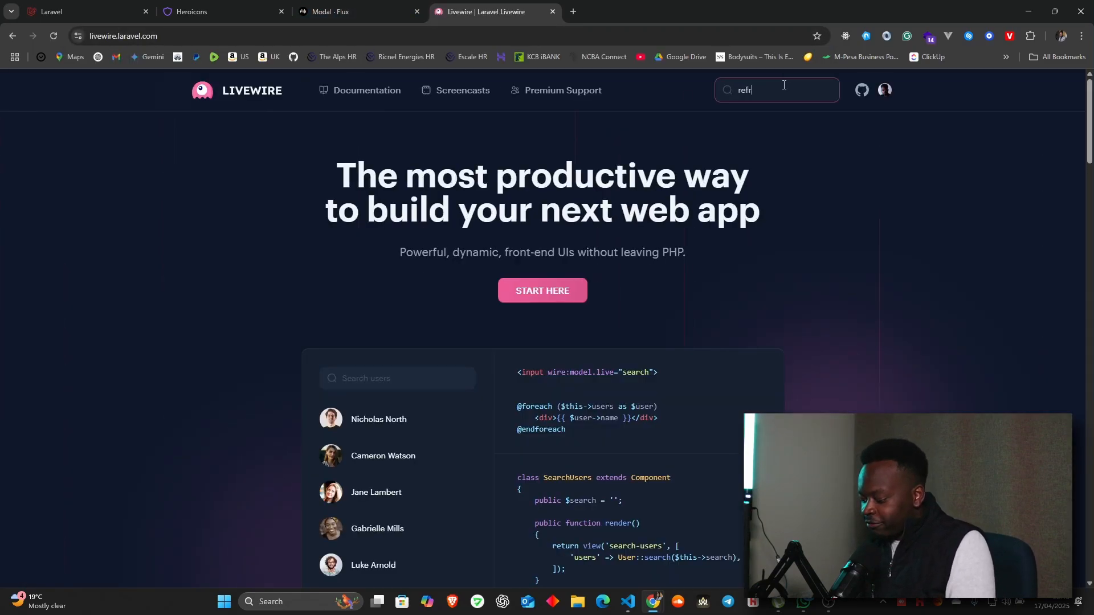
key(Return)
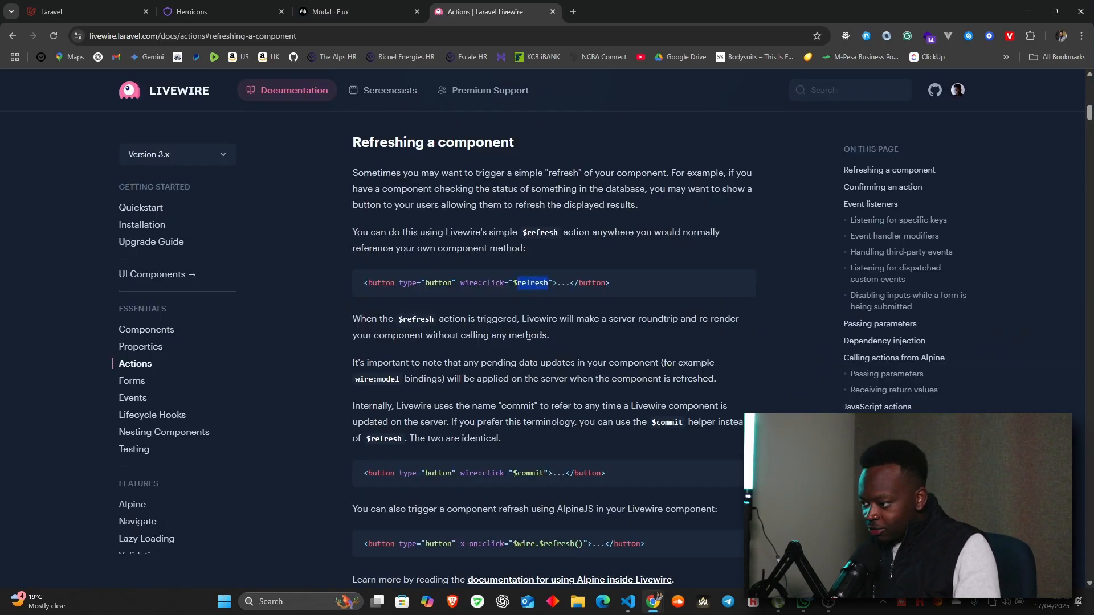
scroll(down, 3)
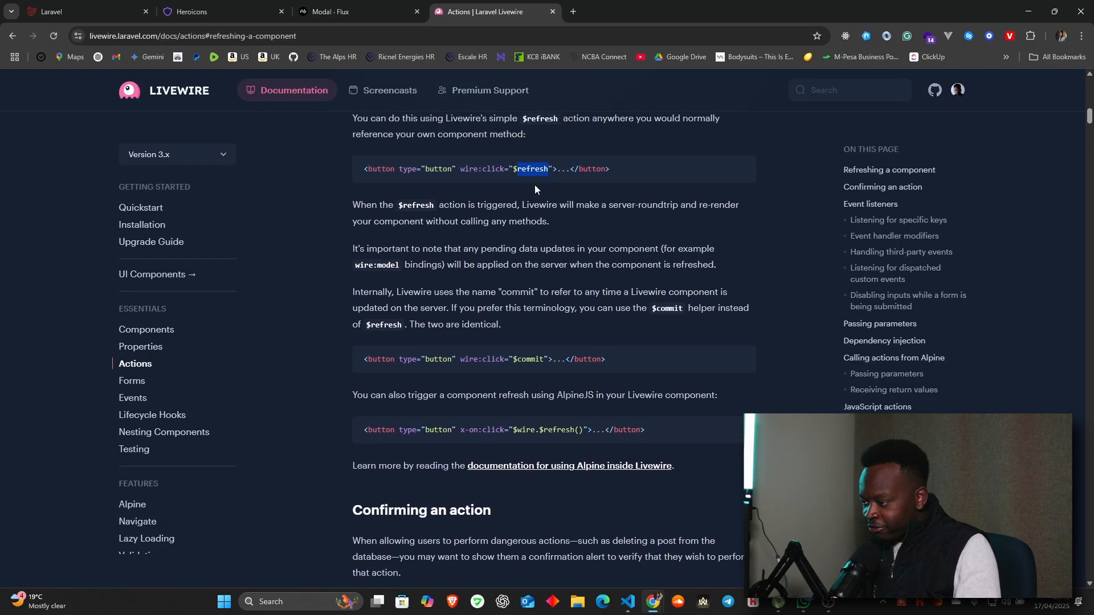
double_click(530, 359)
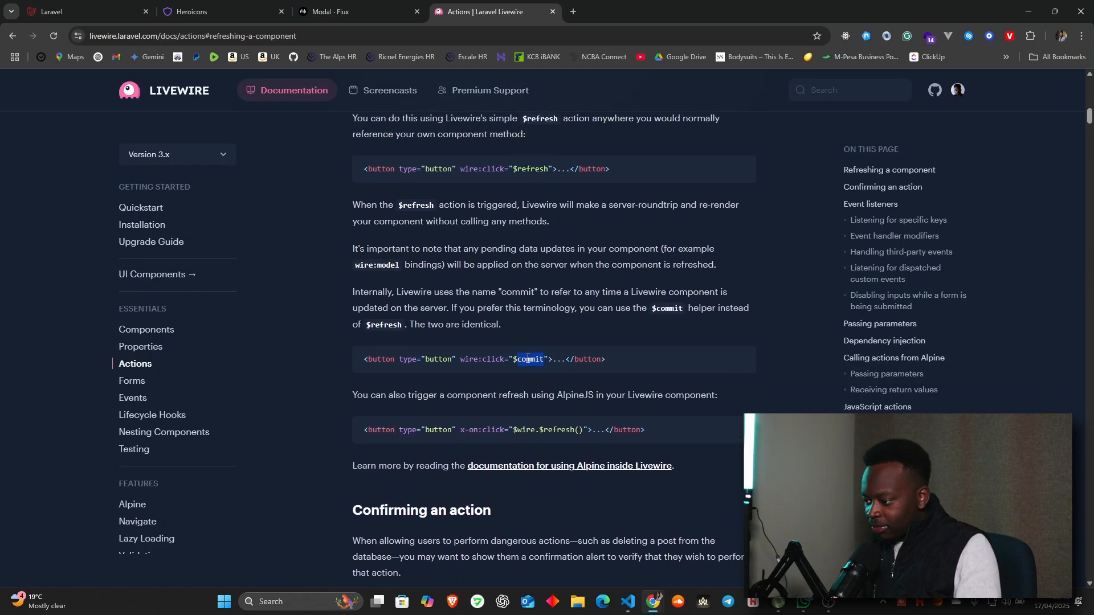
Read down to the Event listeners section, then back in the editor start typing $re.
scroll(down, 3)
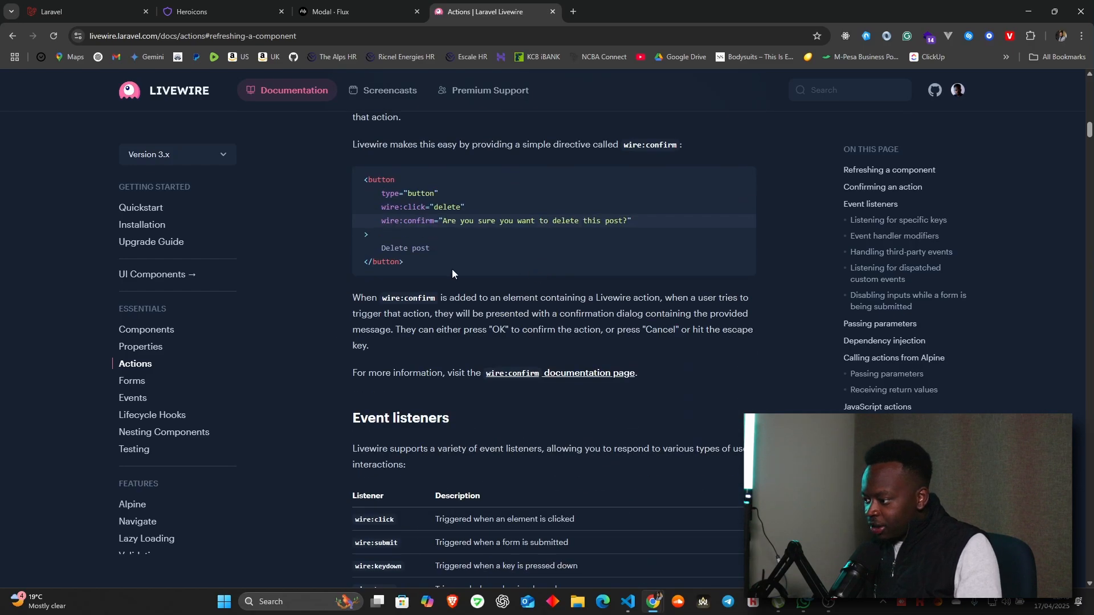
scroll(down, 3)
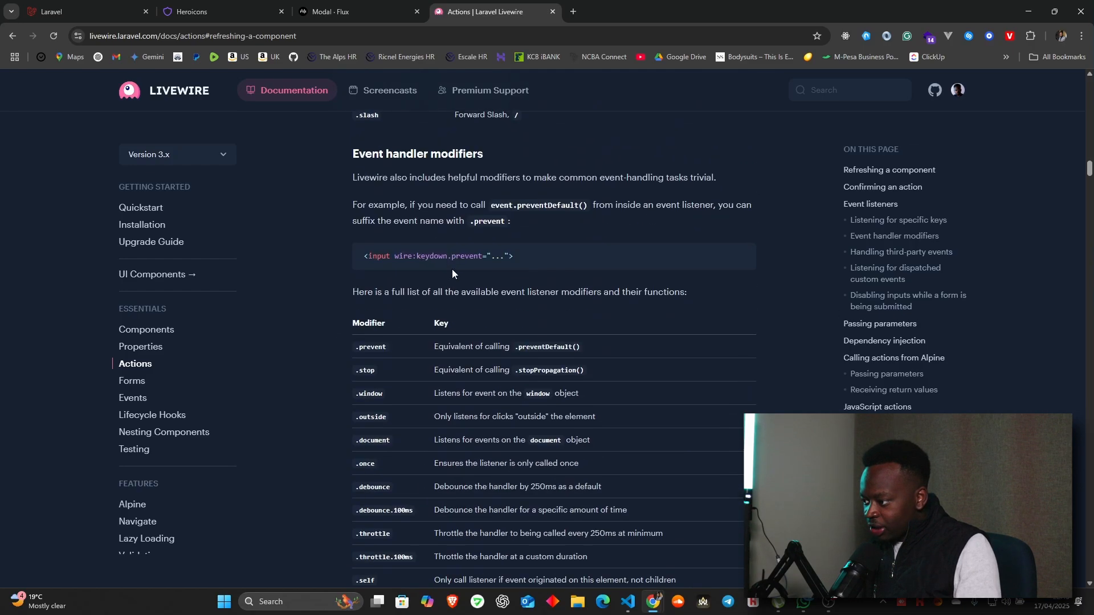
scroll(down, 3)
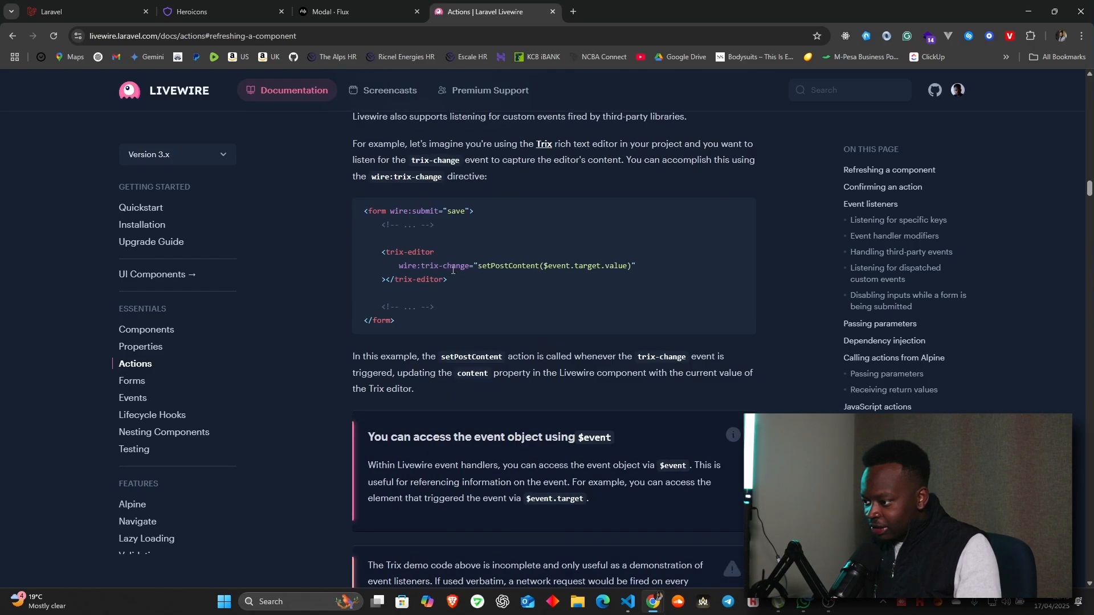
click(626, 602)
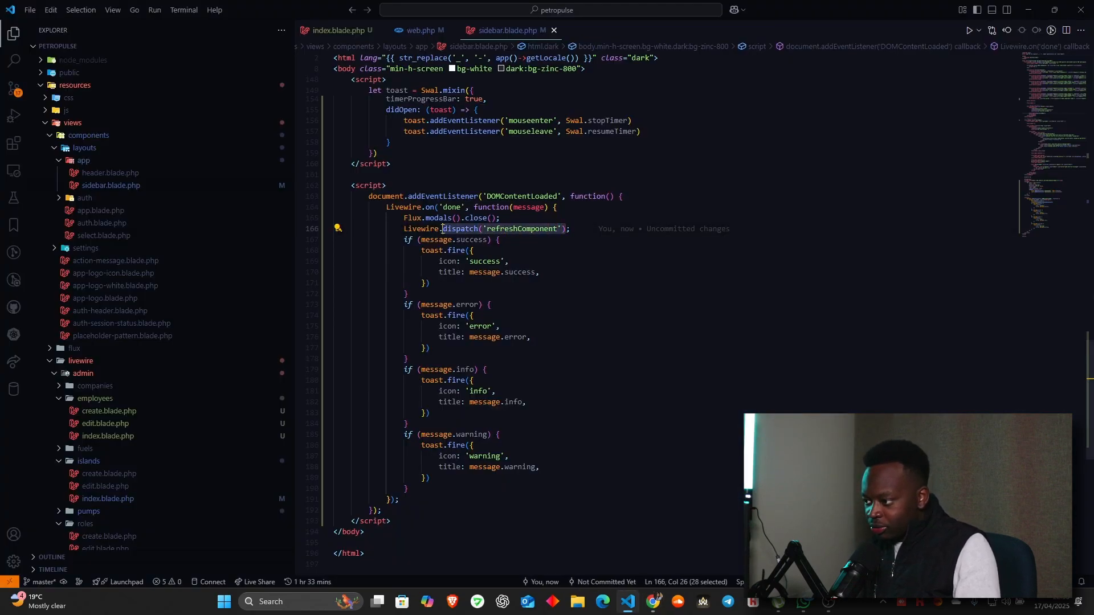
text($re)
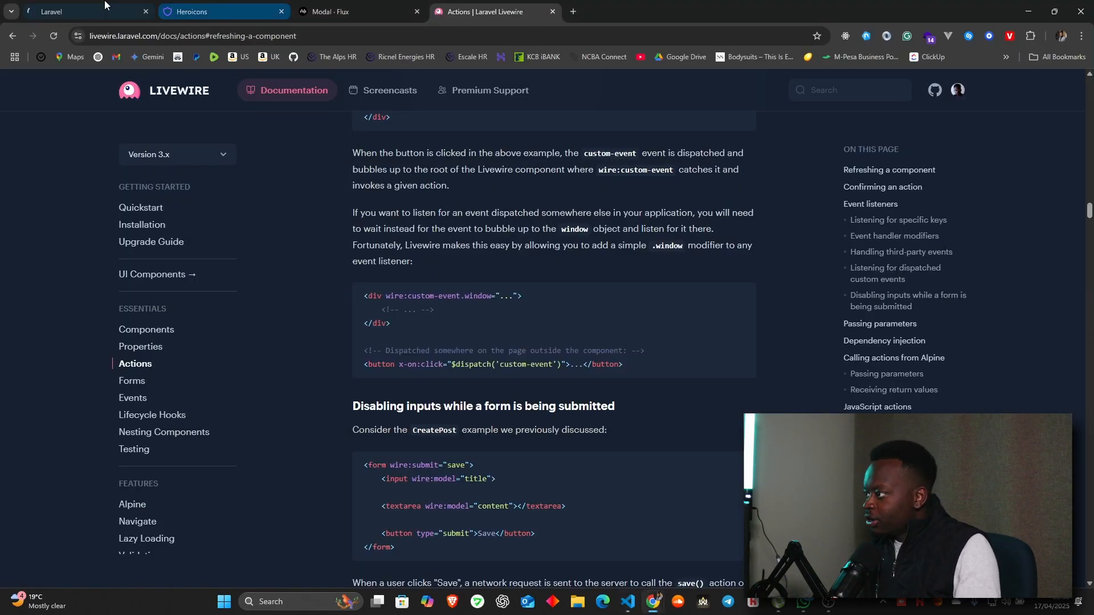
click(70, 11)
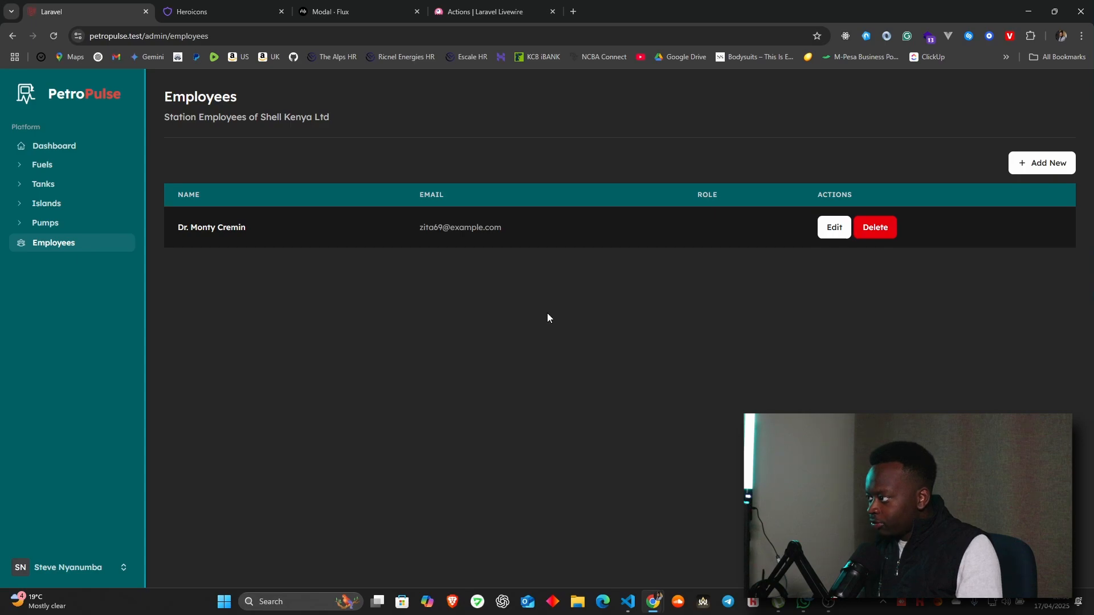
click(834, 227)
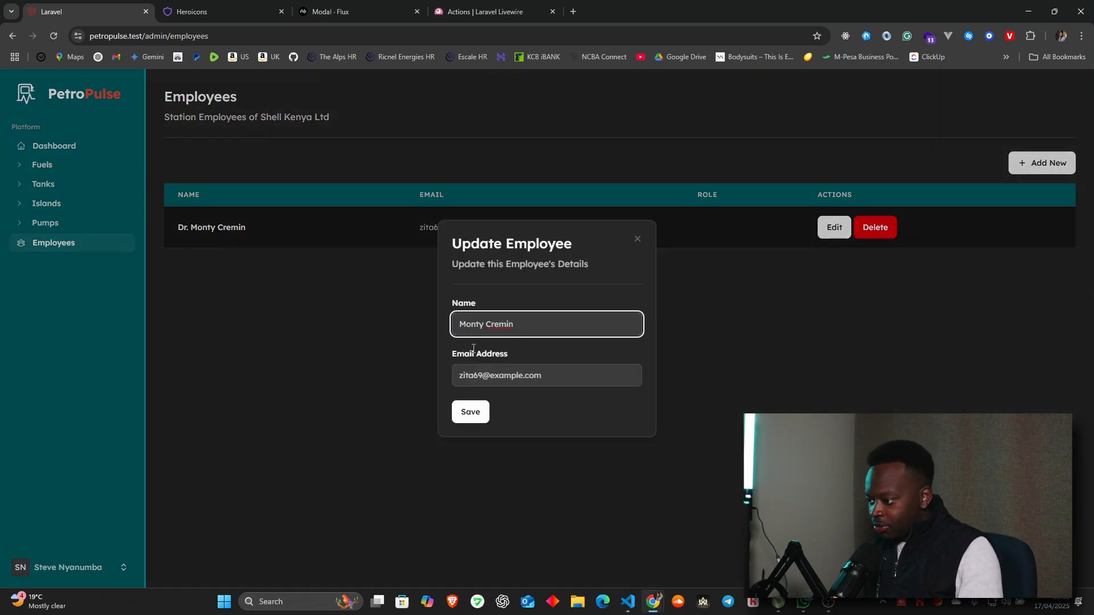
click(634, 238)
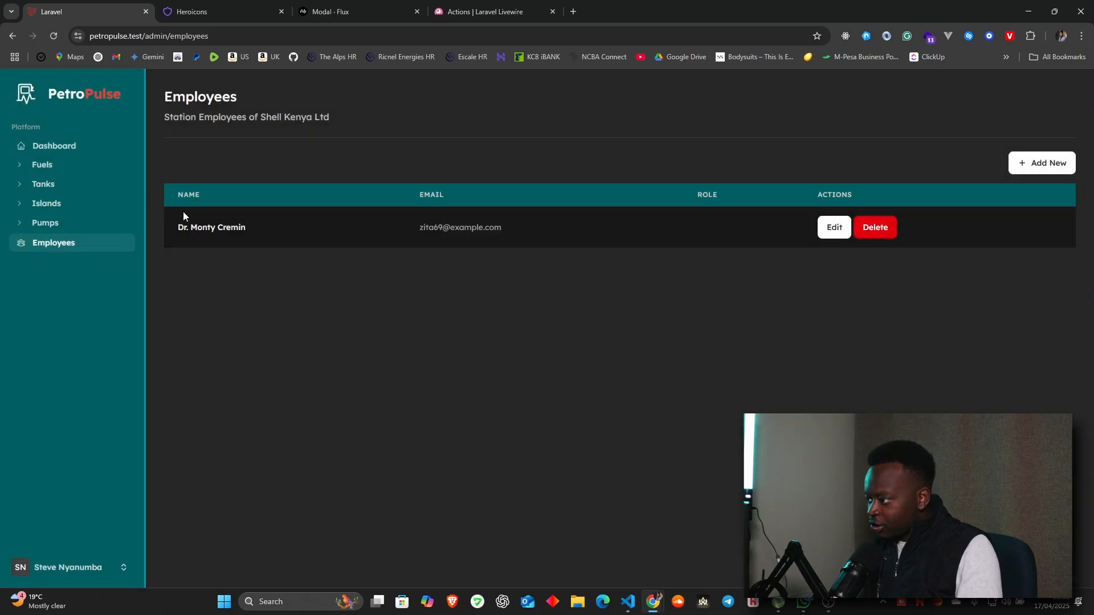
click(626, 607)
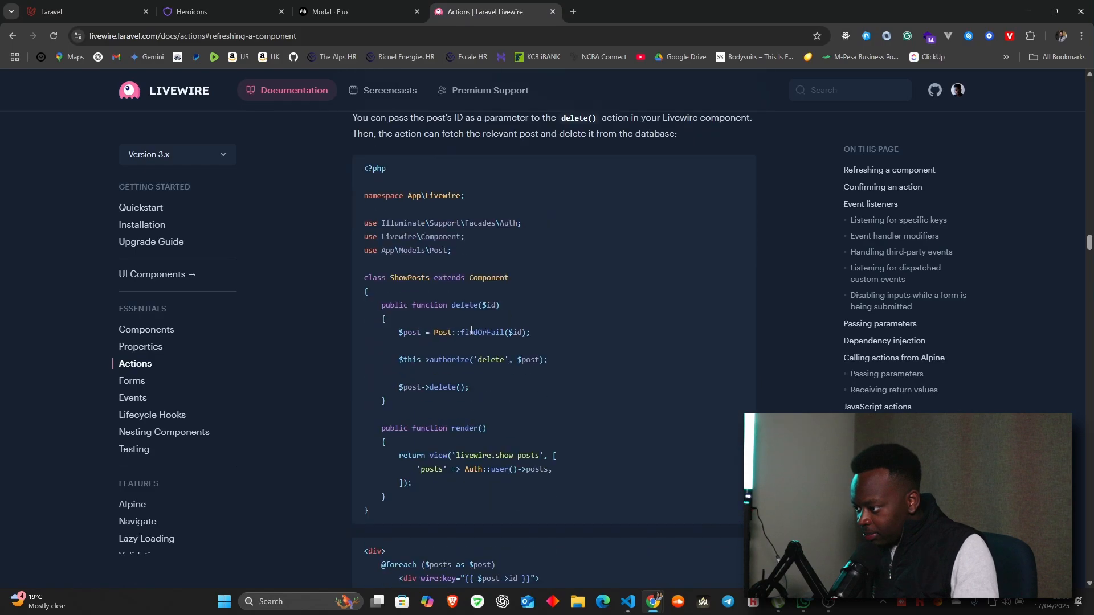
Scroll the Livewire docs to the $wire.$refresh() example and Confirming an action.
scroll(down, 3)
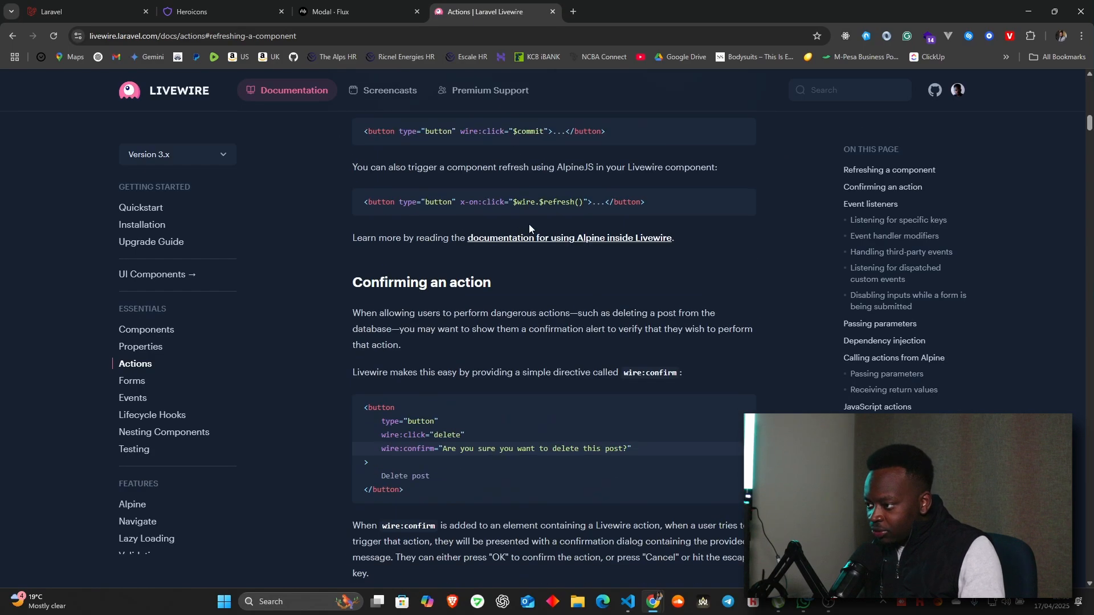
mouse_move(511, 301)
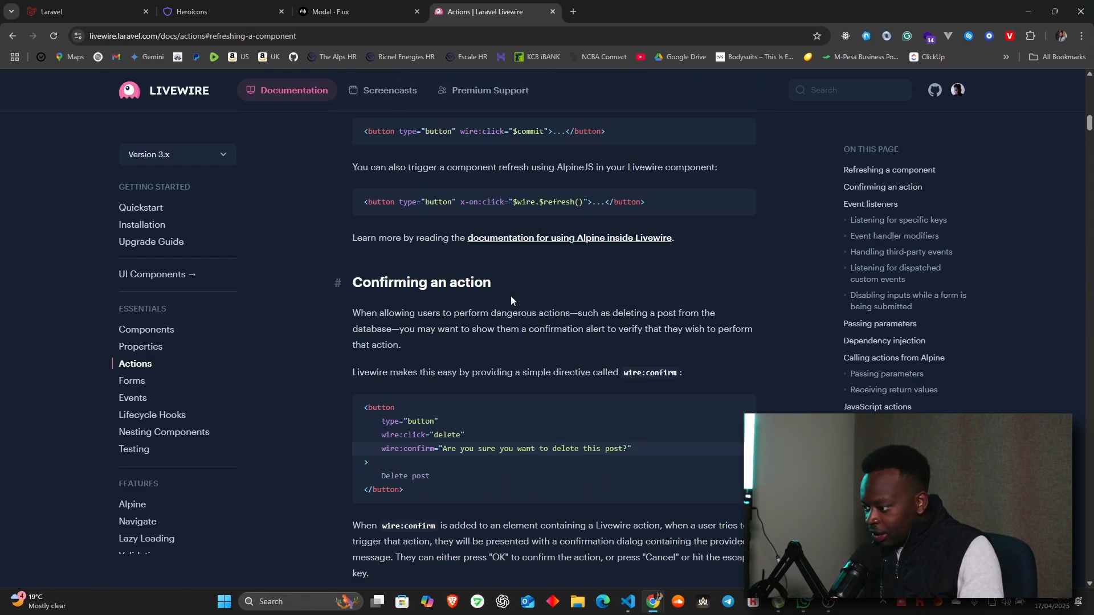
scroll(down, 3)
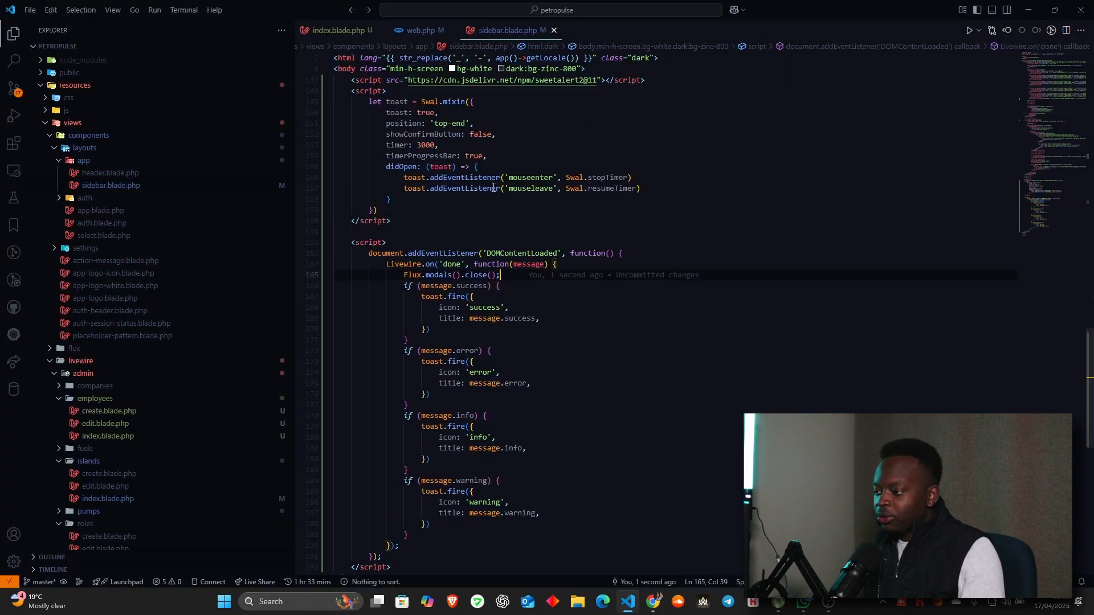
View index.blade.php, then web.php where employees keeps only Volt::route('/', 'admin.employees.index').
click(335, 29)
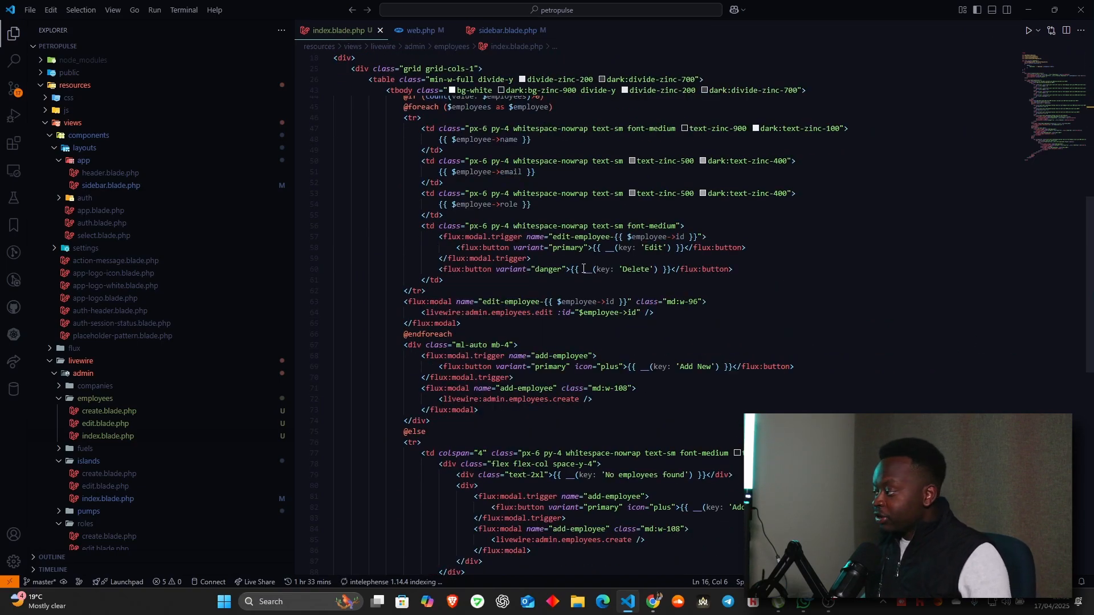
mouse_move(527, 413)
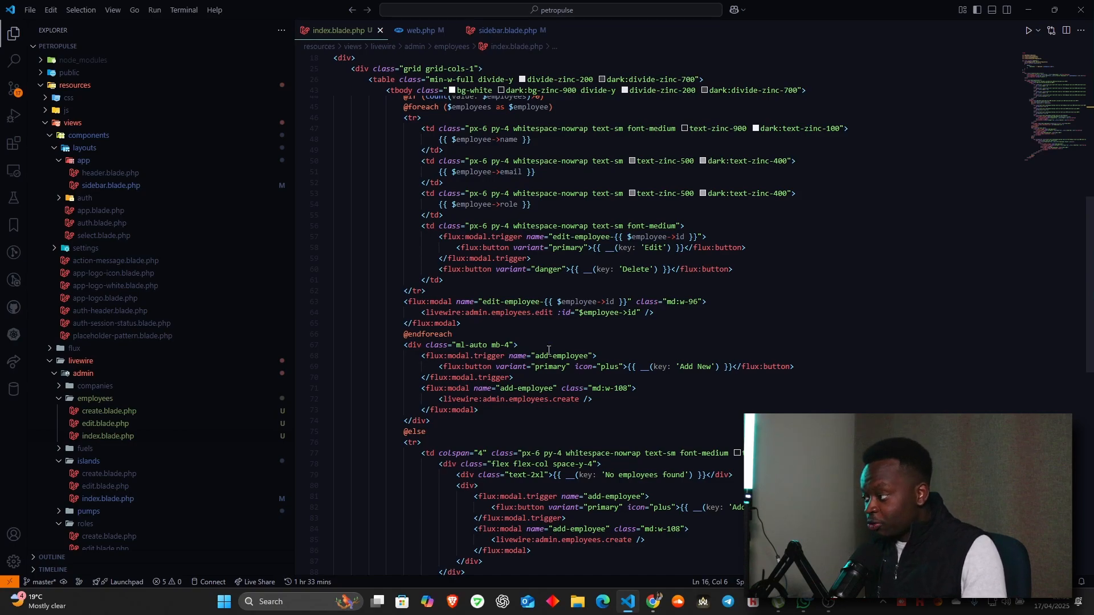
click(415, 29)
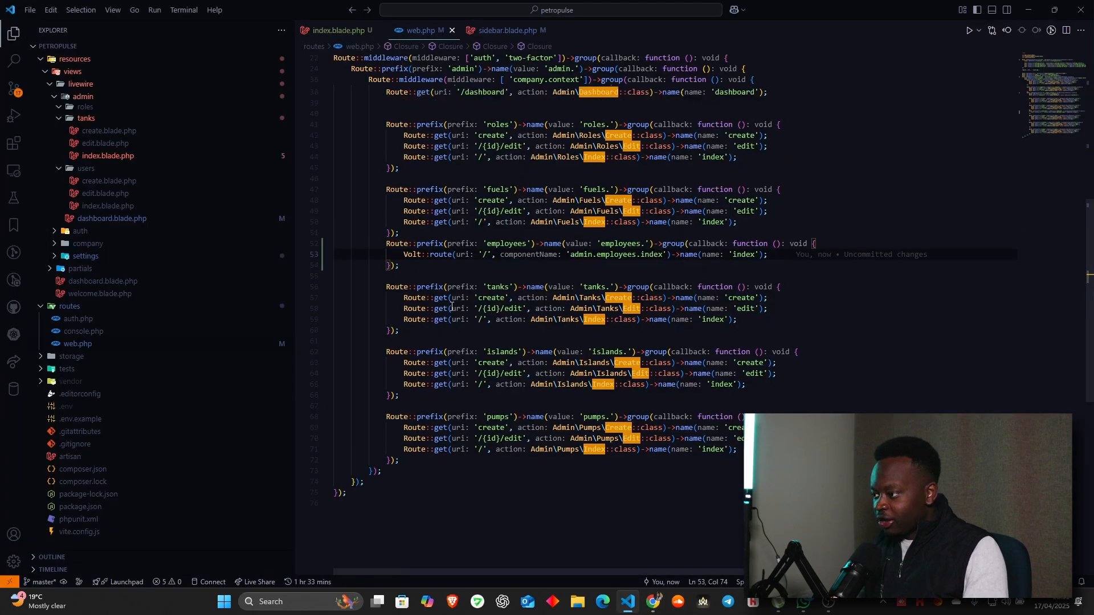
scroll(up, 3)
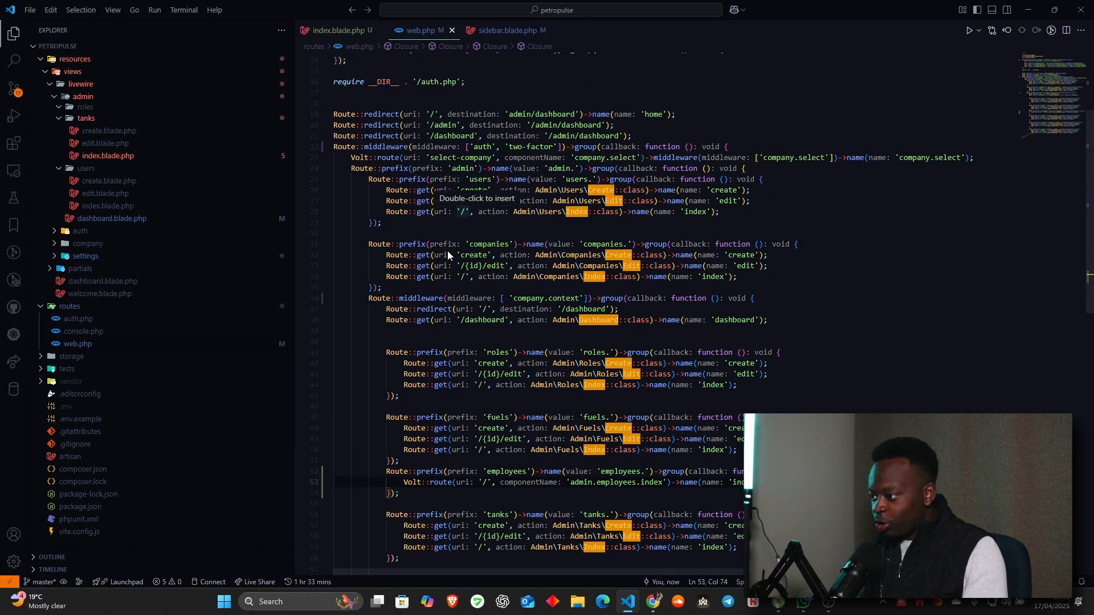
scroll(down, 3)
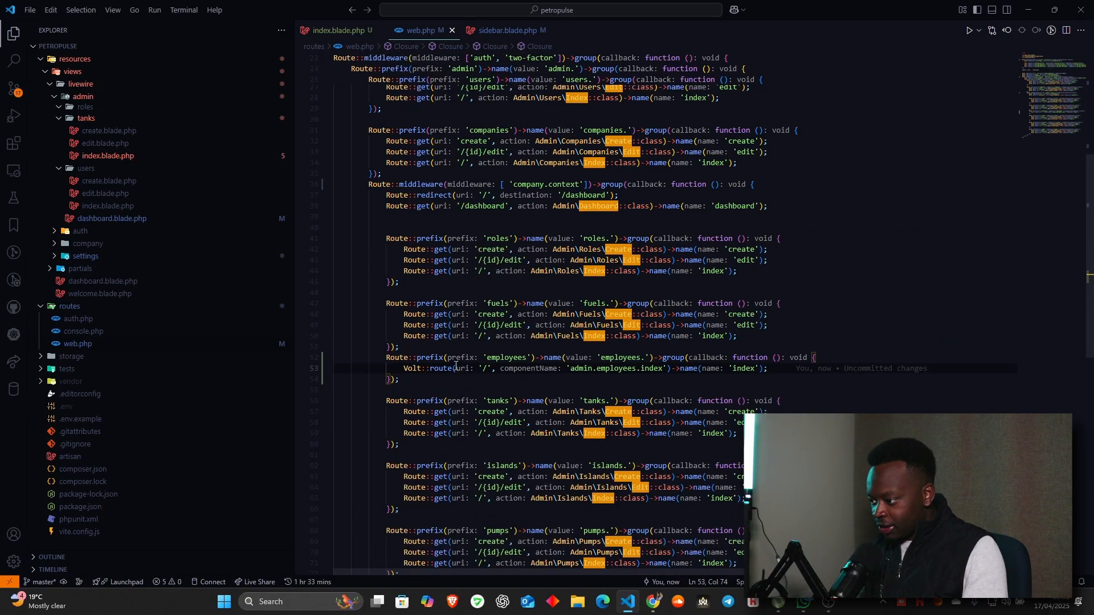
scroll(down, 3)
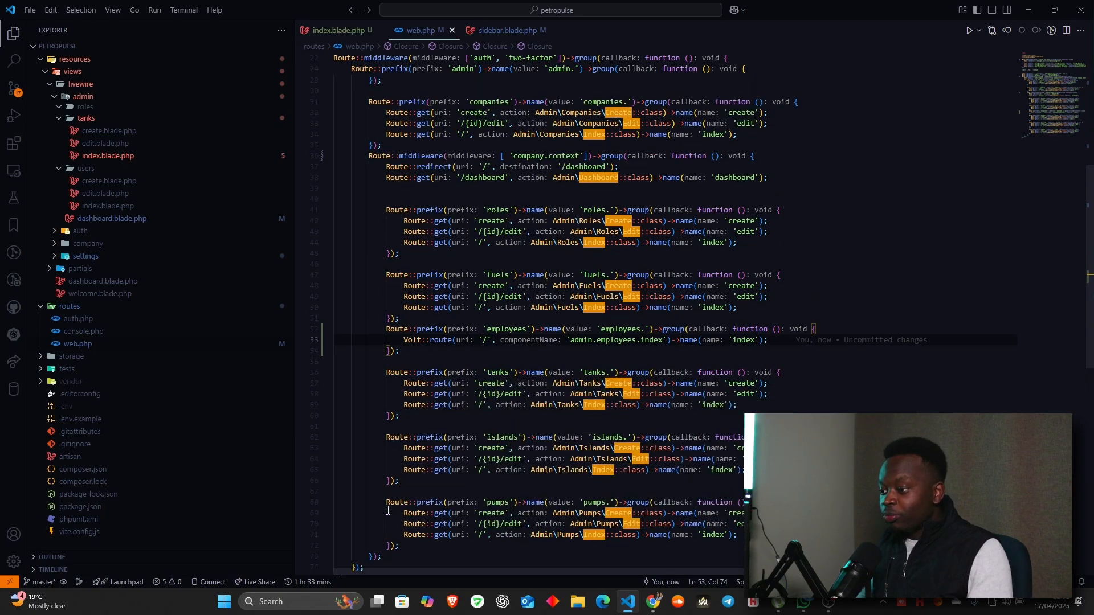
scroll(up, 3)
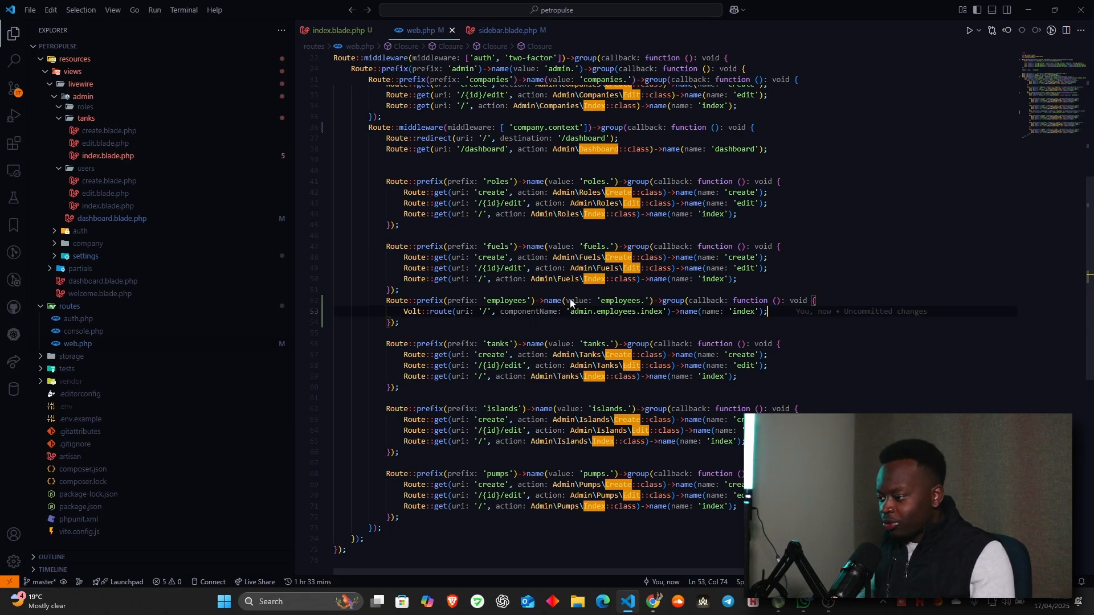
mouse_move(714, 312)
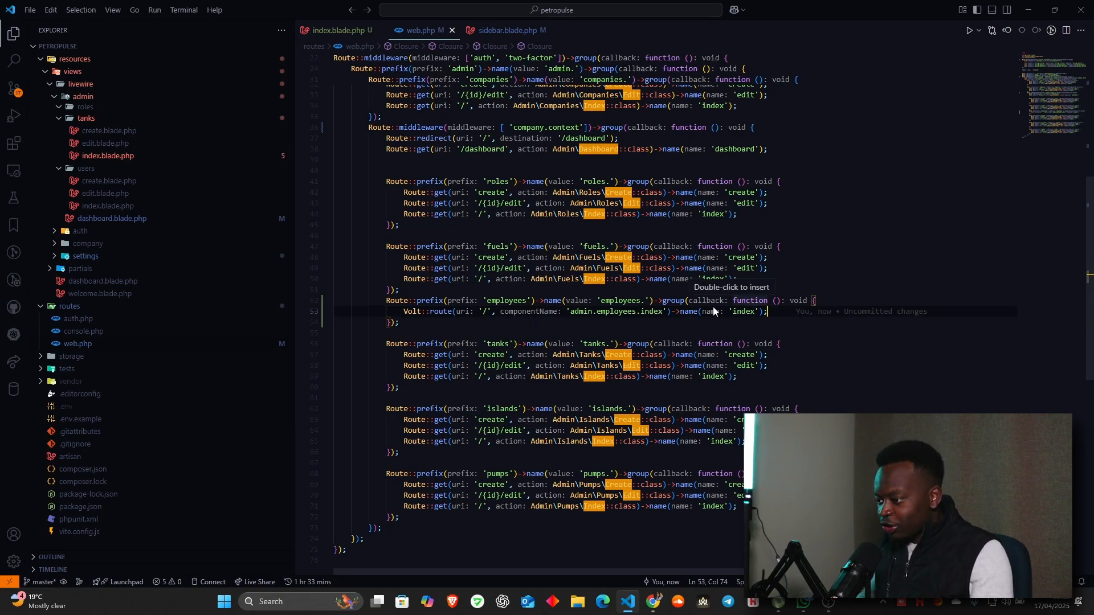
mouse_move(652, 296)
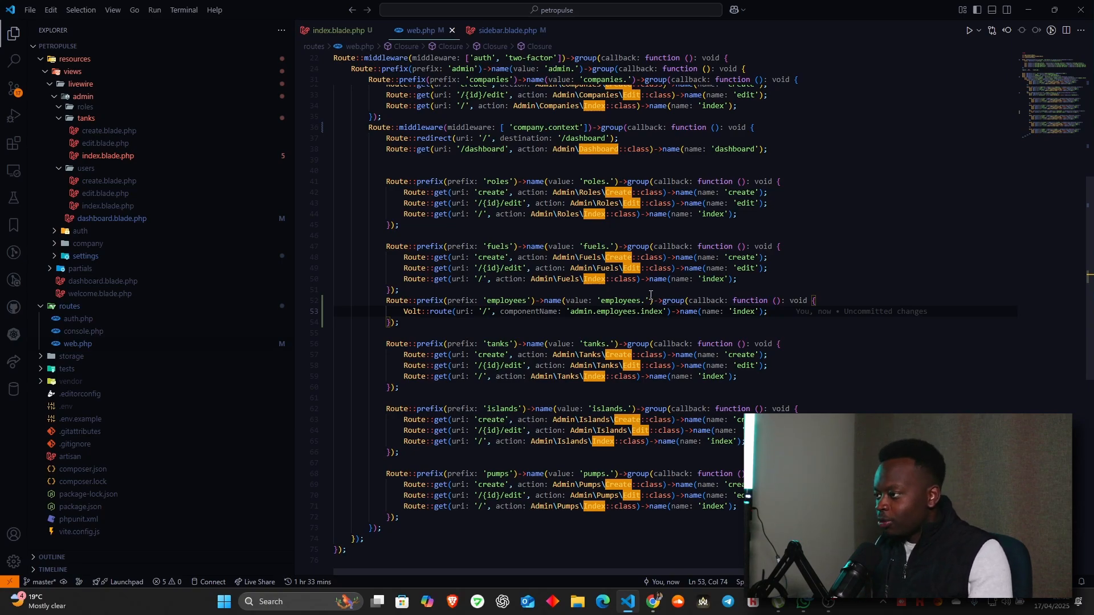
Review sidebar.blade.php and the employees index component, then switch to Chrome's Livewire docs.
click(506, 30)
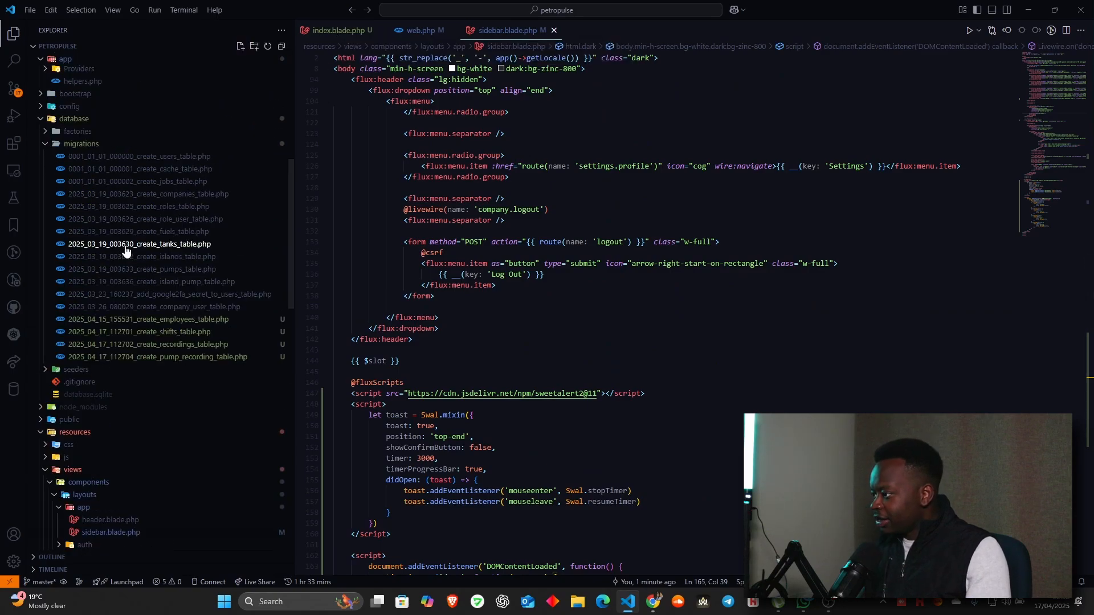
scroll(down, 3)
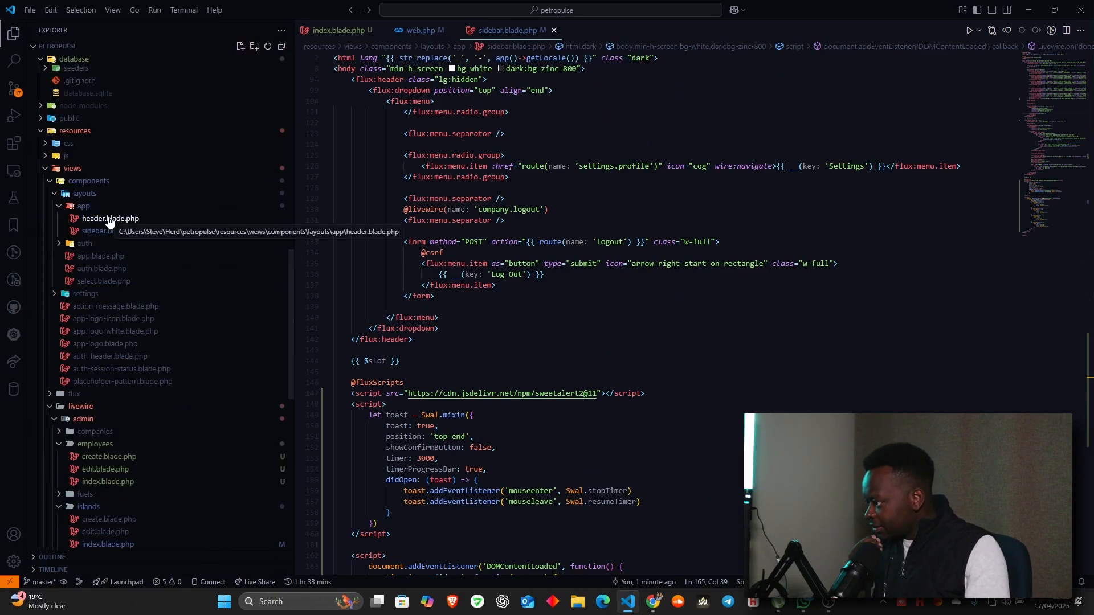
mouse_move(491, 451)
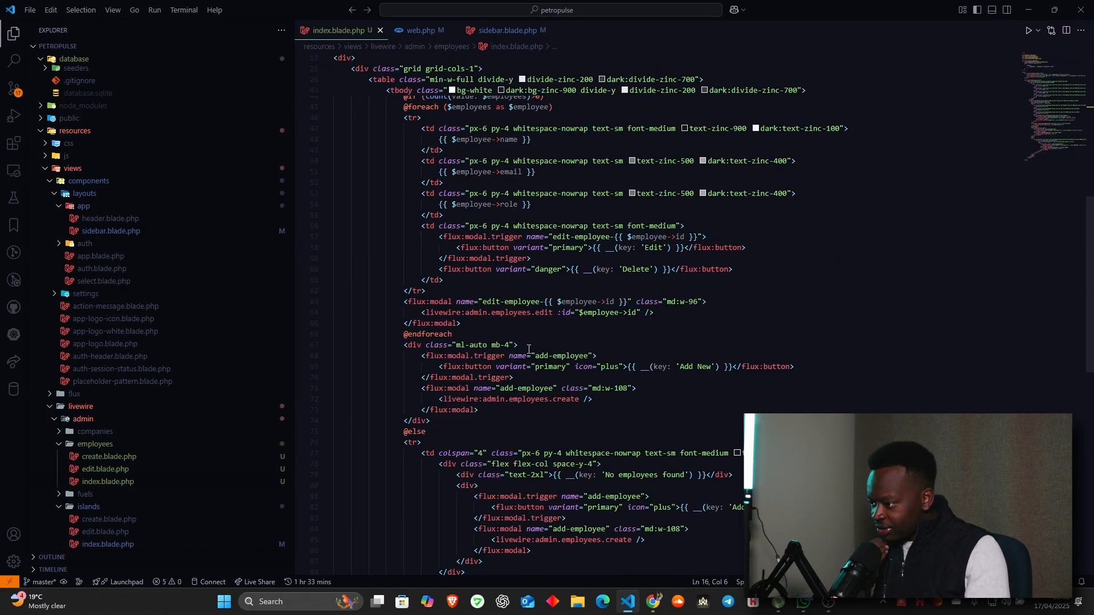
mouse_move(110, 219)
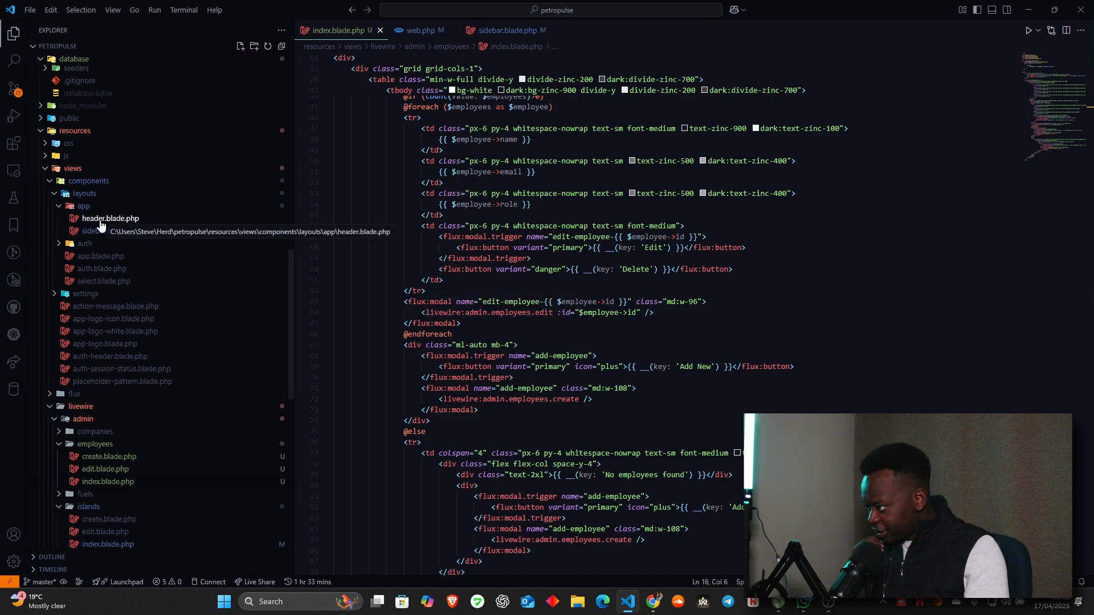
mouse_move(103, 282)
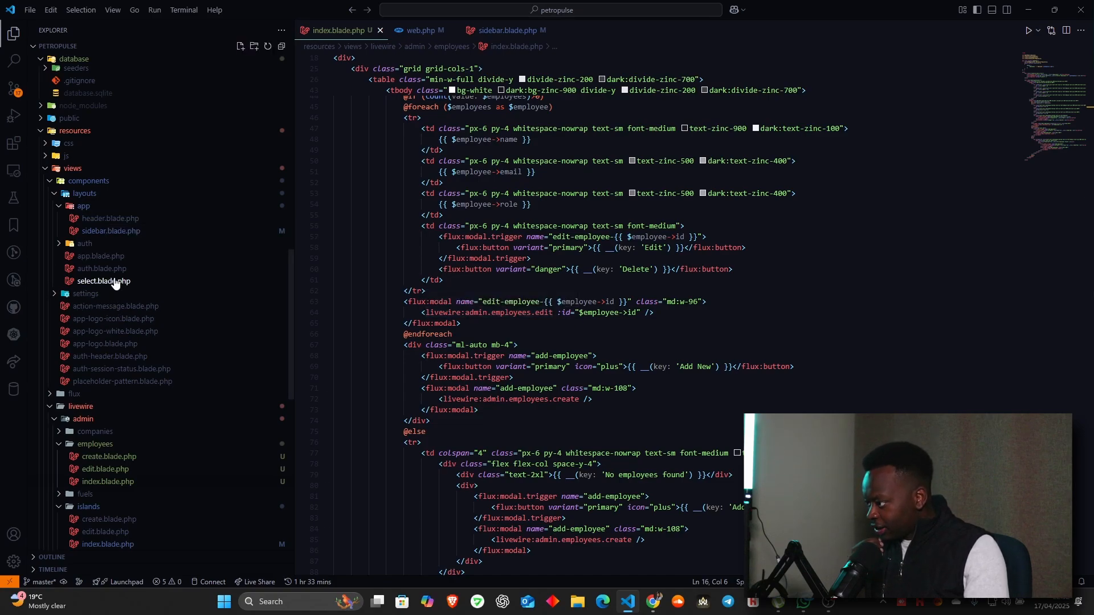
mouse_move(101, 257)
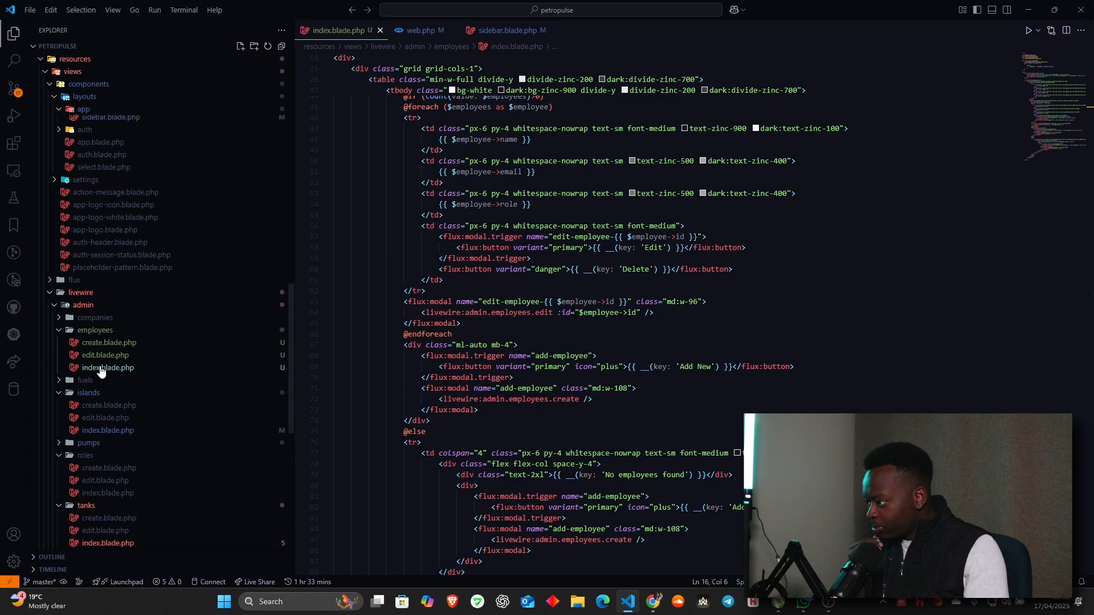
scroll(up, 3)
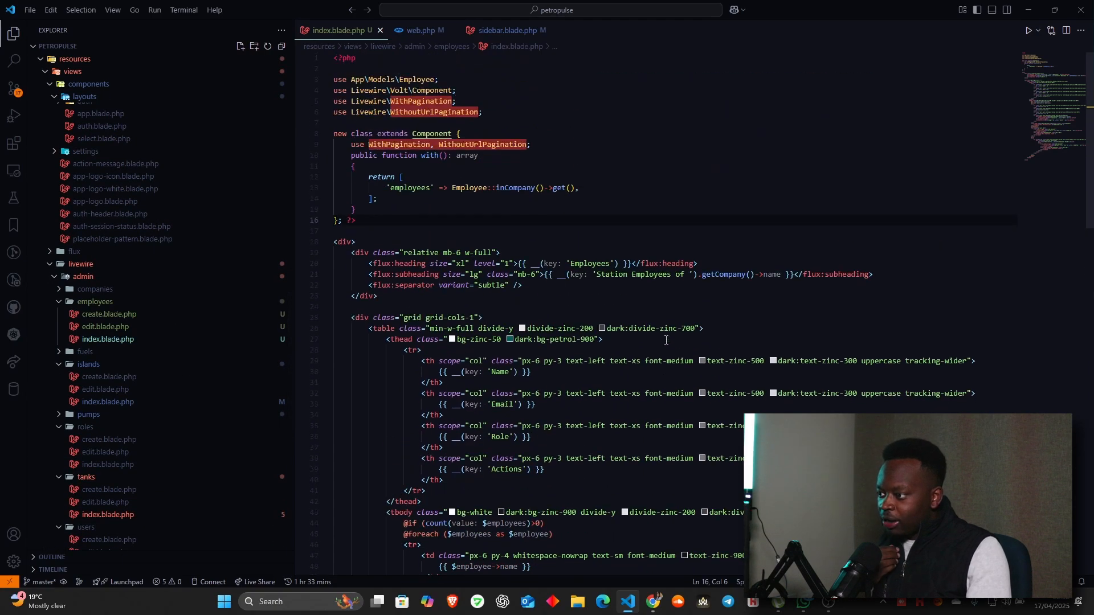
click(563, 133)
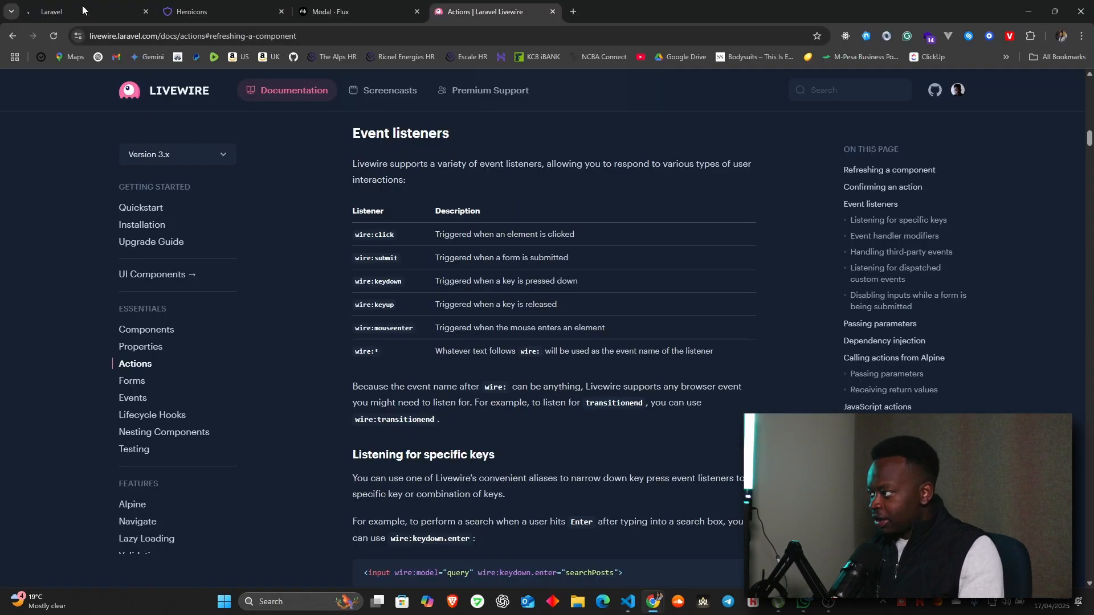
click(62, 12)
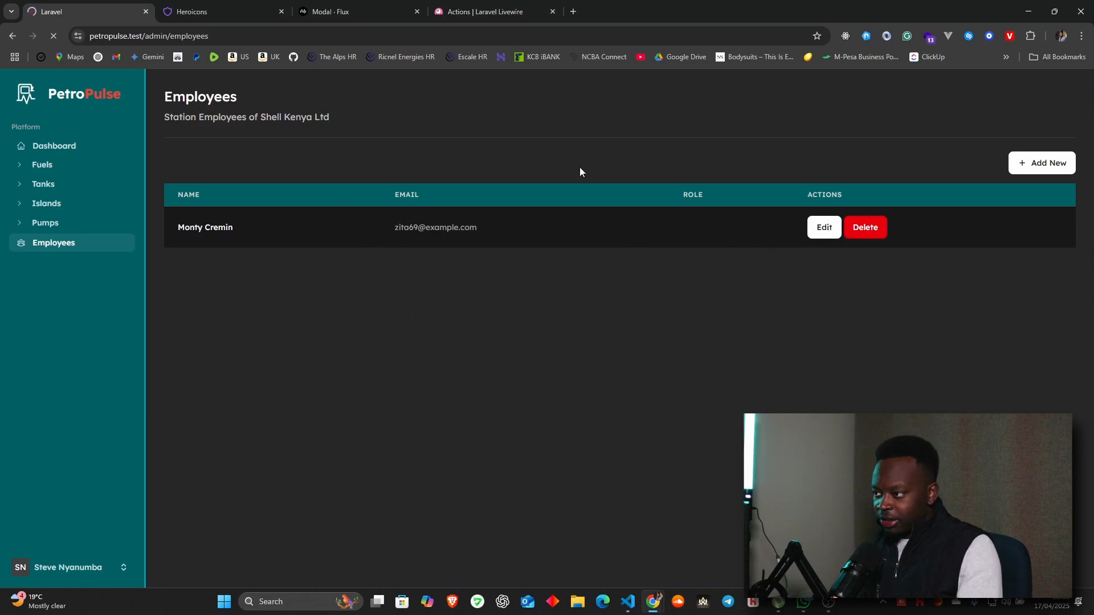
click(822, 231)
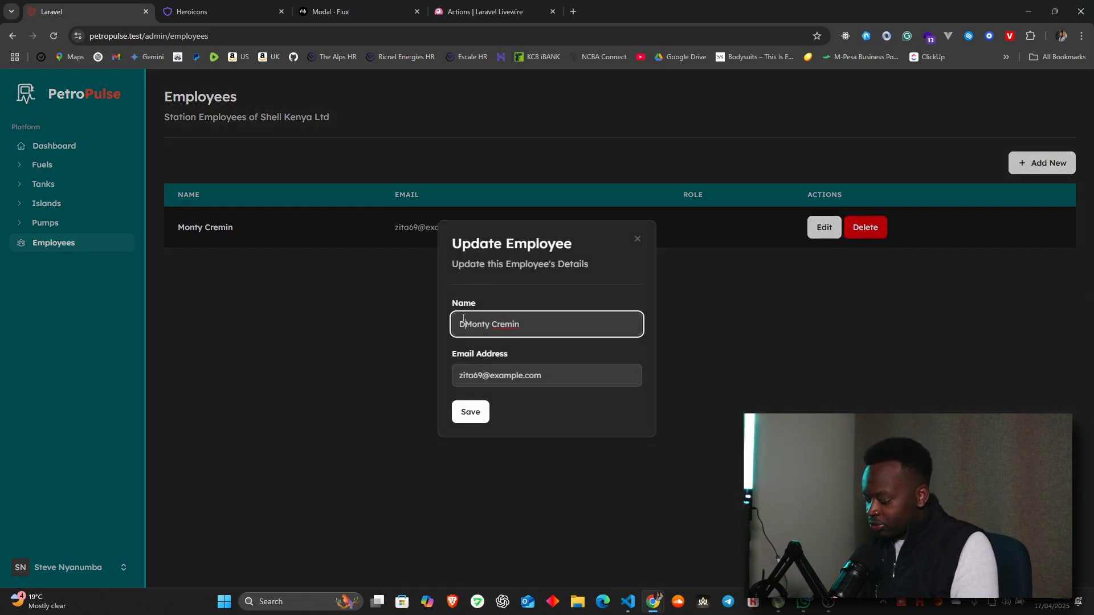
text(r.)
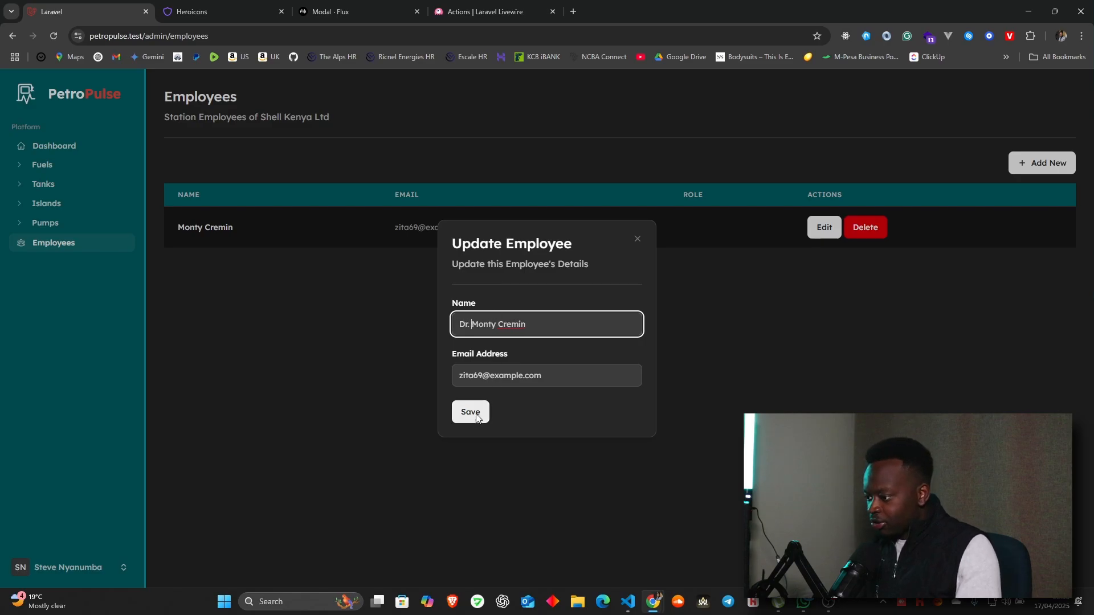
click(469, 411)
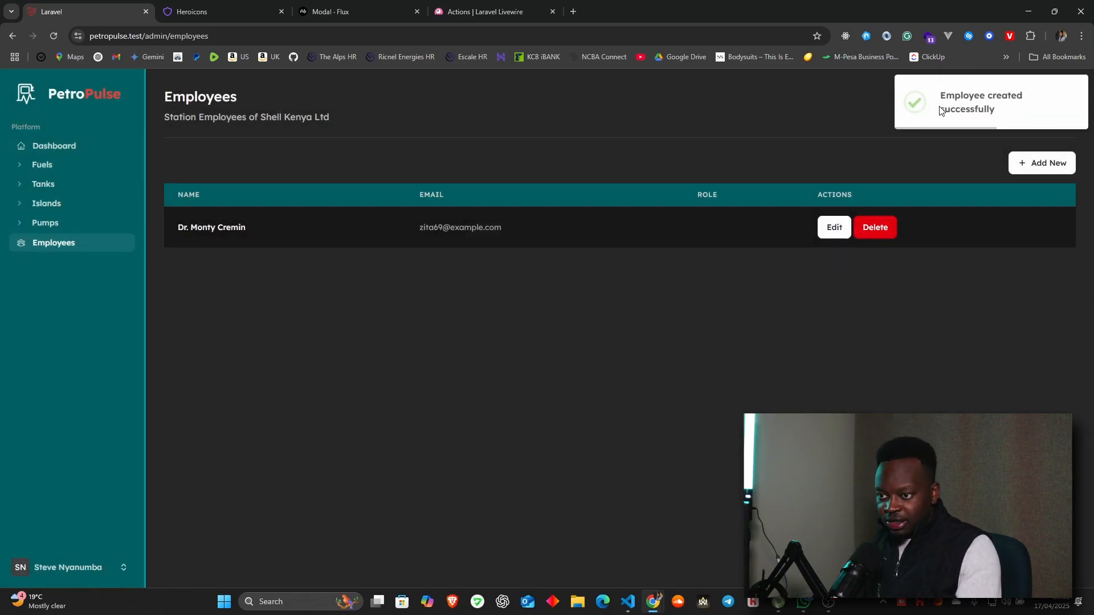
mouse_move(197, 240)
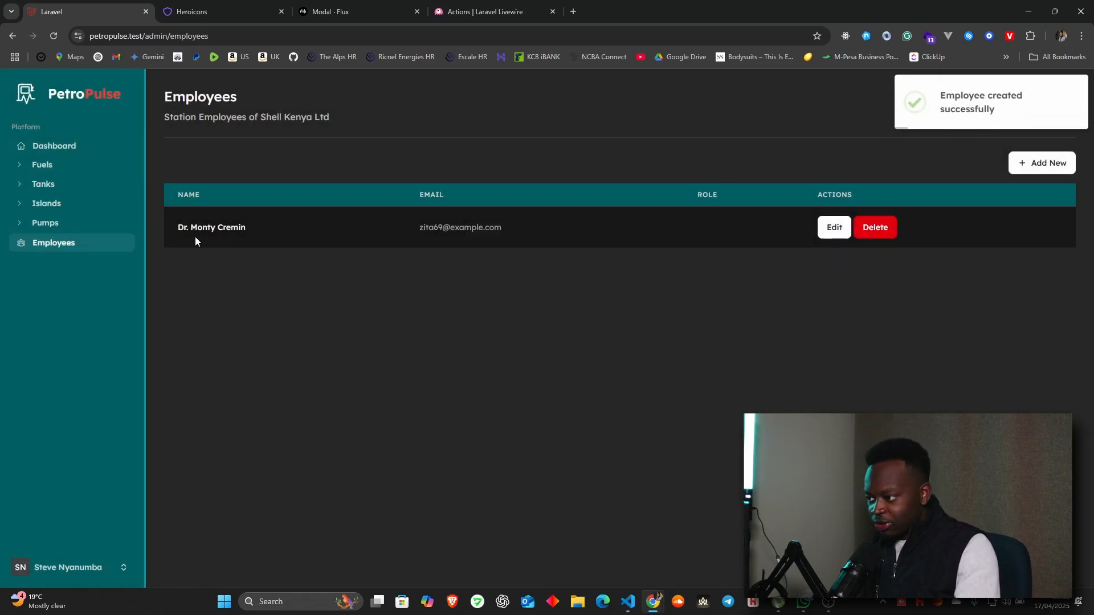
click(832, 228)
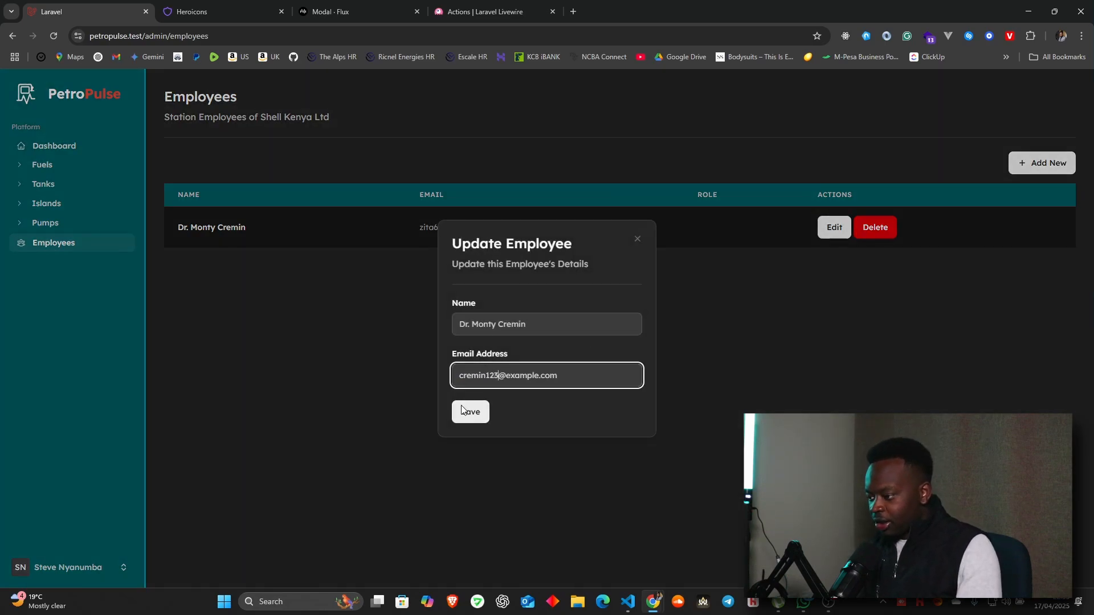
click(470, 412)
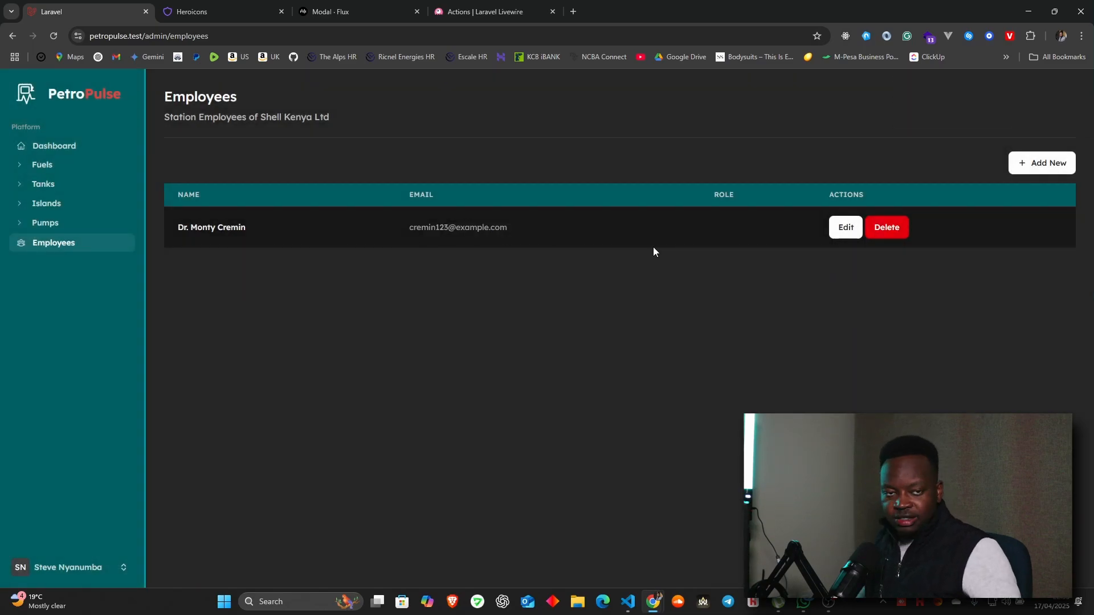
mouse_move(701, 200)
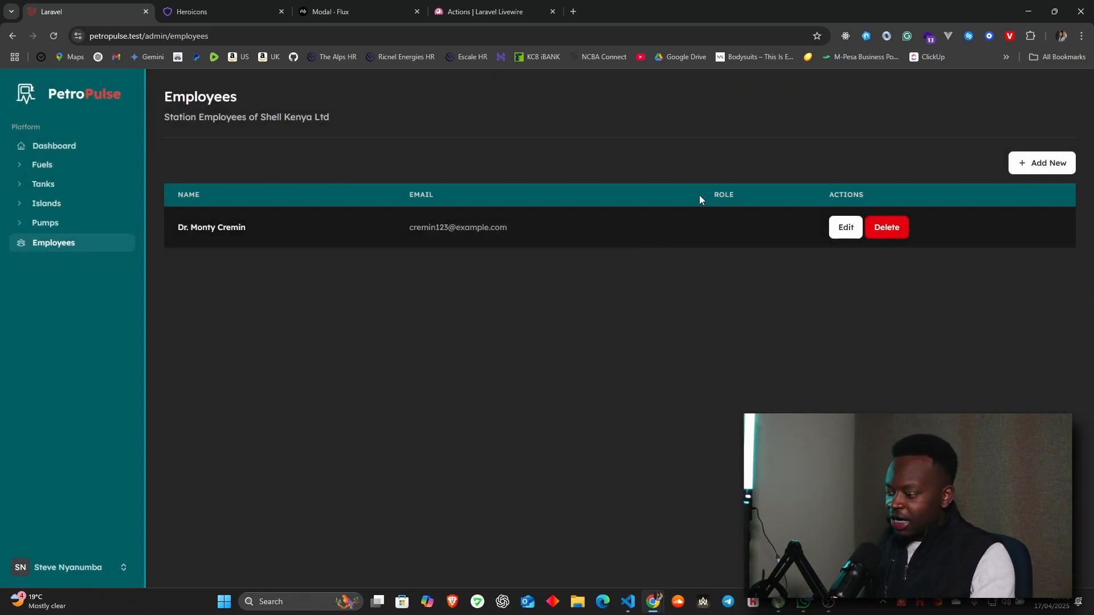
Review index.blade.php in VS Code: the done listener calling $refresh and the employee table markup.
click(626, 605)
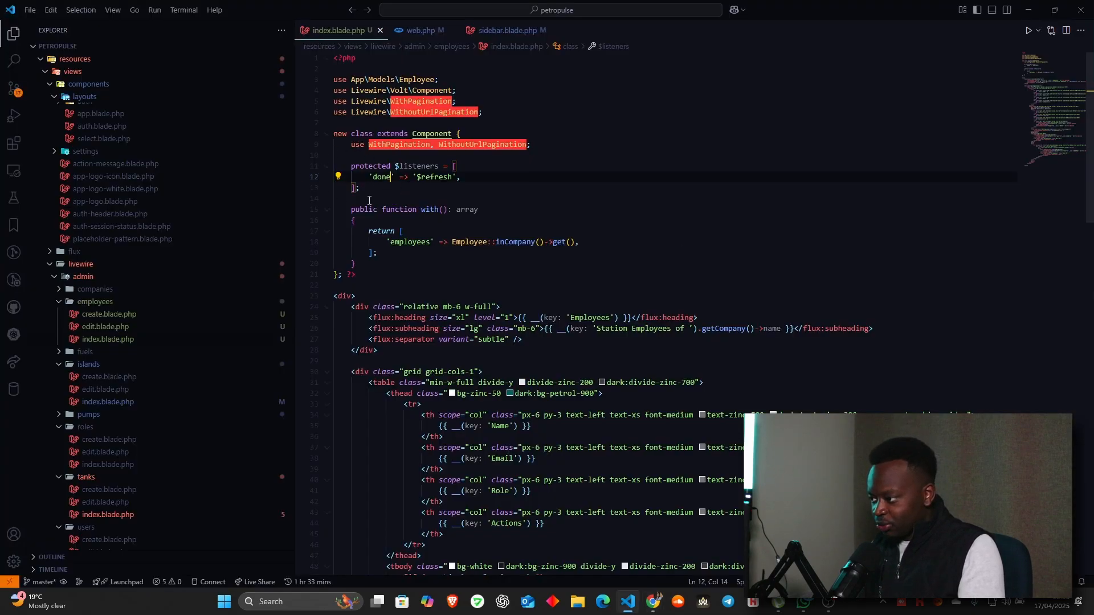
scroll(down, 3)
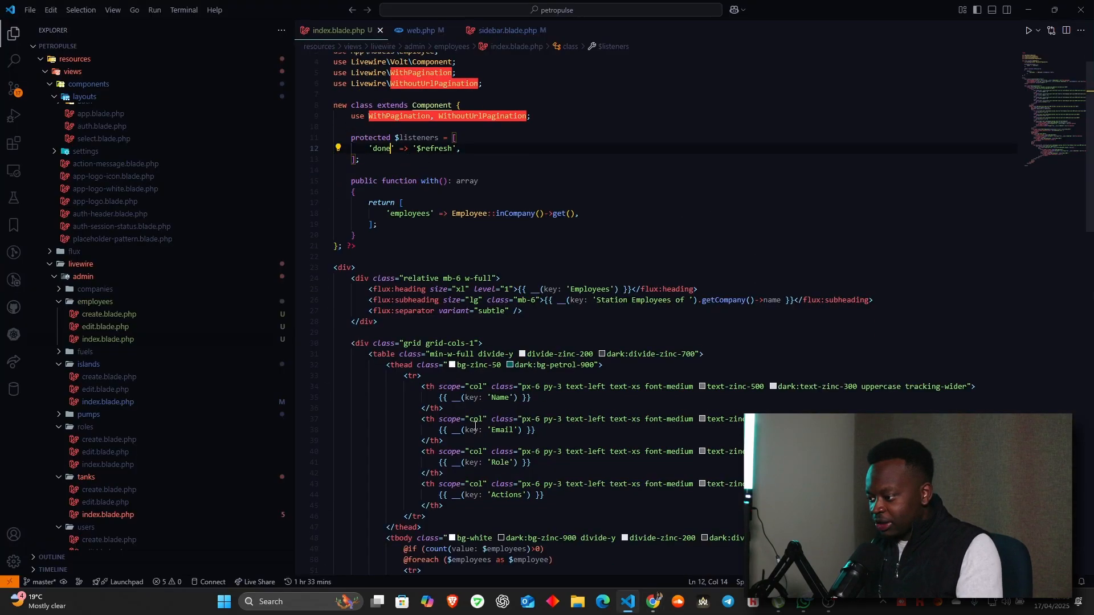
scroll(down, 3)
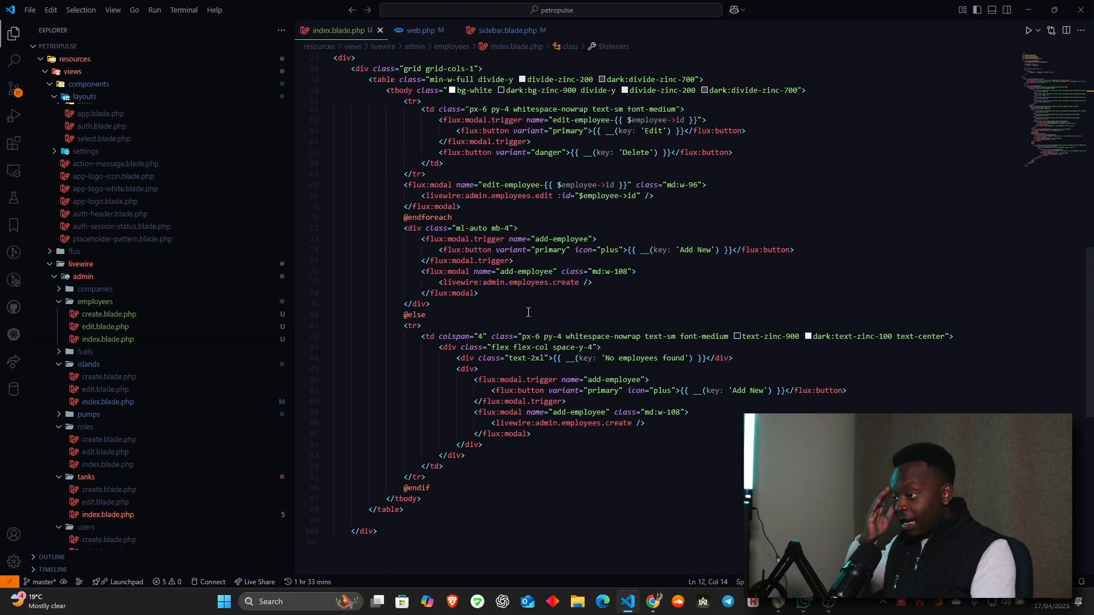
scroll(up, 3)
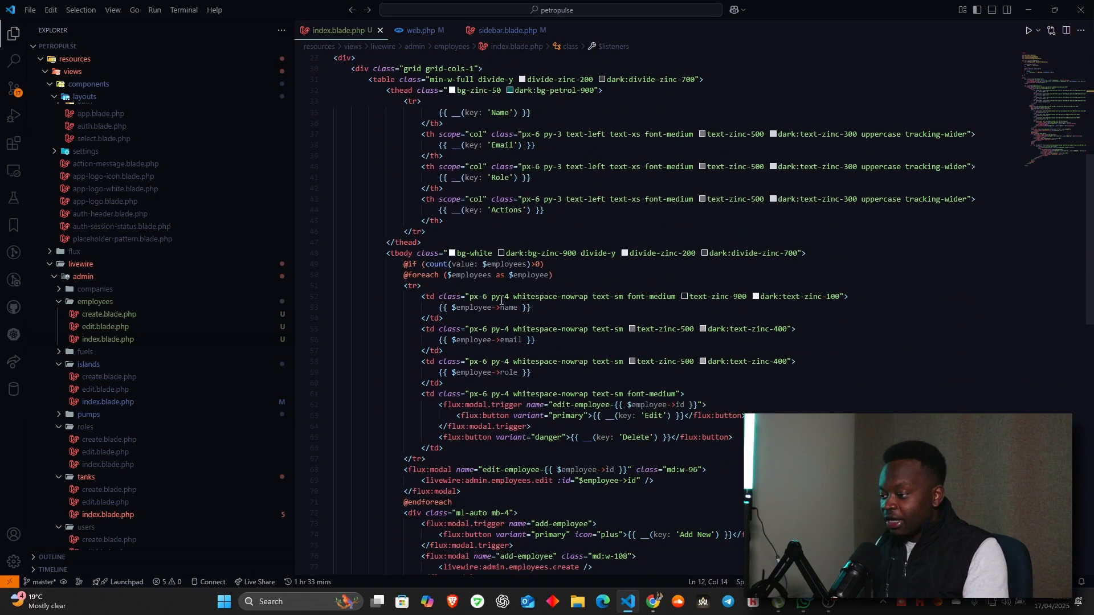
scroll(down, 3)
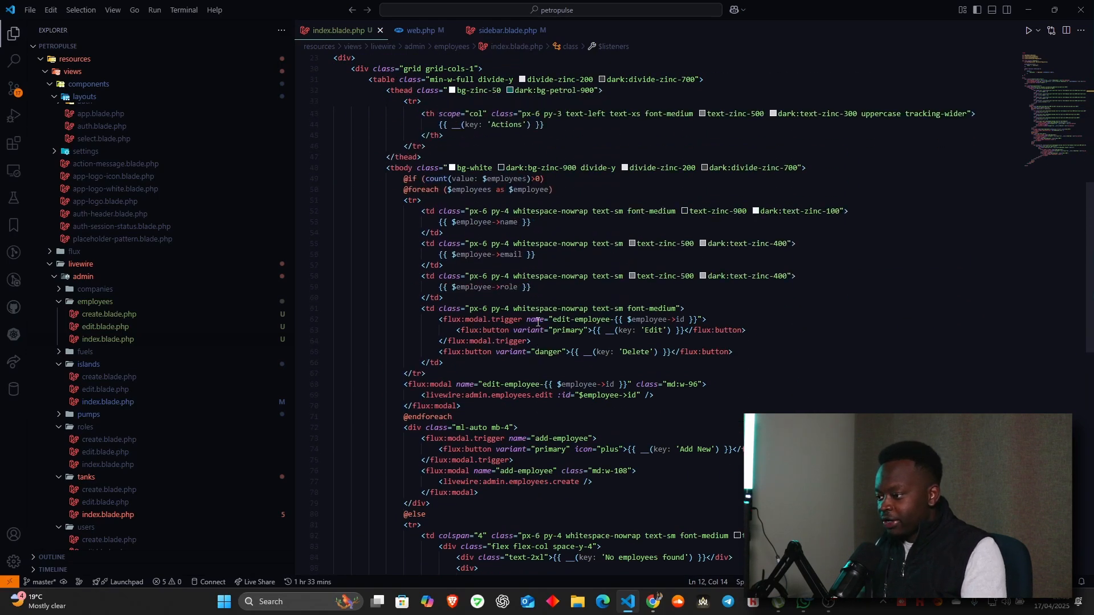
scroll(up, 3)
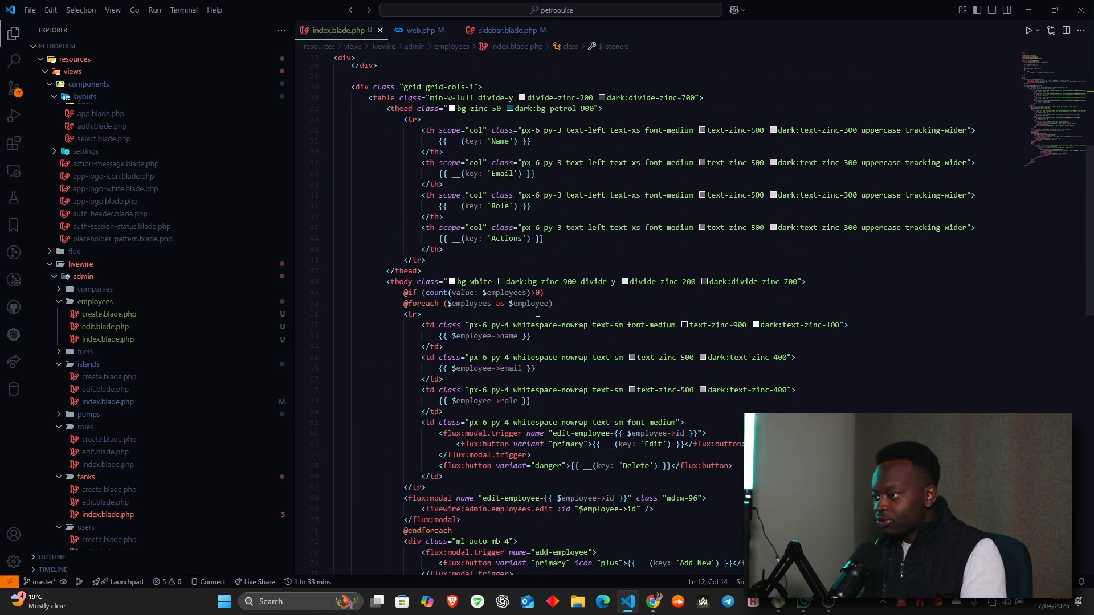